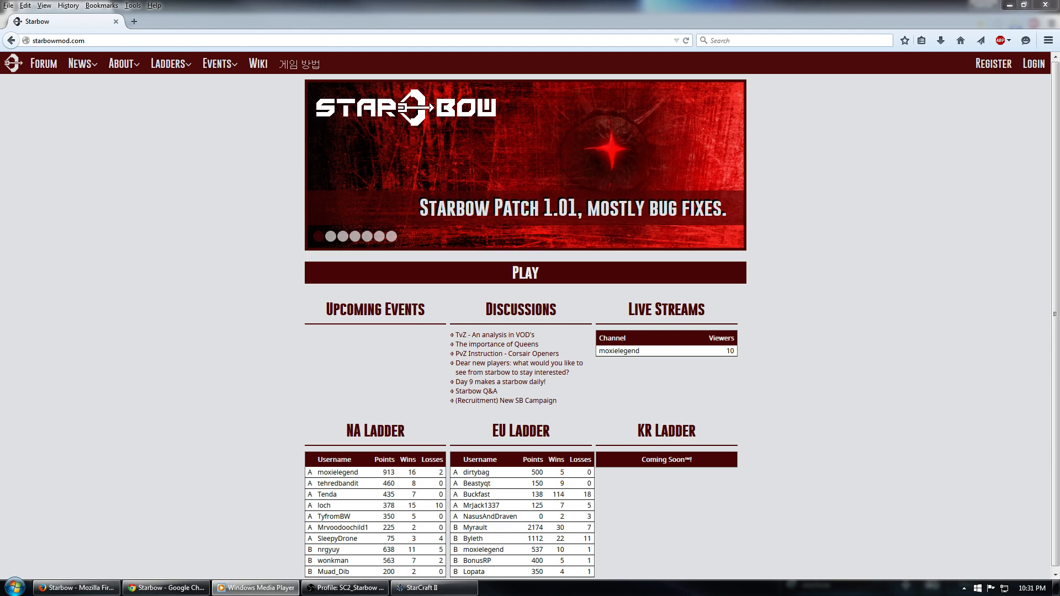
{"action": "mouse_move", "coordinate": [2, 228]}
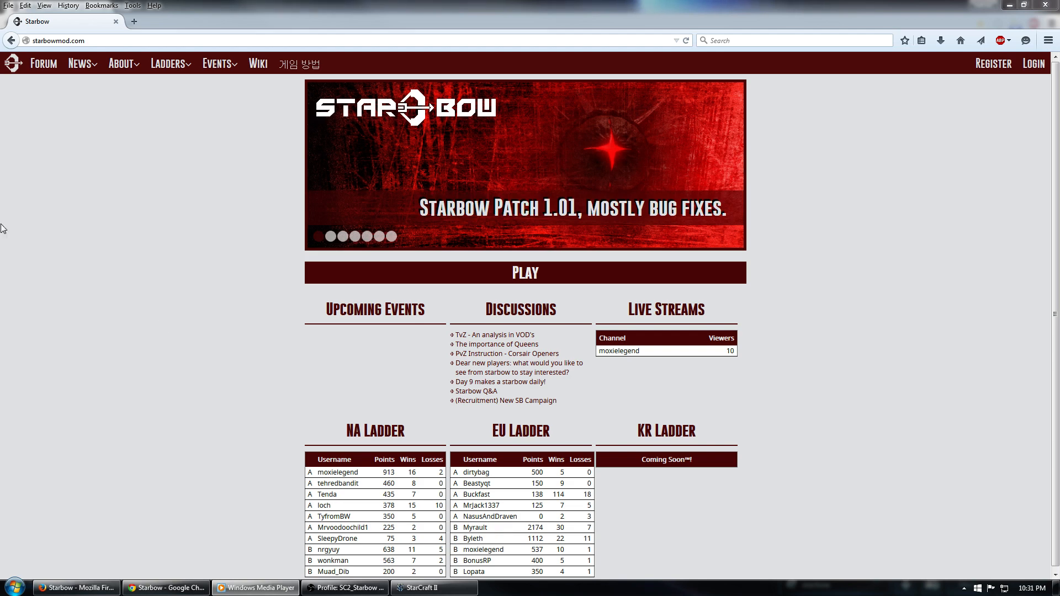
{"action": "mouse_move", "coordinate": [235, 268]}
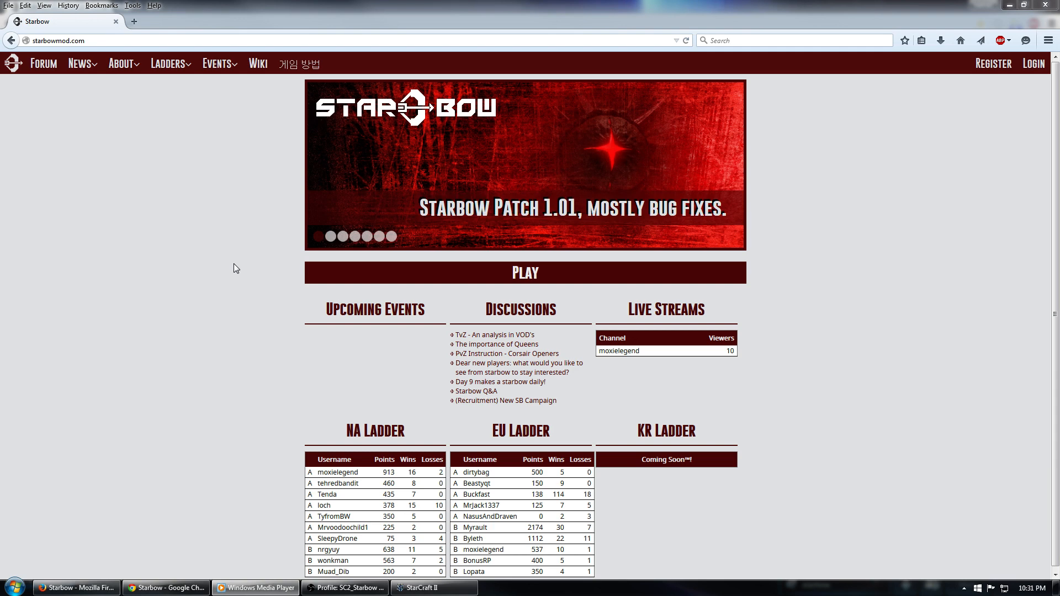
{"action": "mouse_move", "coordinate": [247, 240]}
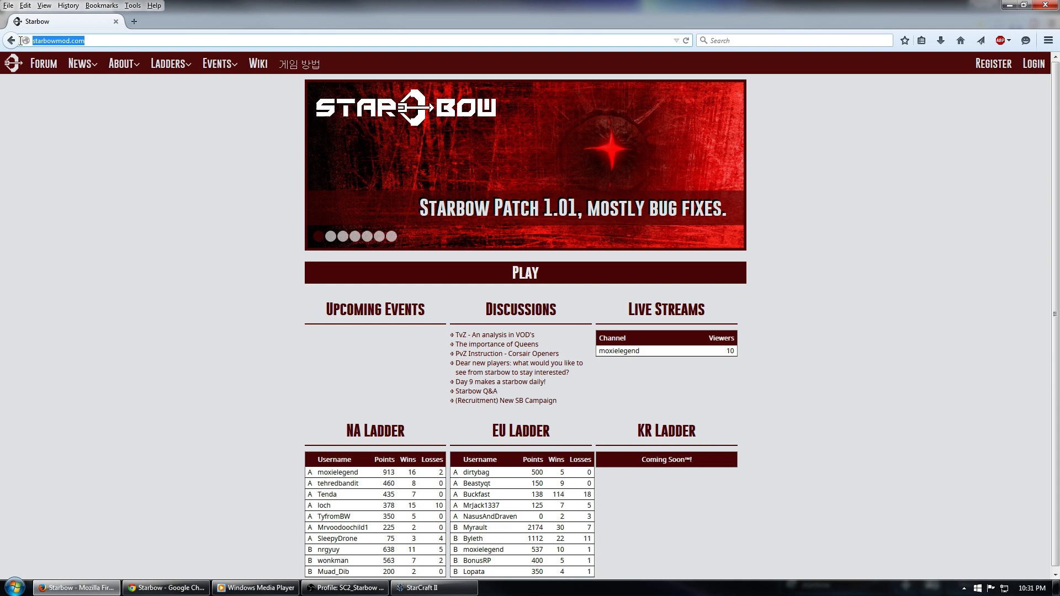
Open the Starbow Register form with username and email fields, then switch to signed-in Chrome.
{"action": "left_click", "coordinate": [101, 271]}
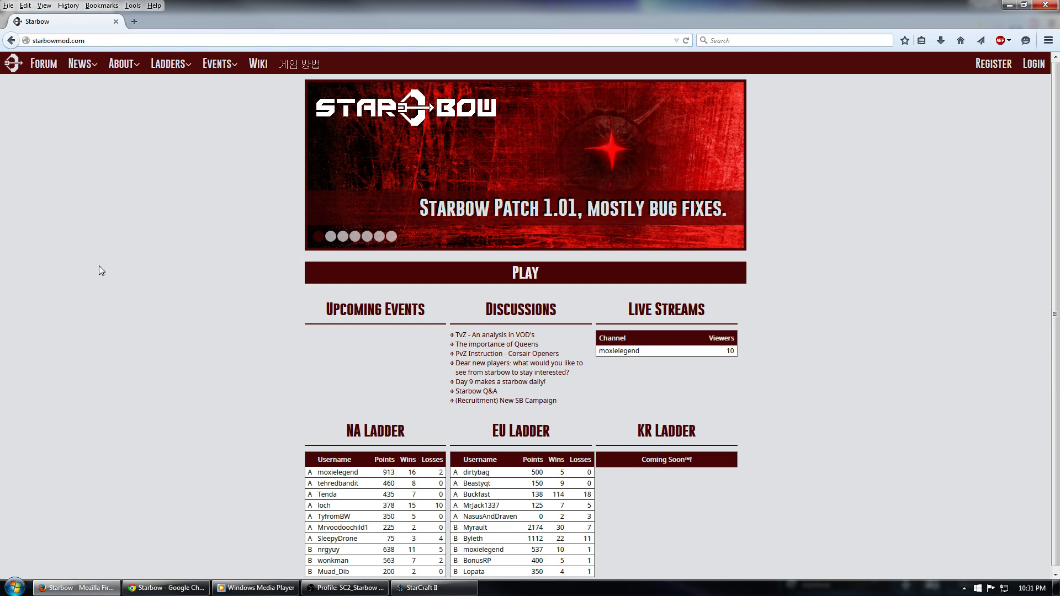
{"action": "mouse_move", "coordinate": [192, 365]}
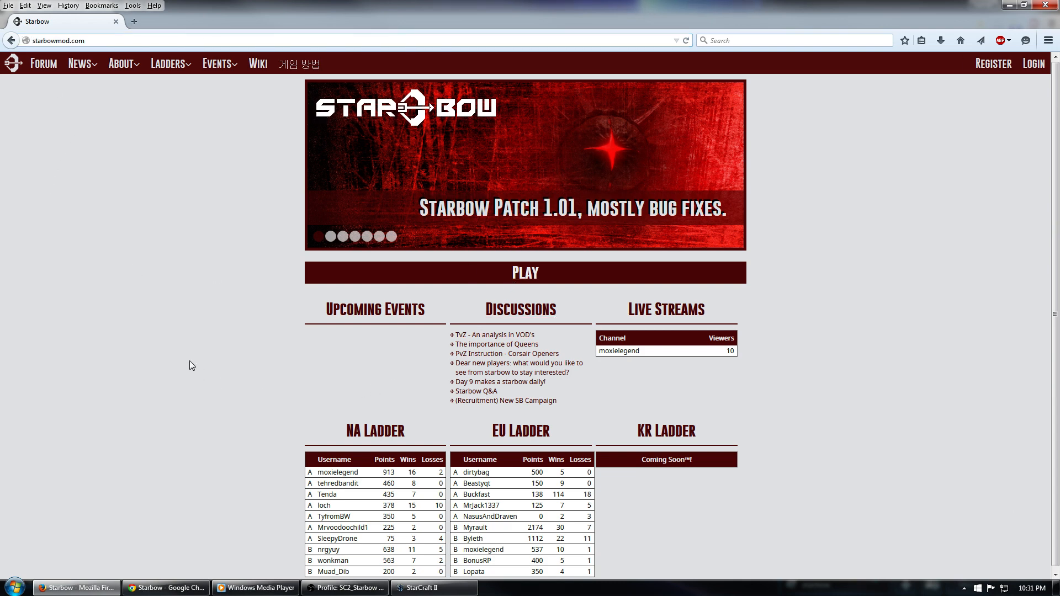
{"action": "mouse_move", "coordinate": [123, 63]}
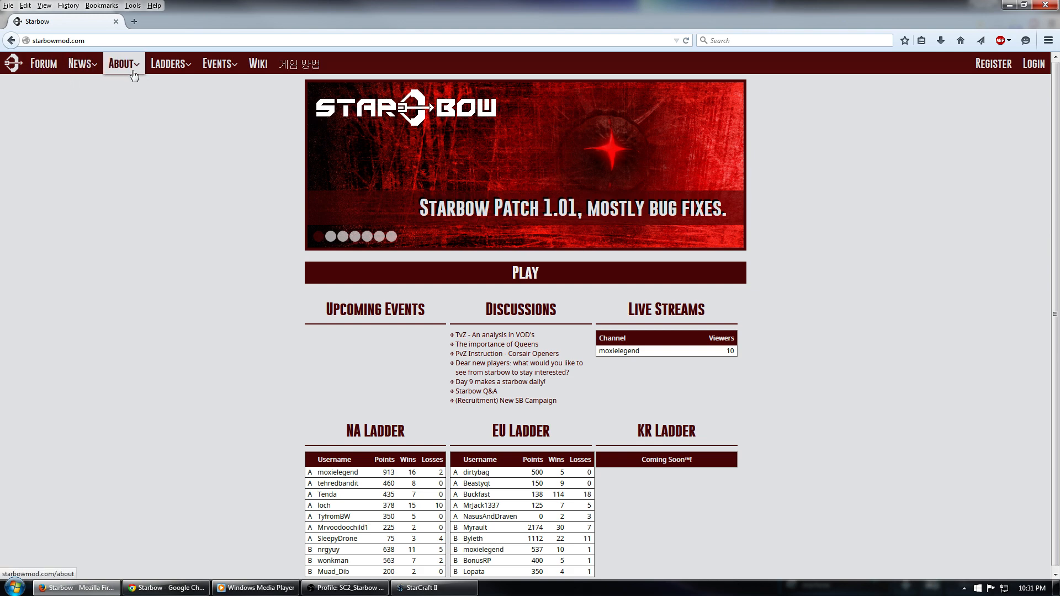
{"action": "mouse_move", "coordinate": [948, 250]}
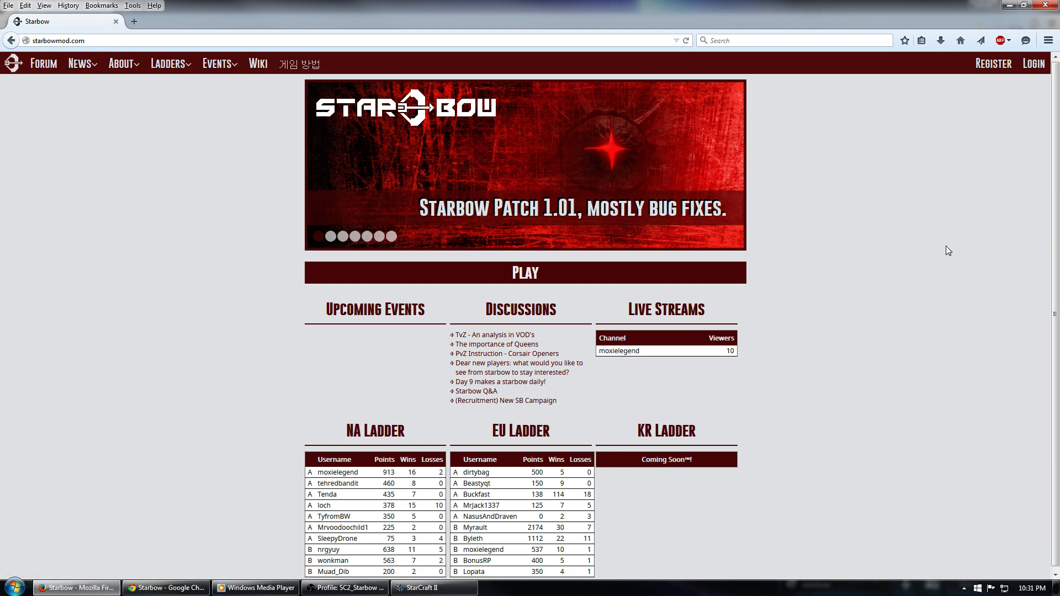
{"action": "mouse_move", "coordinate": [993, 63]}
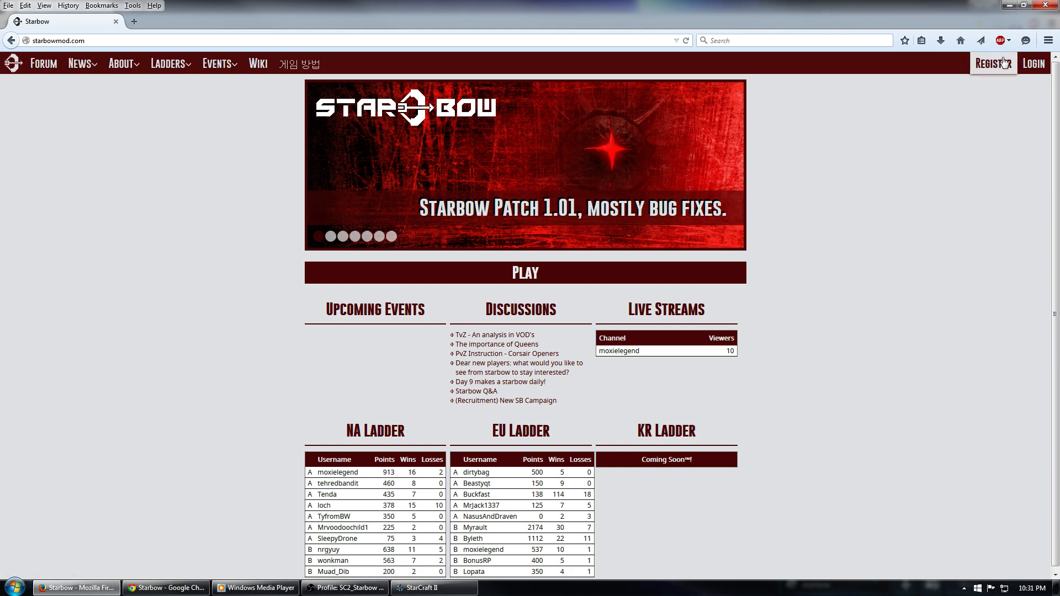
{"action": "left_click", "coordinate": [993, 63]}
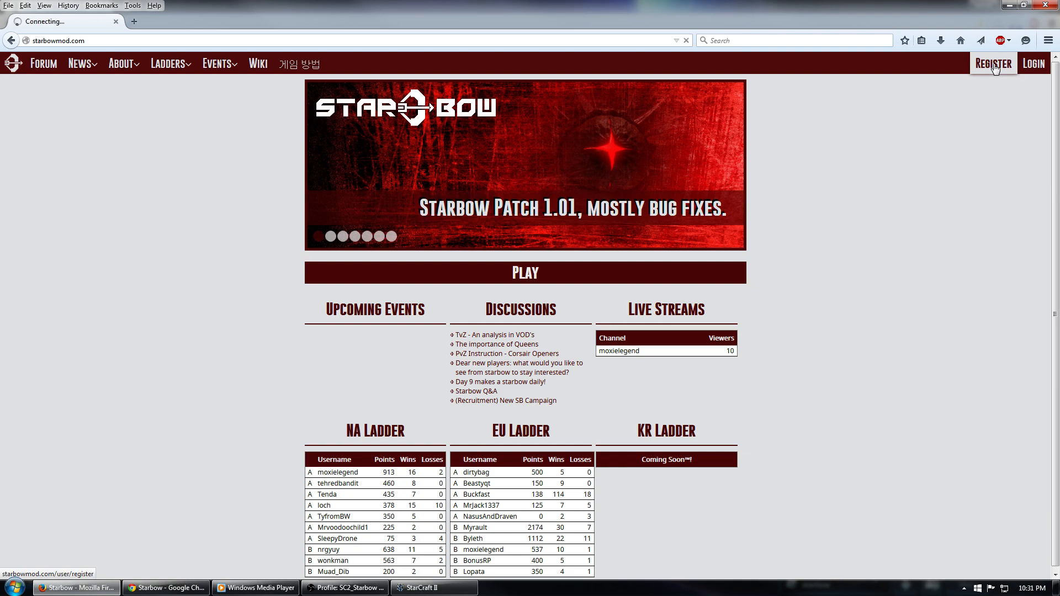
{"action": "left_click", "coordinate": [991, 63]}
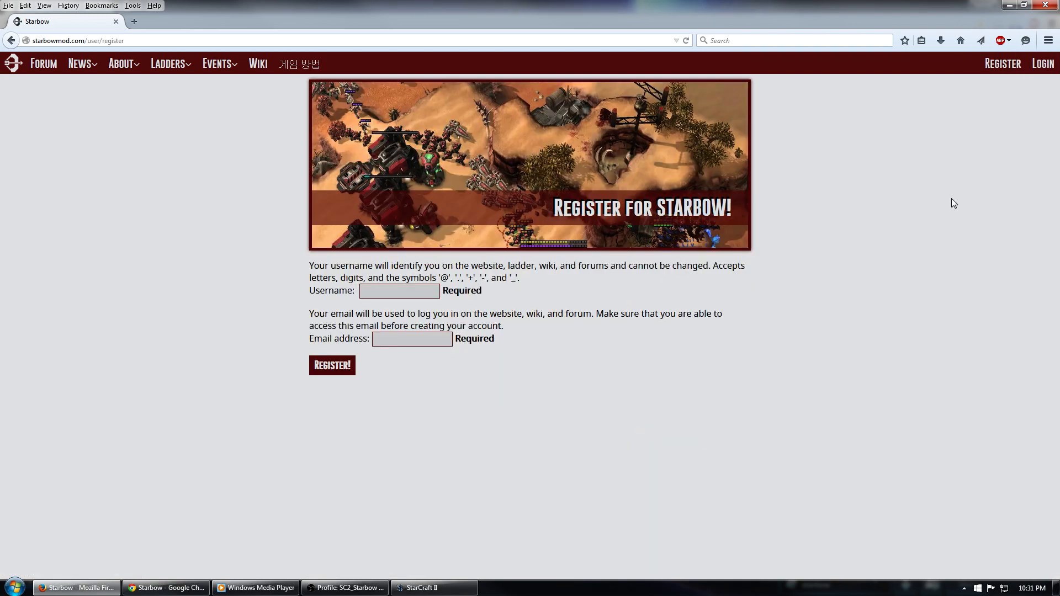
{"action": "mouse_move", "coordinate": [945, 236]}
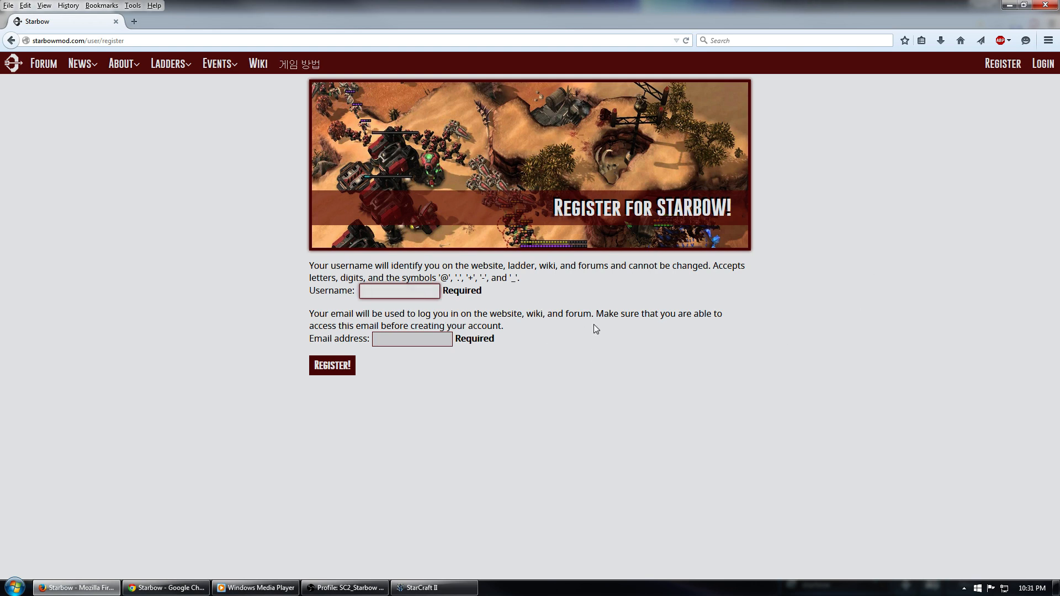
{"action": "mouse_move", "coordinate": [513, 332]}
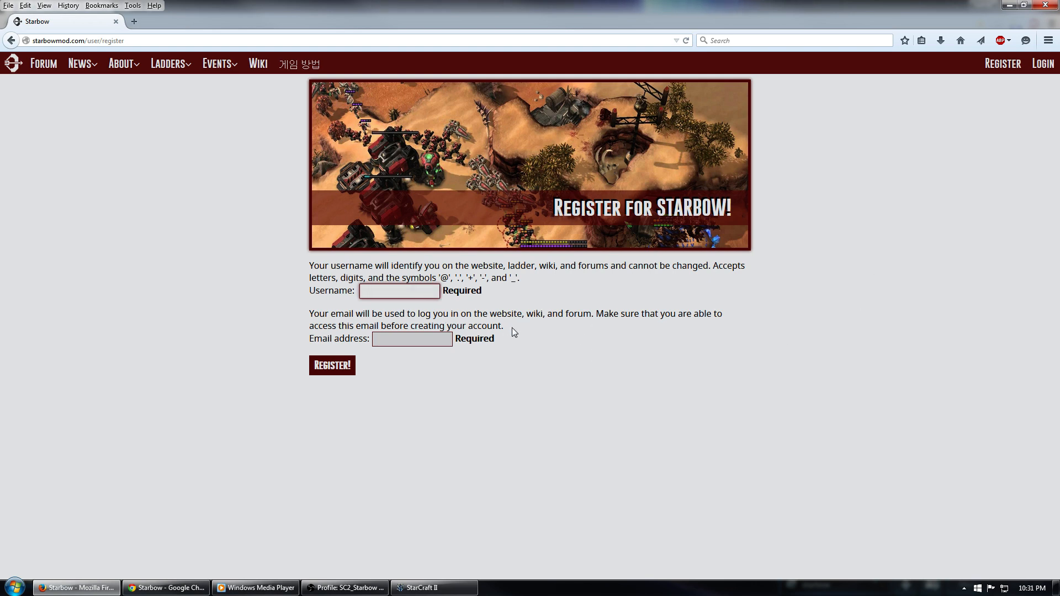
{"action": "left_click", "coordinate": [399, 291]}
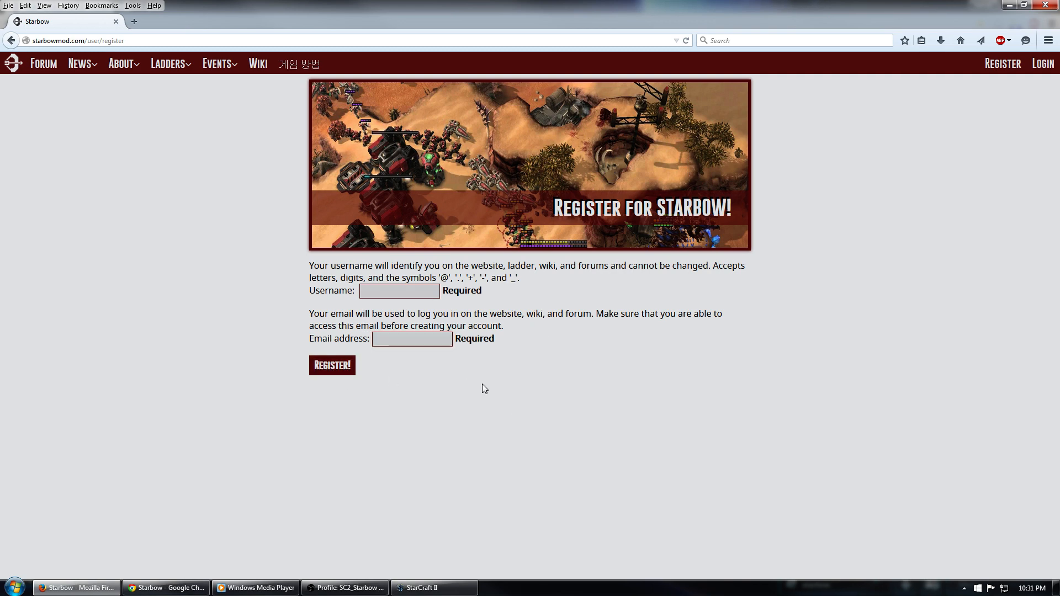
{"action": "mouse_move", "coordinate": [517, 377]}
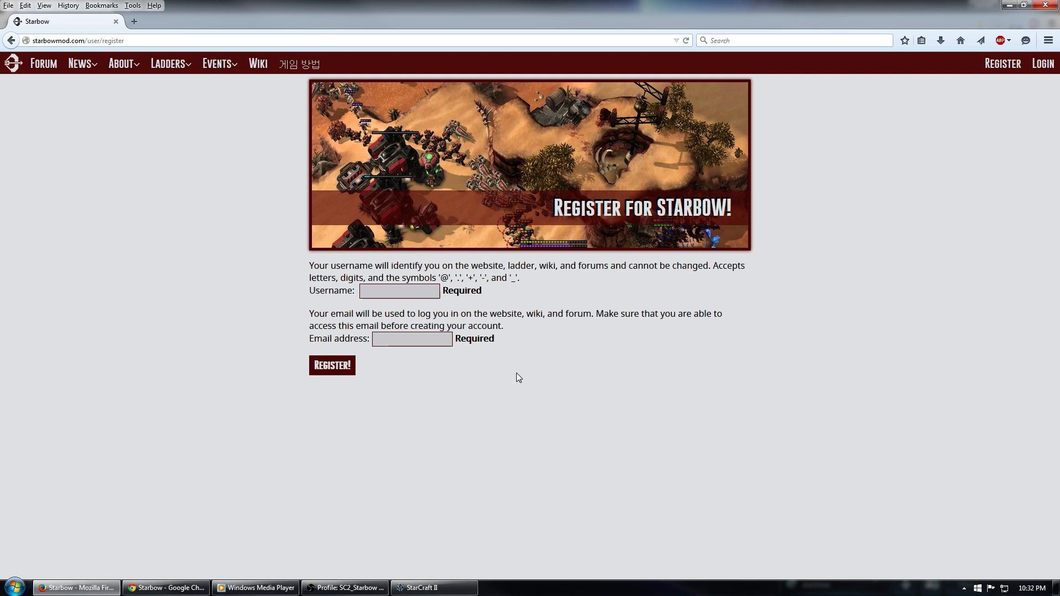
{"action": "left_click", "coordinate": [165, 587]}
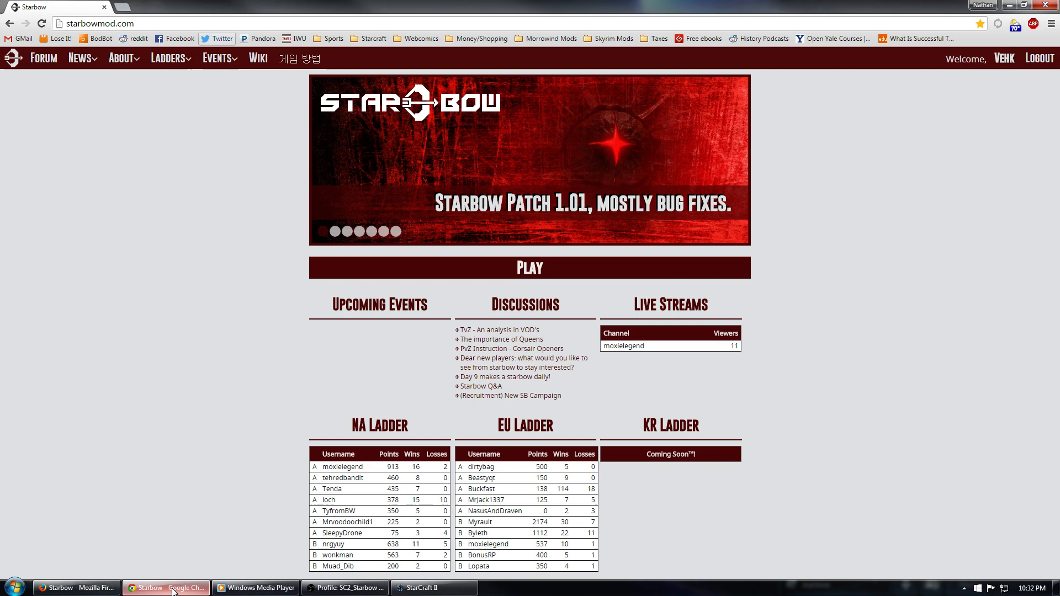
{"action": "mouse_move", "coordinate": [894, 413]}
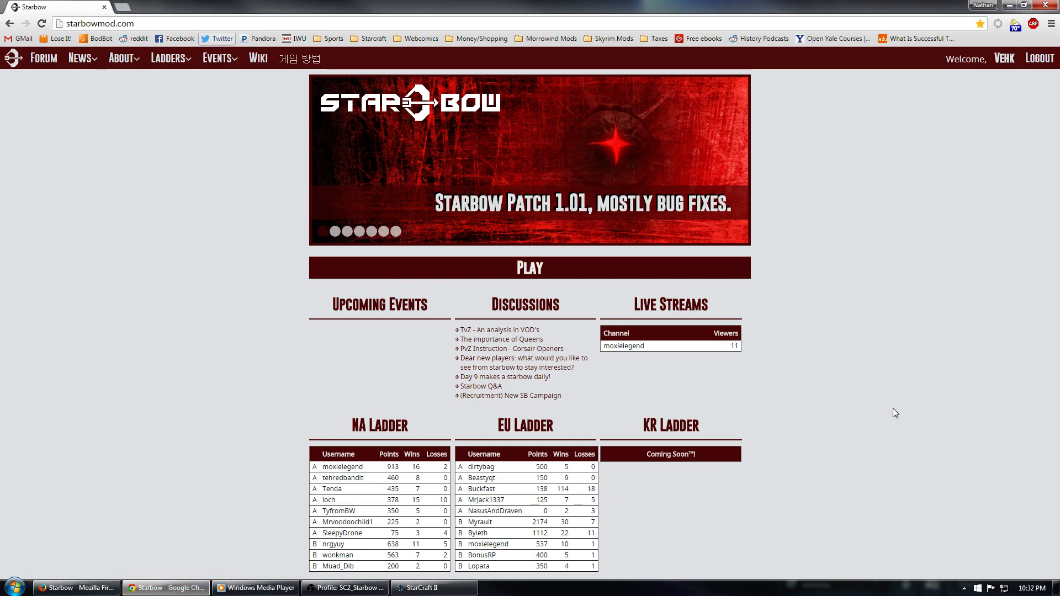
{"action": "mouse_move", "coordinate": [943, 340]}
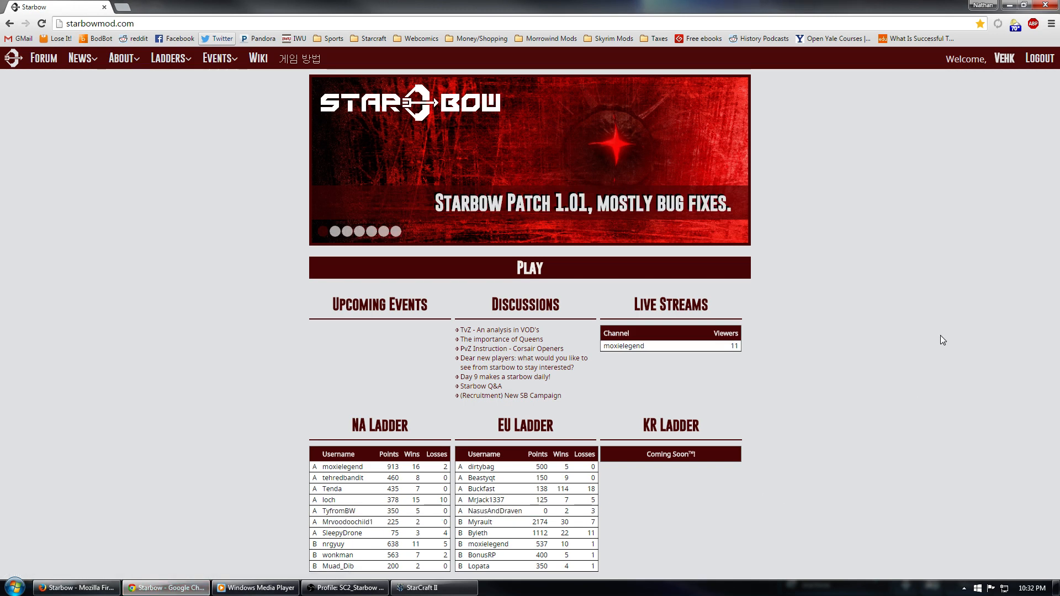
{"action": "mouse_move", "coordinate": [1005, 58]}
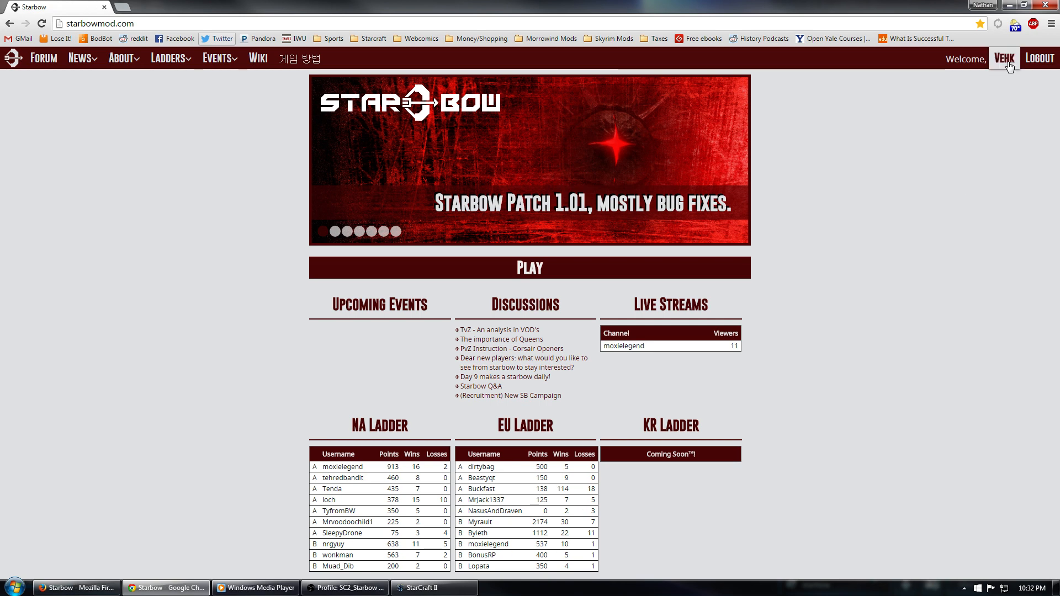
Open the Starbow user home page from the username beside Welcome.
{"action": "left_click", "coordinate": [1004, 58]}
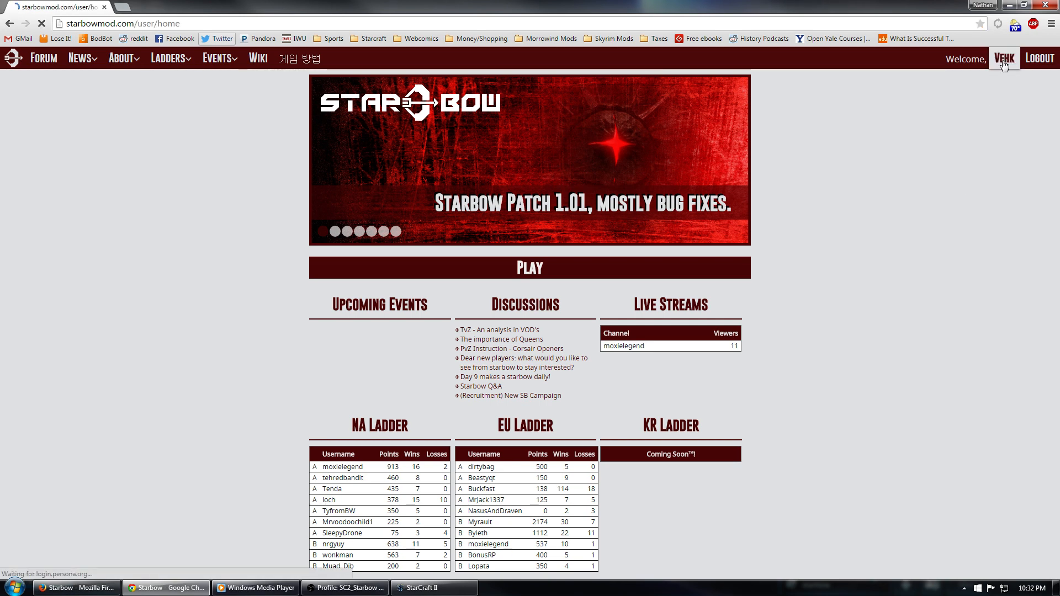
{"action": "left_click", "coordinate": [1003, 59]}
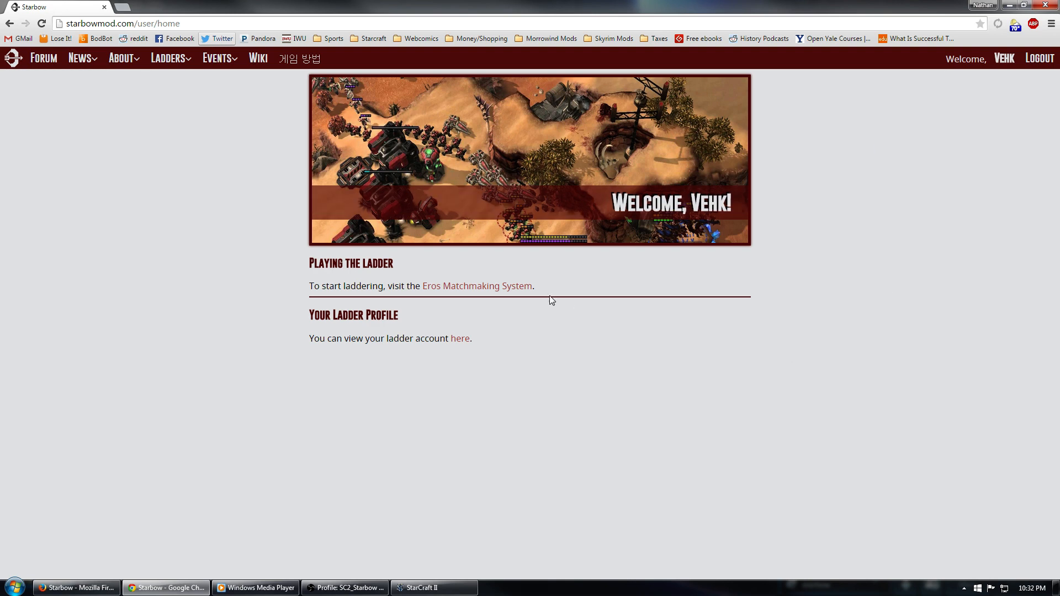
{"action": "mouse_move", "coordinate": [443, 294]}
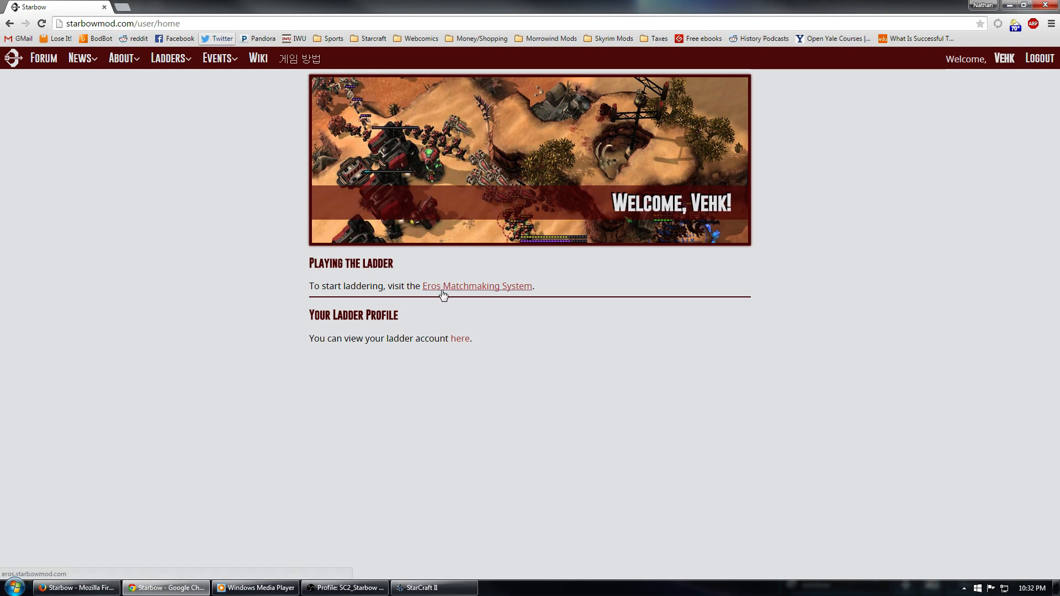
{"action": "mouse_move", "coordinate": [460, 339]}
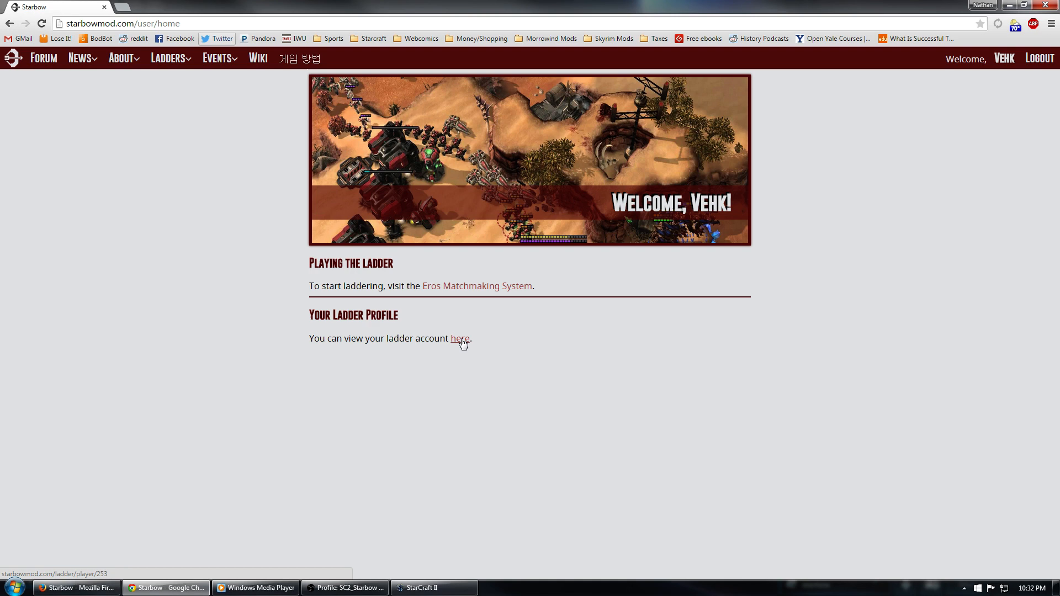
Follow the 'here' link under Your Ladder Profile to view stats and match history.
{"action": "left_click", "coordinate": [460, 338]}
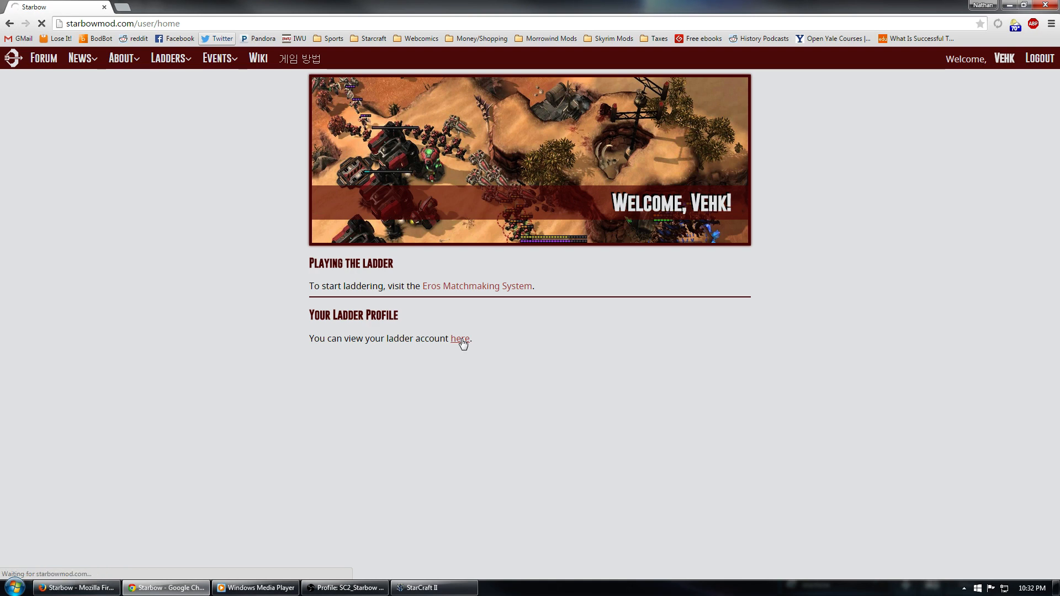
{"action": "left_click", "coordinate": [460, 338]}
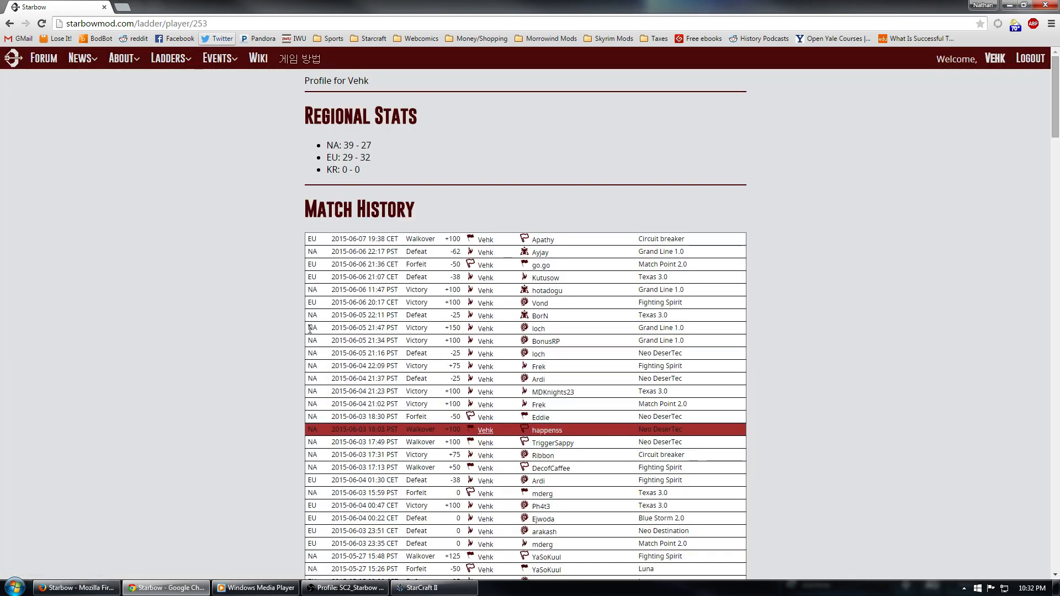
{"action": "mouse_move", "coordinate": [424, 160]}
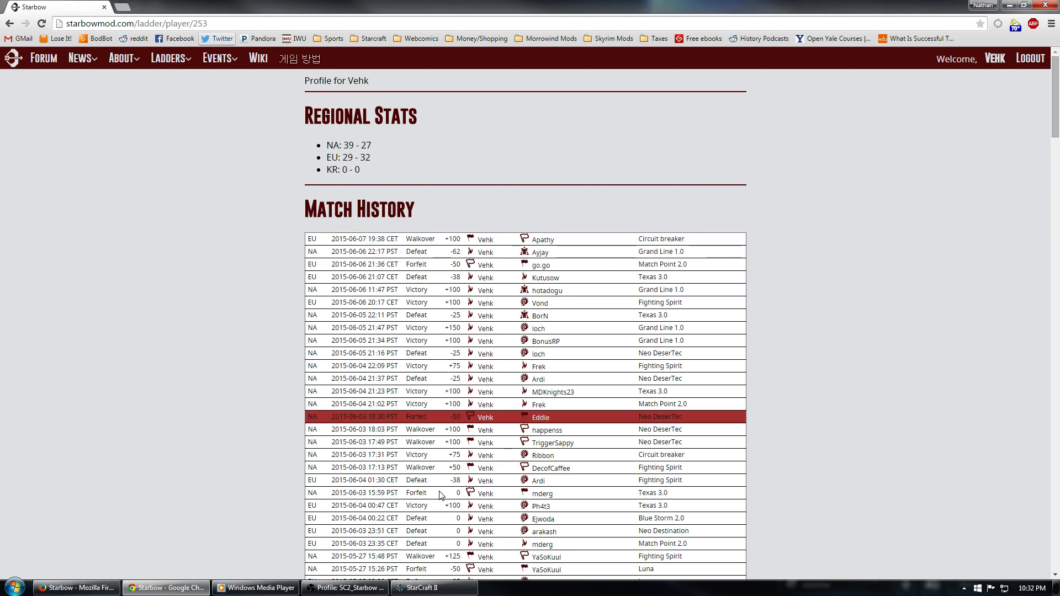
{"action": "mouse_move", "coordinate": [782, 208]}
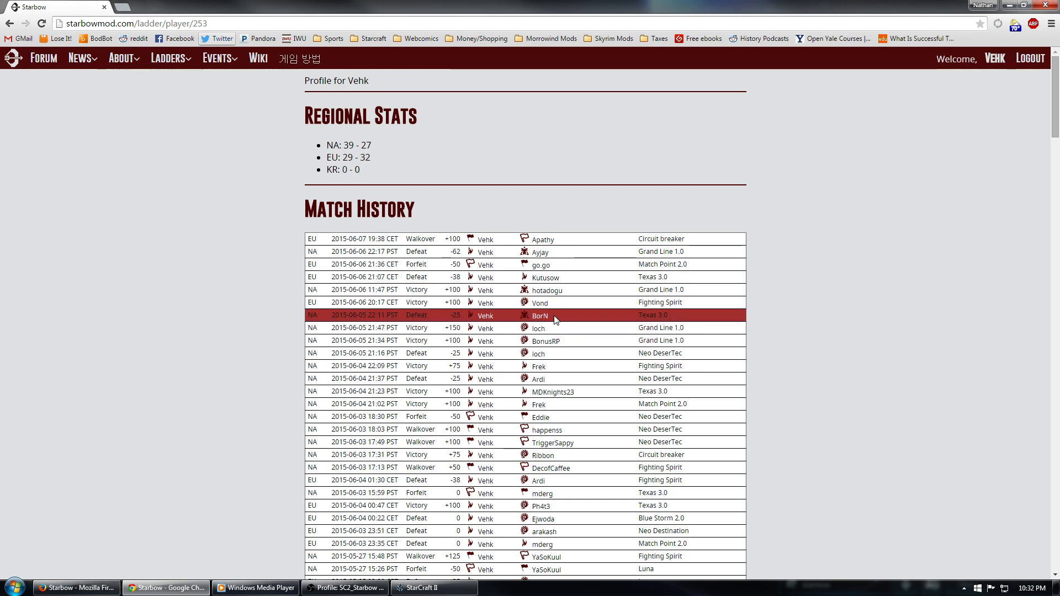
{"action": "mouse_move", "coordinate": [206, 258]}
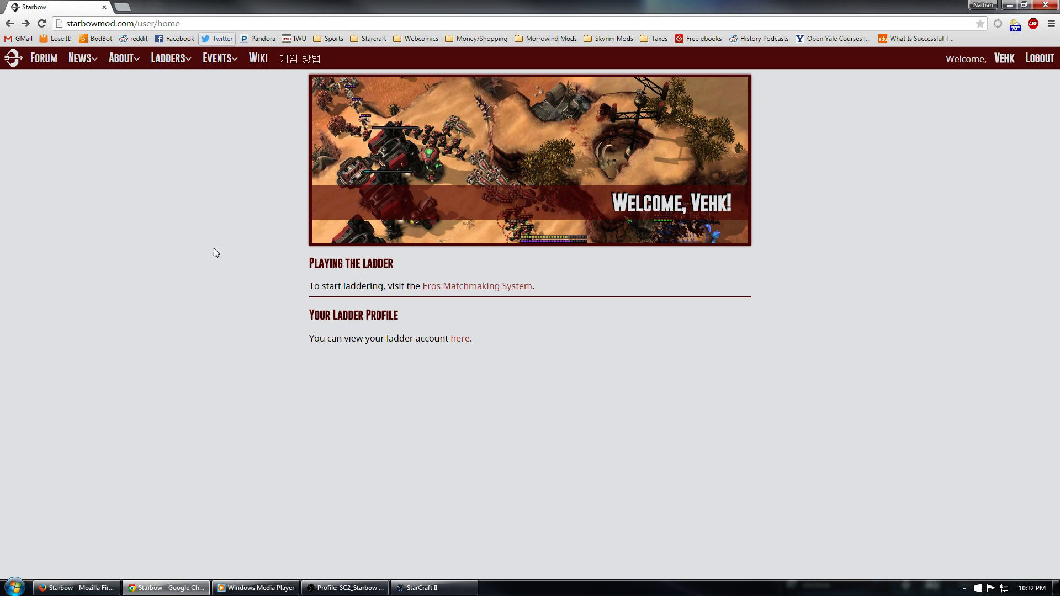
{"action": "mouse_move", "coordinate": [343, 274]}
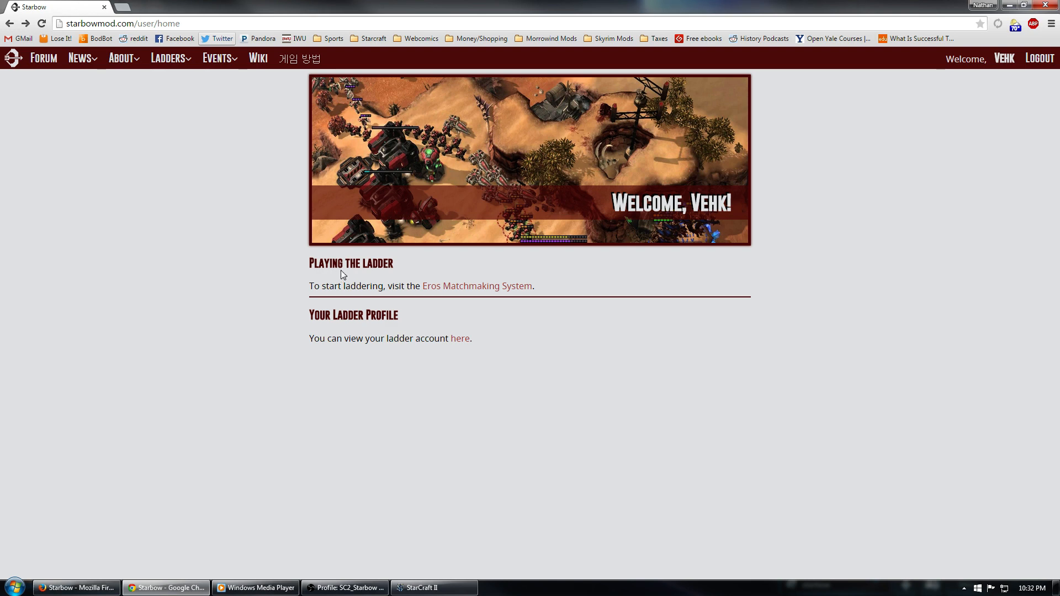
{"action": "mouse_move", "coordinate": [476, 286]}
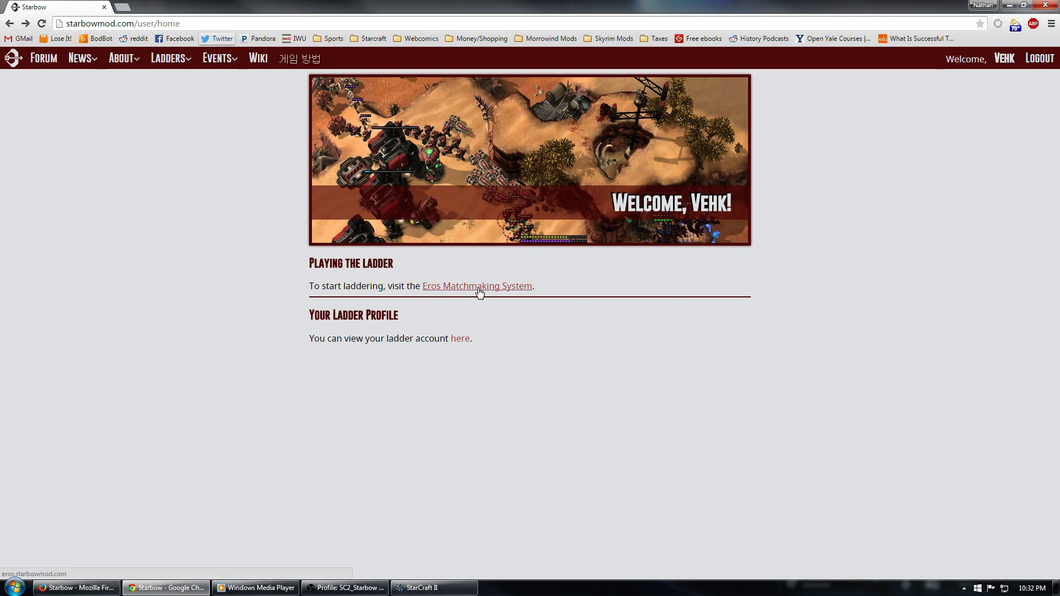
{"action": "mouse_move", "coordinate": [13, 63]}
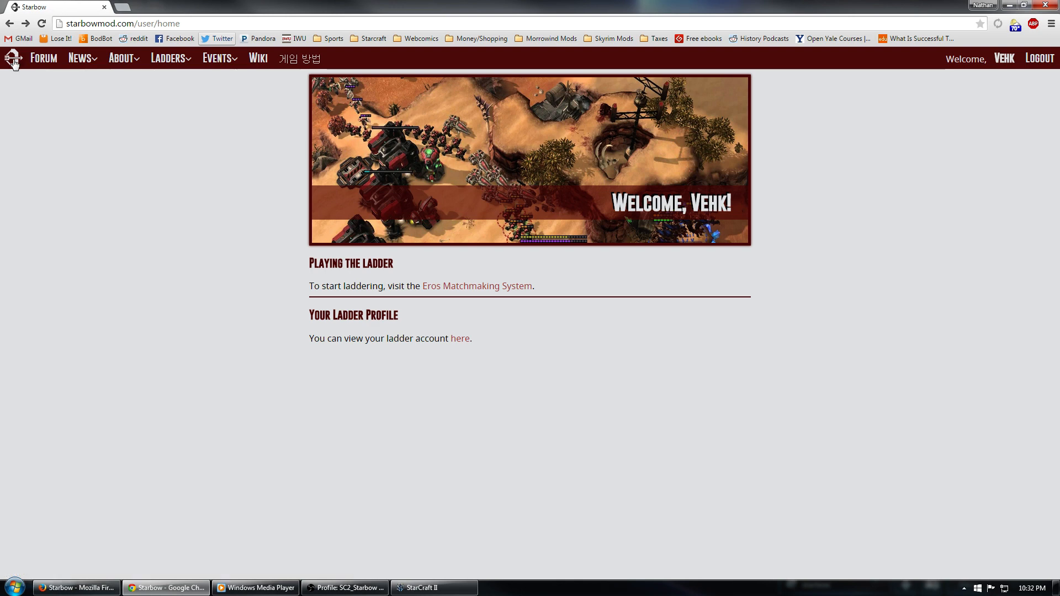
Return to the starbowmod.com homepage to reach the Play section.
{"action": "left_click", "coordinate": [16, 58]}
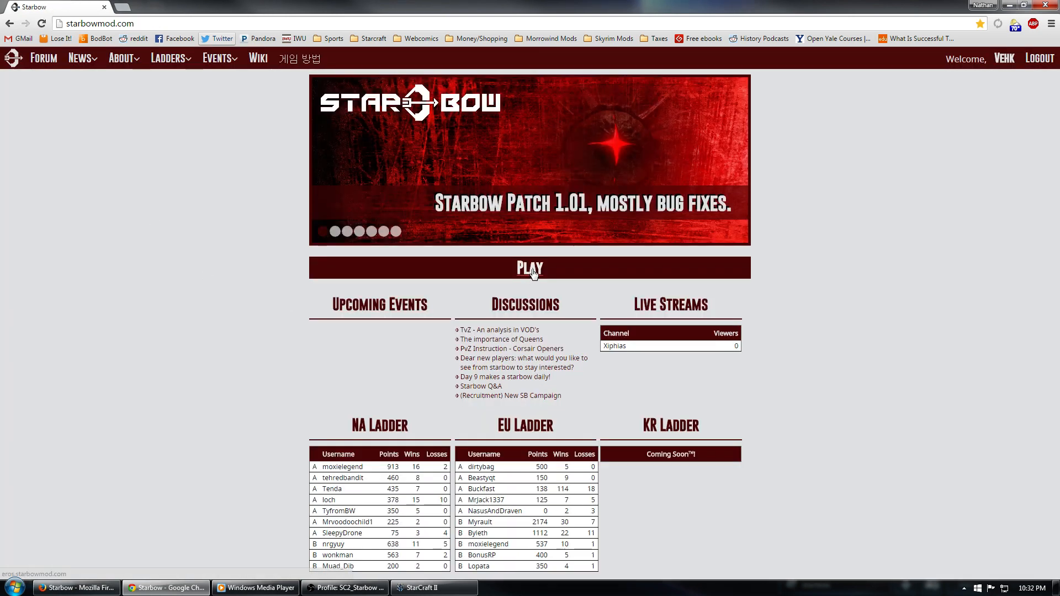
Load eros.starbowmod.com signed in, showing rank, STARBOW chat and online users.
{"action": "left_click", "coordinate": [529, 268]}
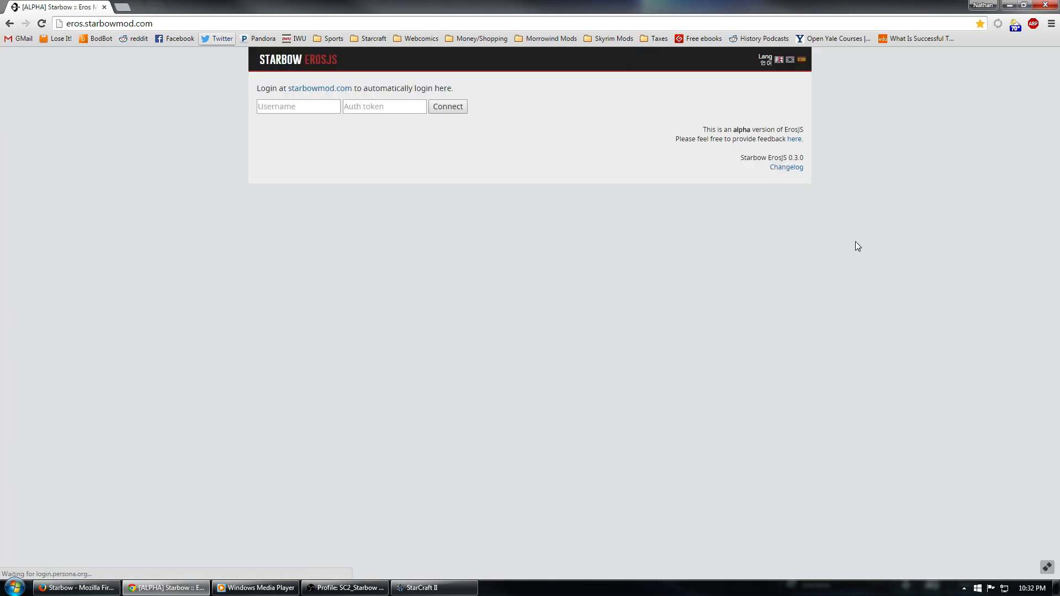
{"action": "left_click", "coordinate": [446, 106]}
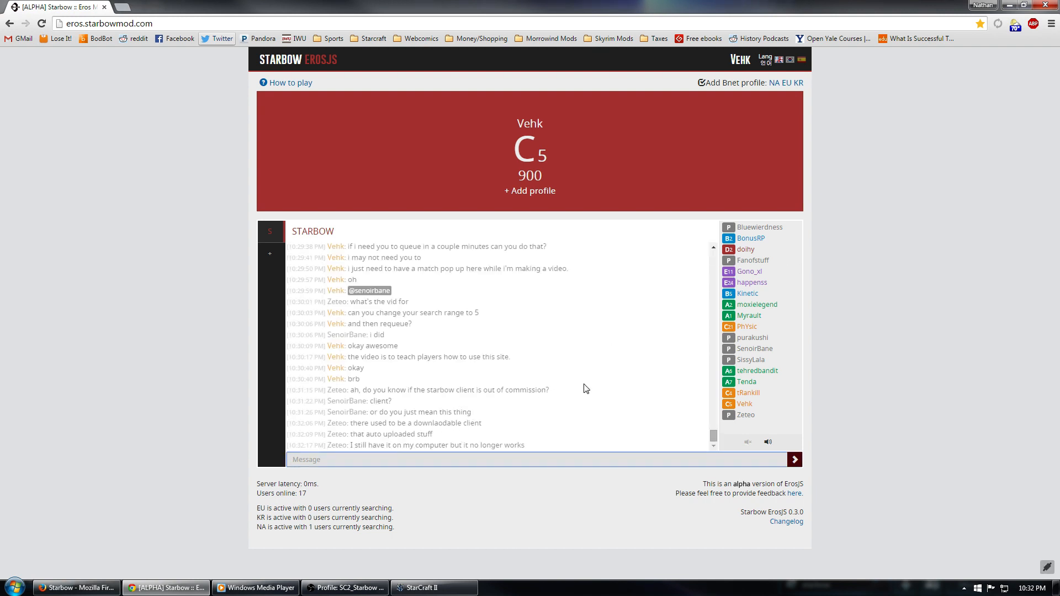
{"action": "mouse_move", "coordinate": [865, 299]}
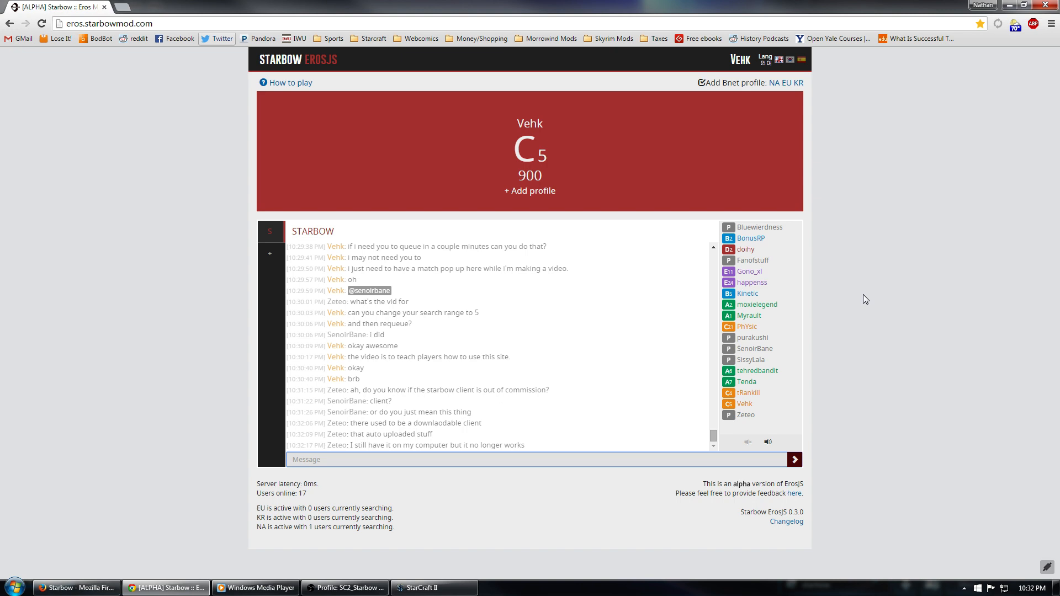
{"action": "mouse_move", "coordinate": [801, 78]}
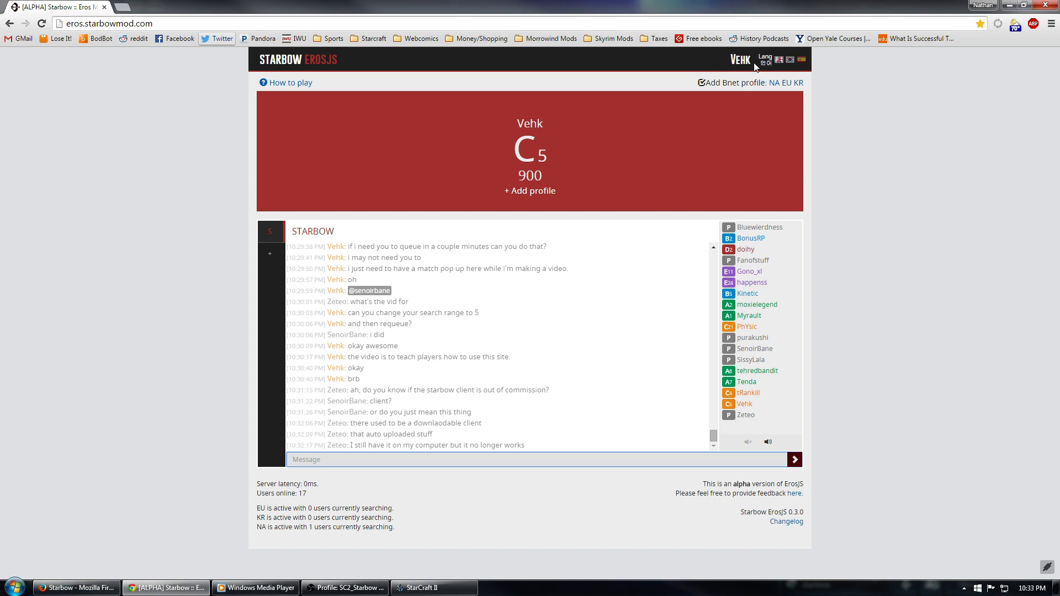
{"action": "mouse_move", "coordinate": [521, 117]}
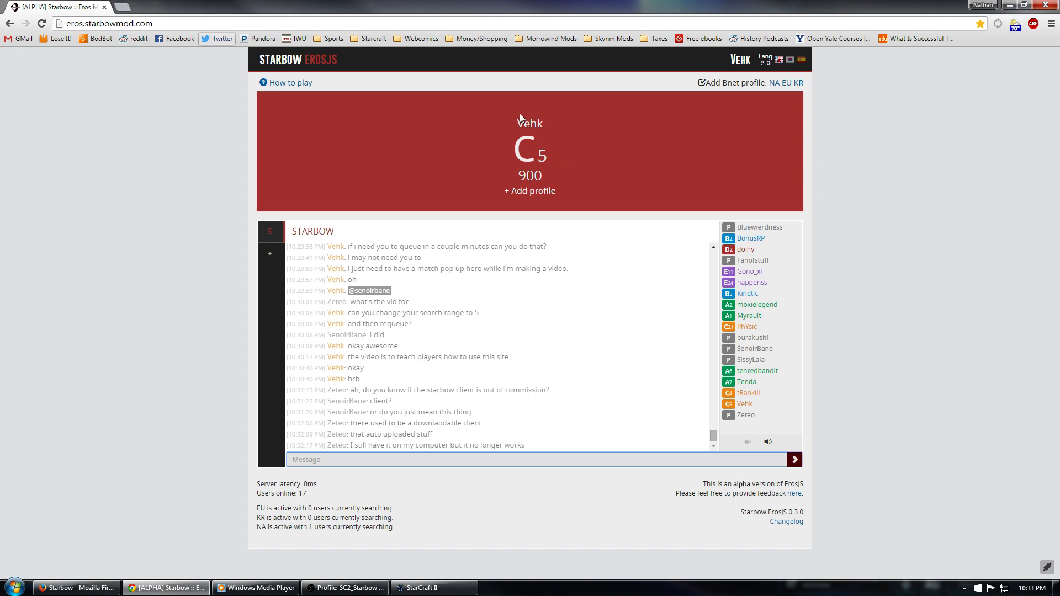
{"action": "mouse_move", "coordinate": [914, 370]}
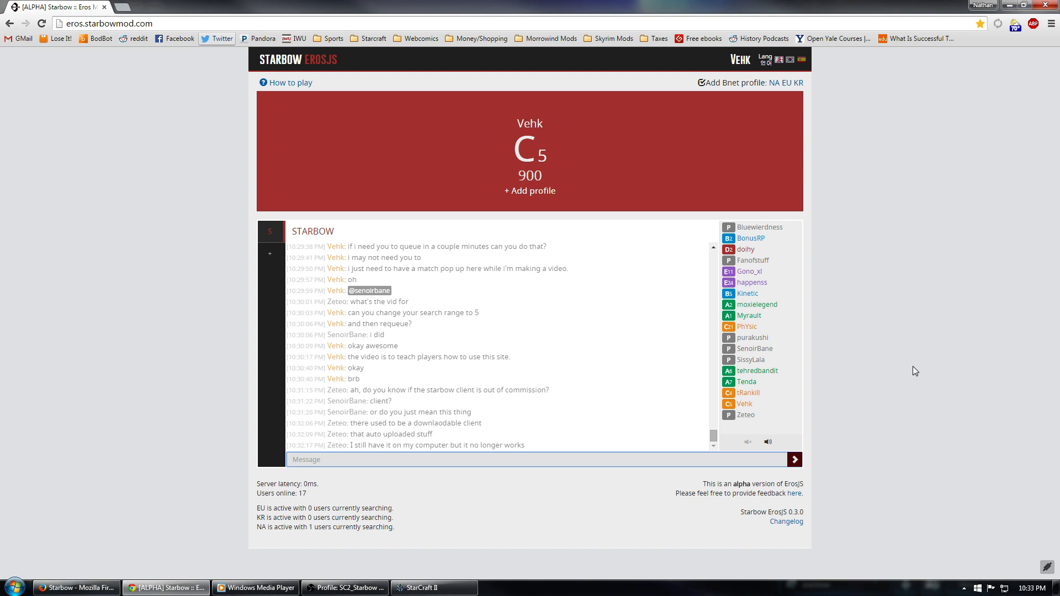
{"action": "mouse_move", "coordinate": [686, 461]}
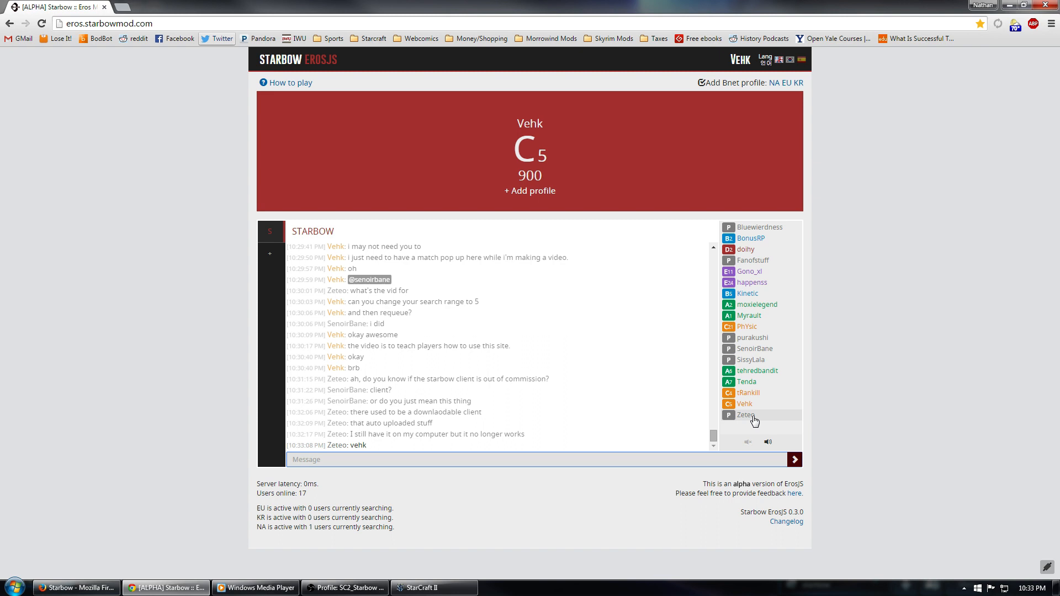
{"action": "mouse_move", "coordinate": [729, 274]}
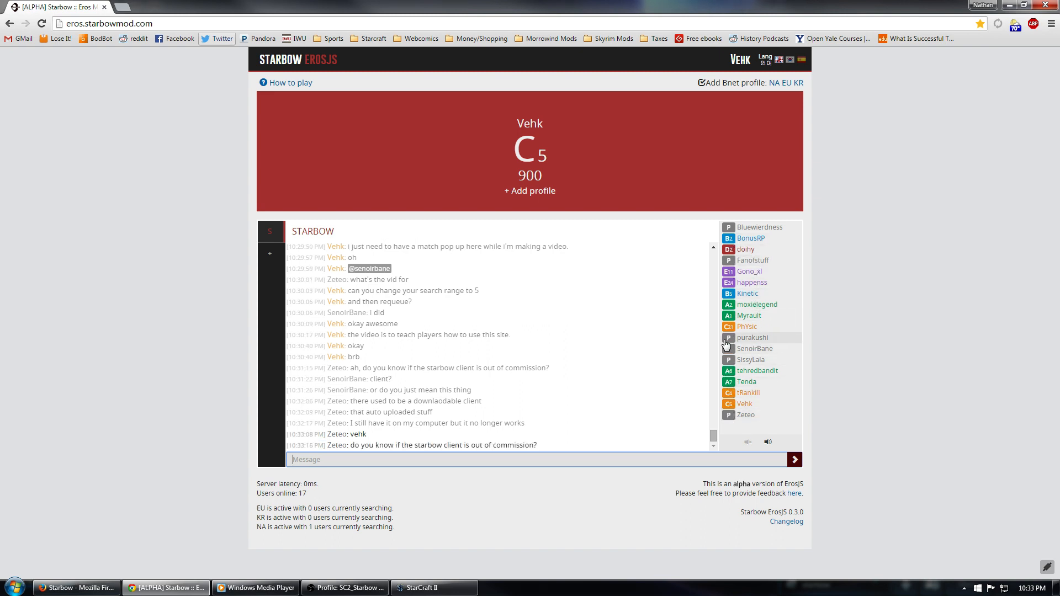
{"action": "mouse_move", "coordinate": [747, 316]}
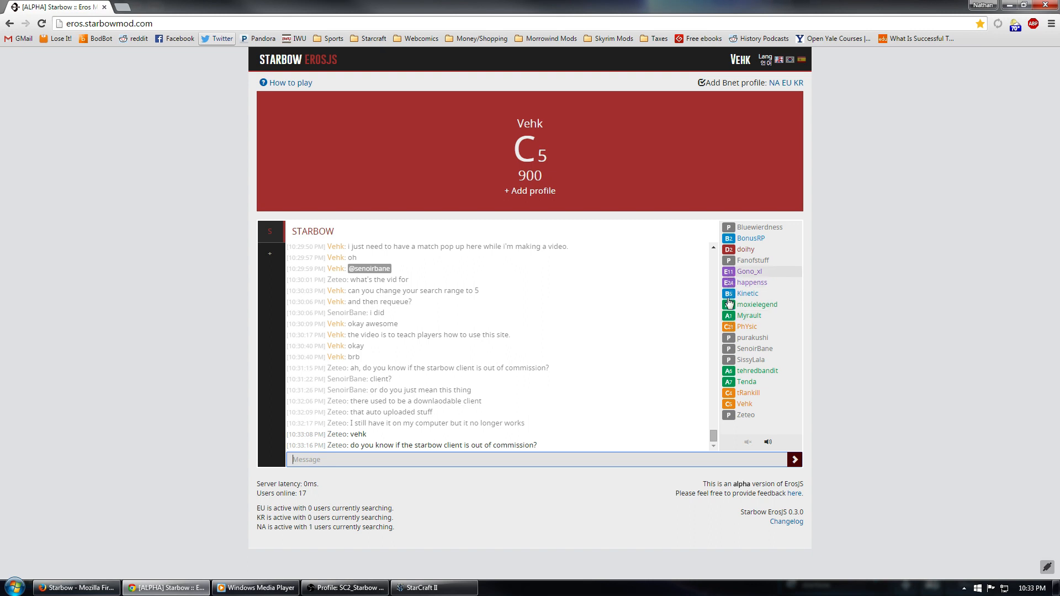
{"action": "mouse_move", "coordinate": [736, 274]}
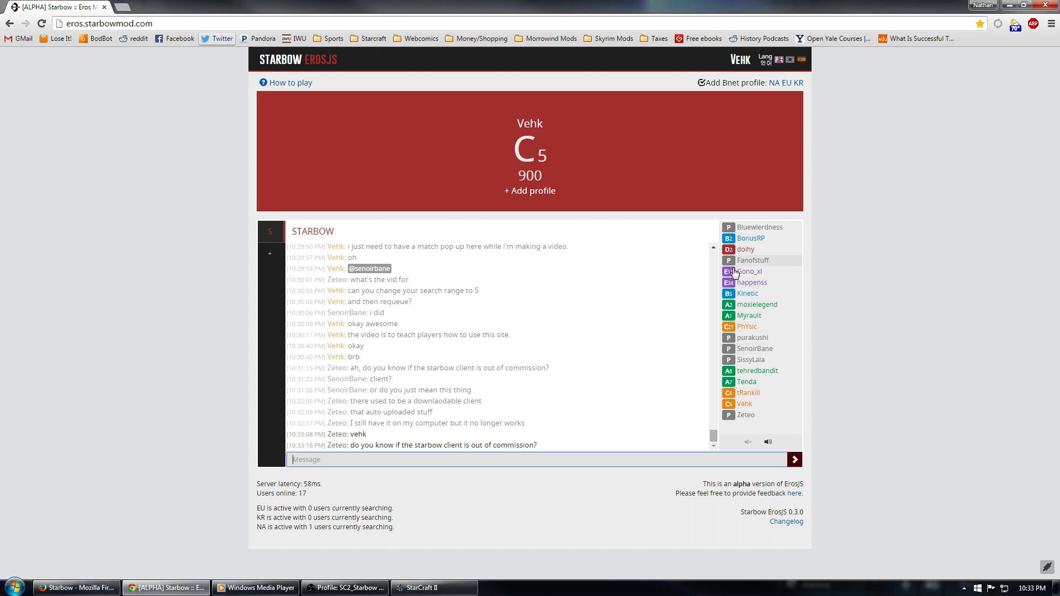
{"action": "mouse_move", "coordinate": [252, 517]}
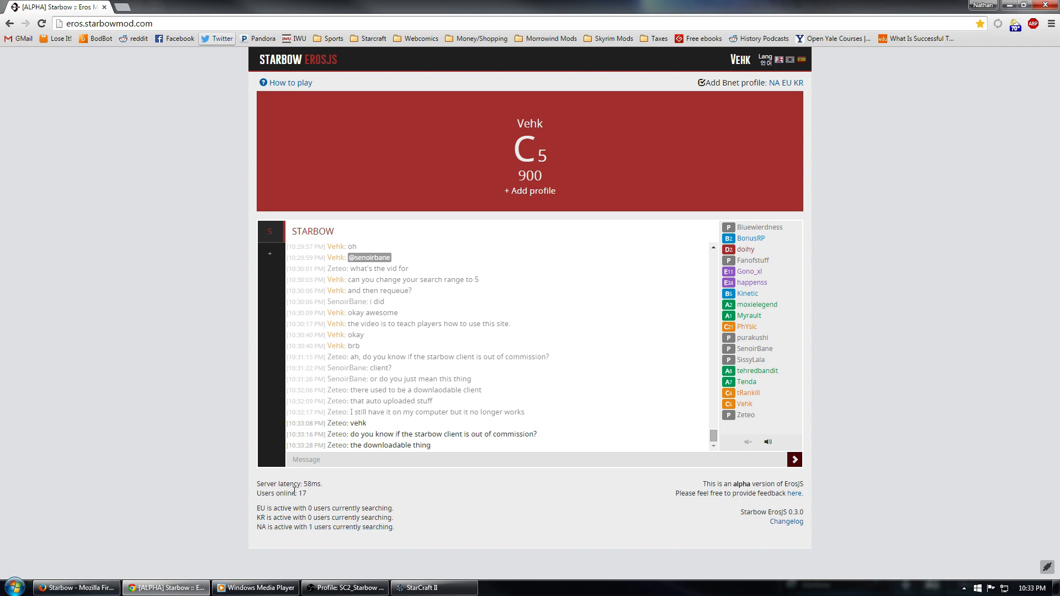
{"action": "mouse_move", "coordinate": [357, 475]}
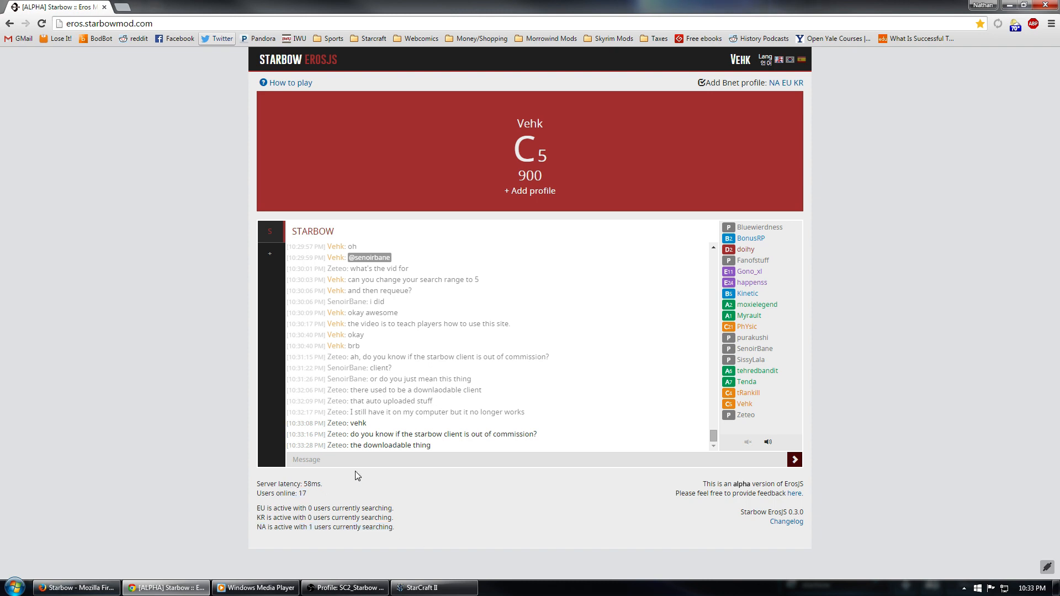
{"action": "mouse_move", "coordinate": [425, 376]}
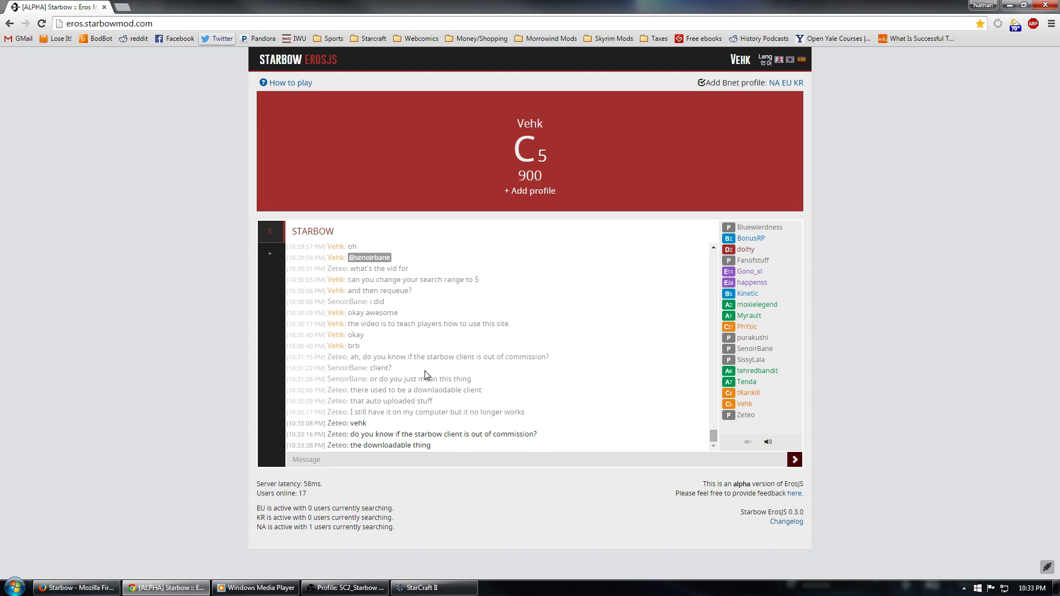
{"action": "mouse_move", "coordinate": [526, 196]}
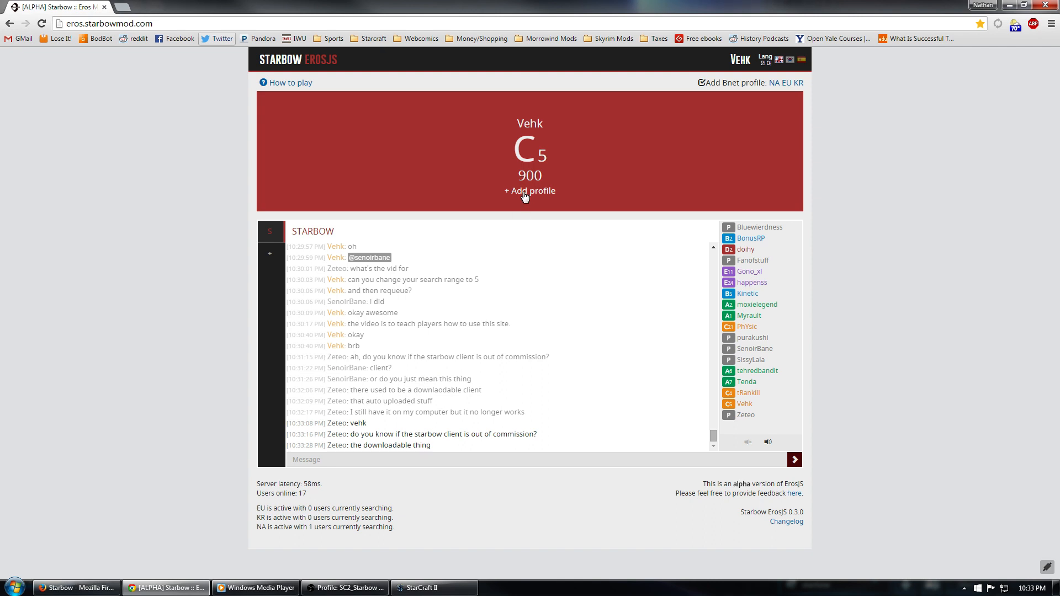
Add a Battle.net profile, log in with its password, and get it verified.
{"action": "left_click", "coordinate": [529, 190]}
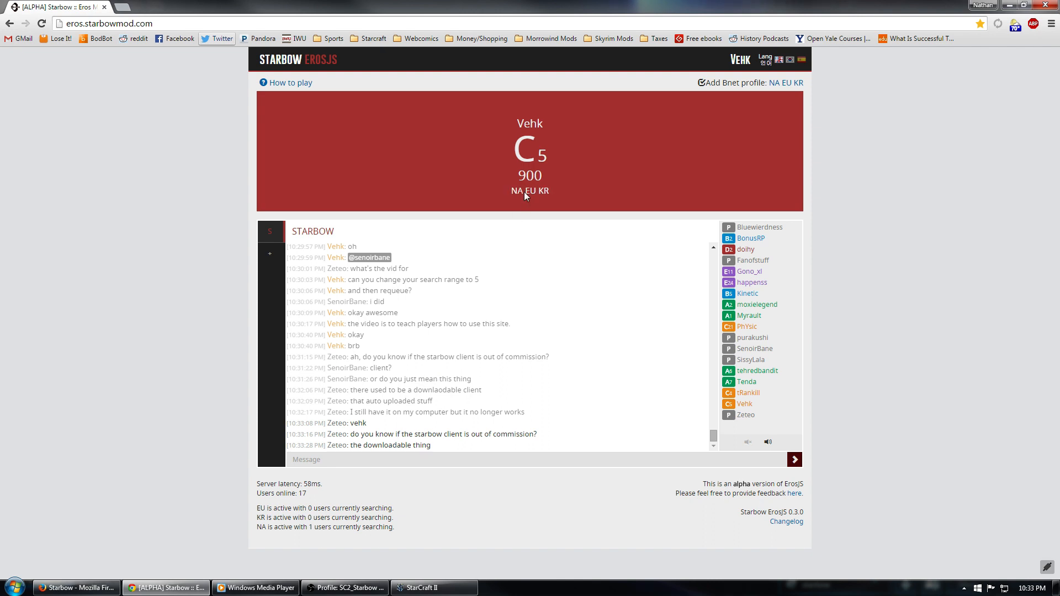
{"action": "mouse_move", "coordinate": [491, 142]}
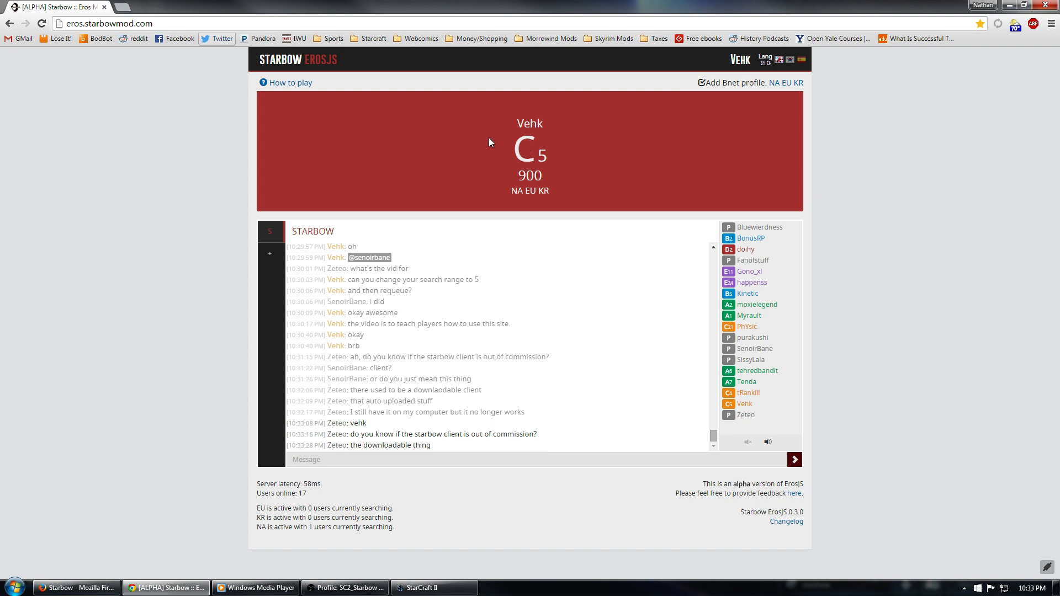
{"action": "mouse_move", "coordinate": [492, 207]}
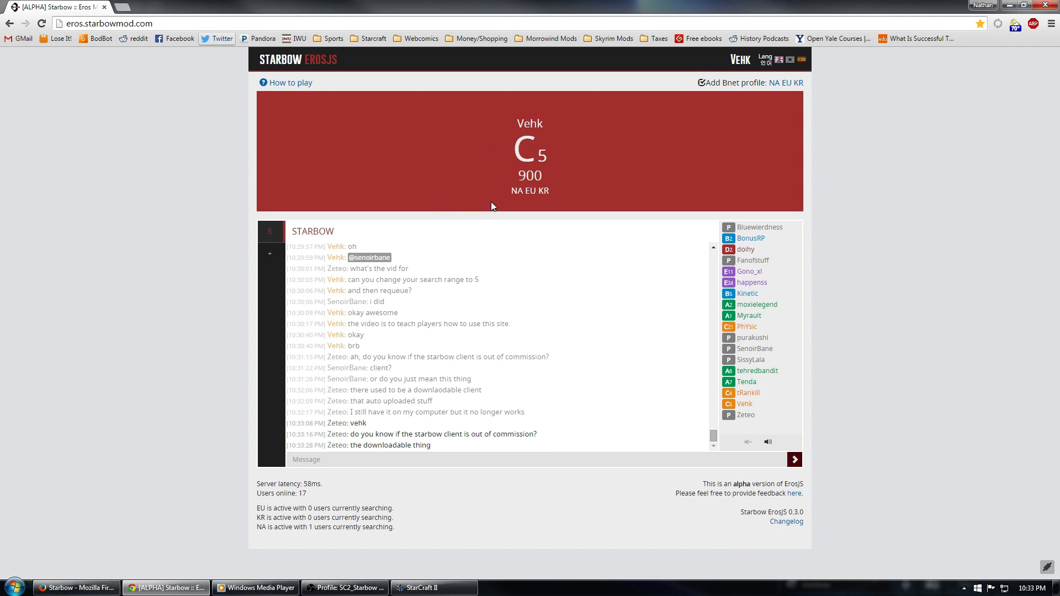
{"action": "mouse_move", "coordinate": [515, 197]}
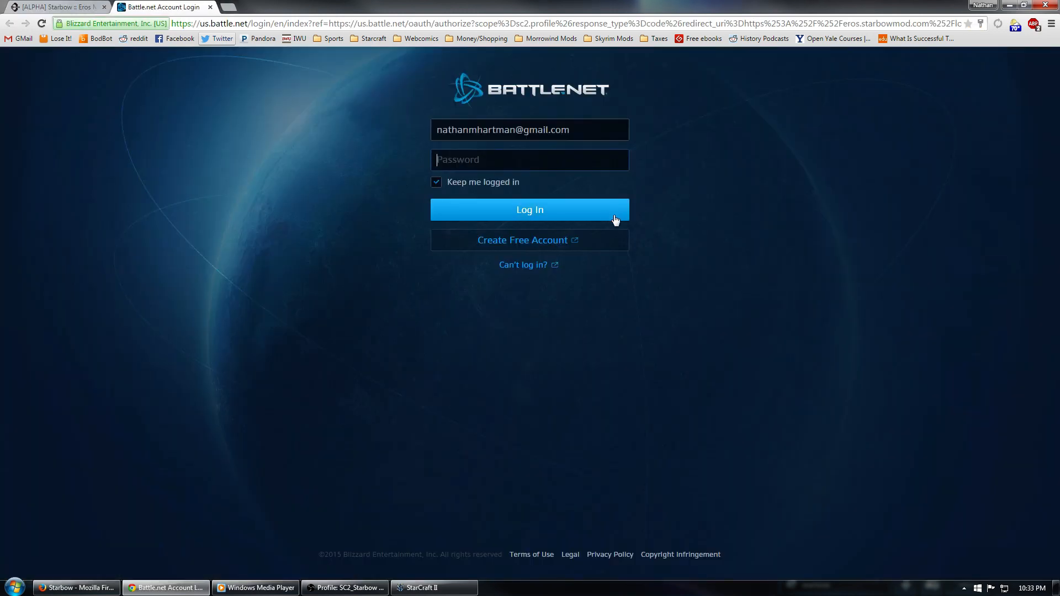
{"action": "mouse_move", "coordinate": [665, 188]}
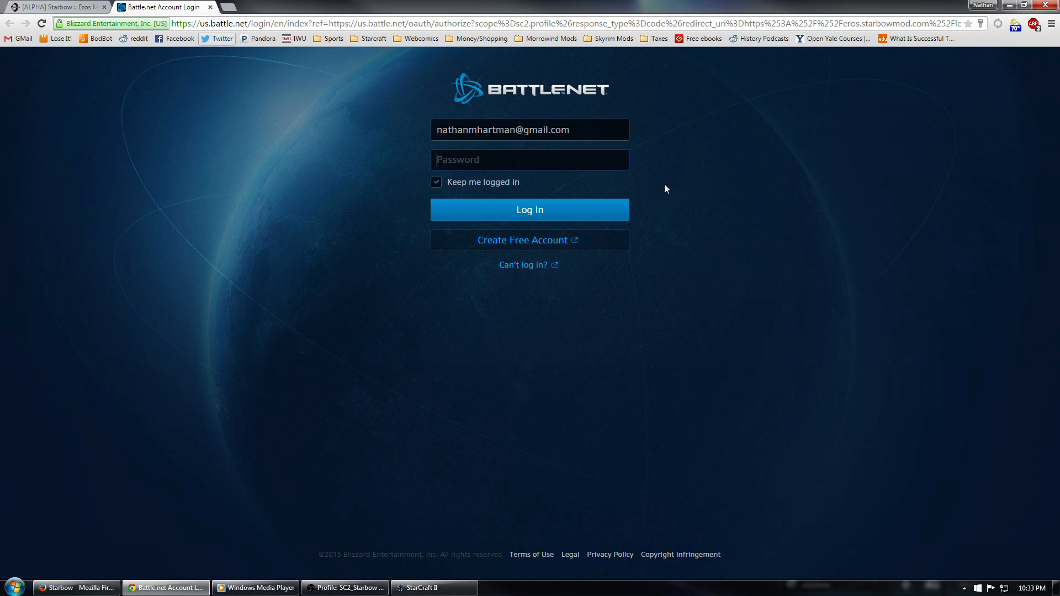
{"action": "type", "text": "password"}
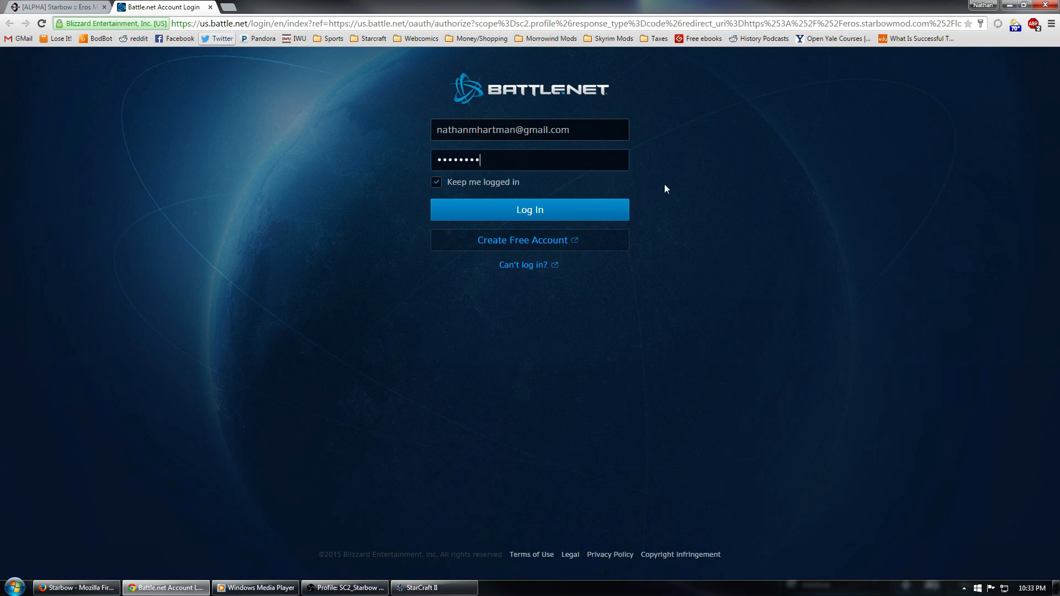
{"action": "left_click", "coordinate": [529, 210]}
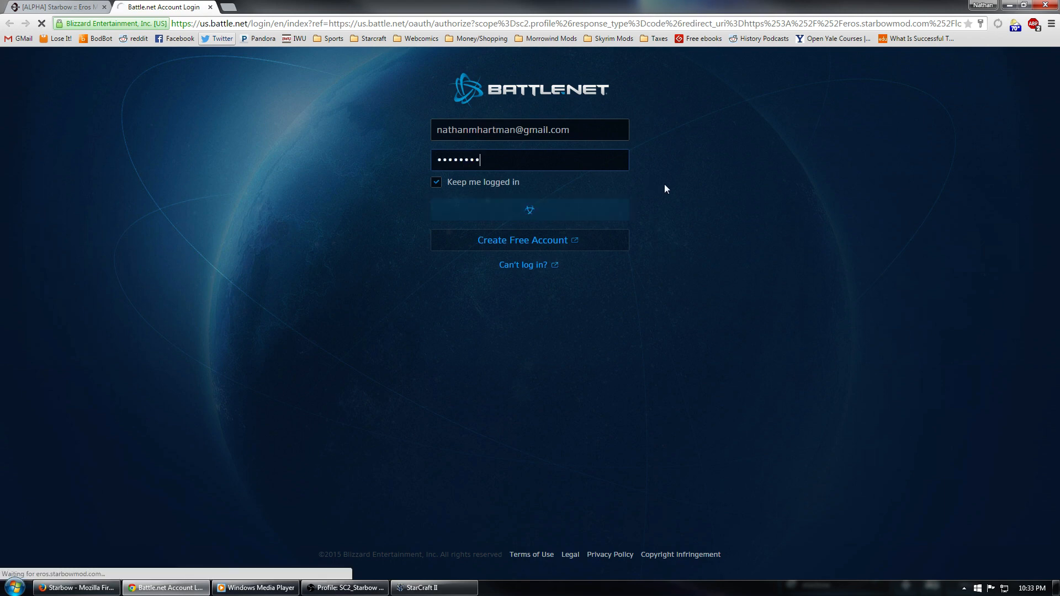
{"action": "left_click", "coordinate": [529, 209]}
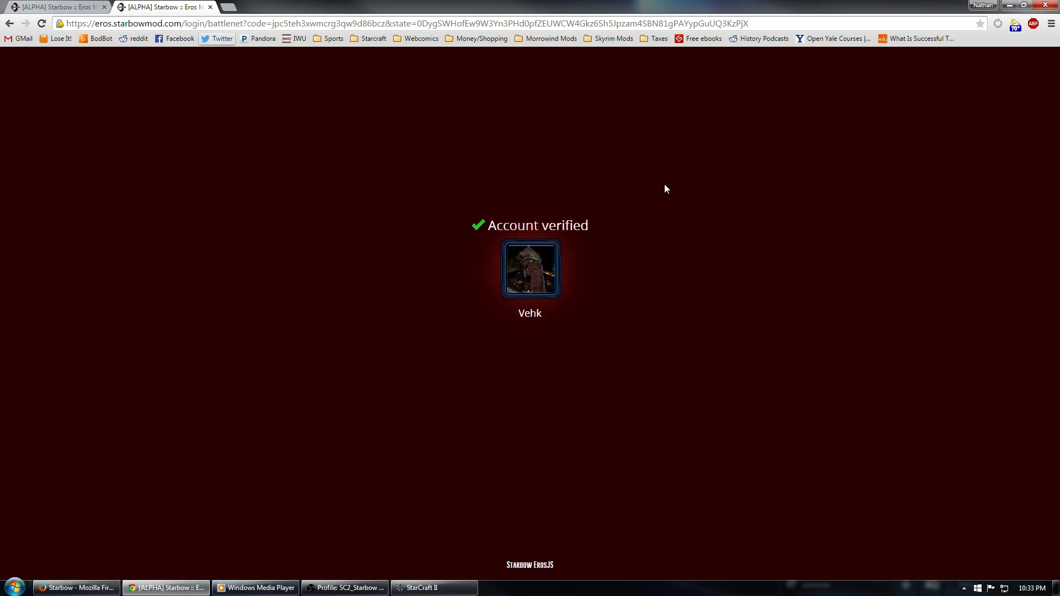
{"action": "mouse_move", "coordinate": [429, 140]}
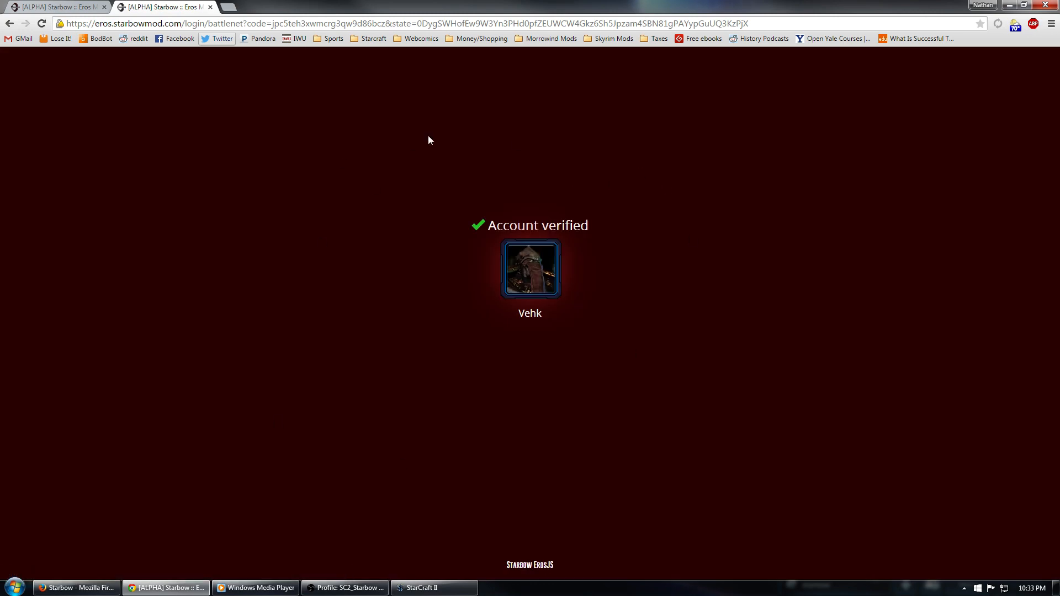
{"action": "mouse_move", "coordinate": [693, 247]}
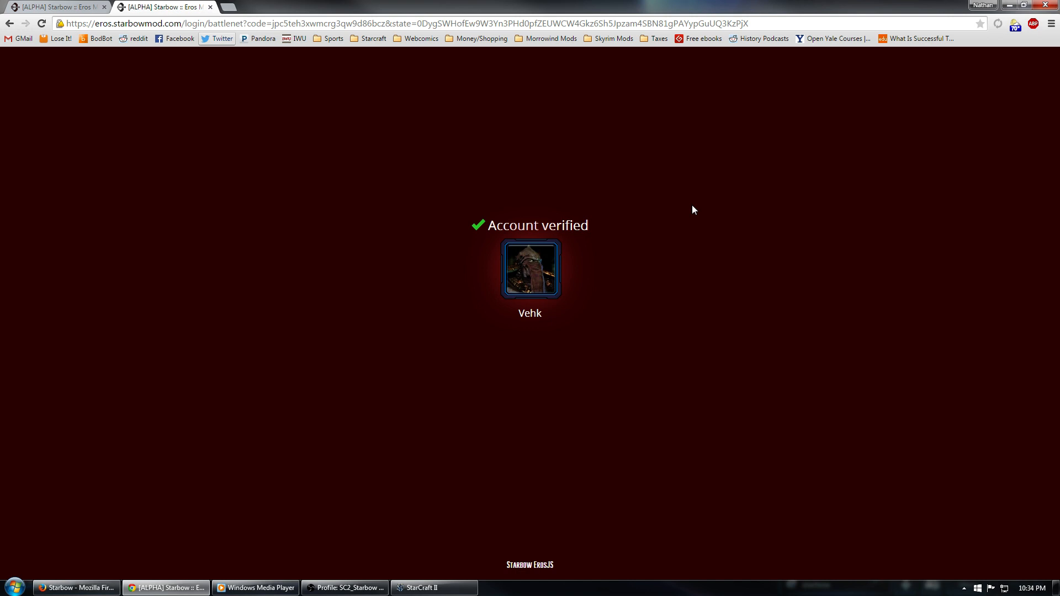
{"action": "mouse_move", "coordinate": [410, 162]}
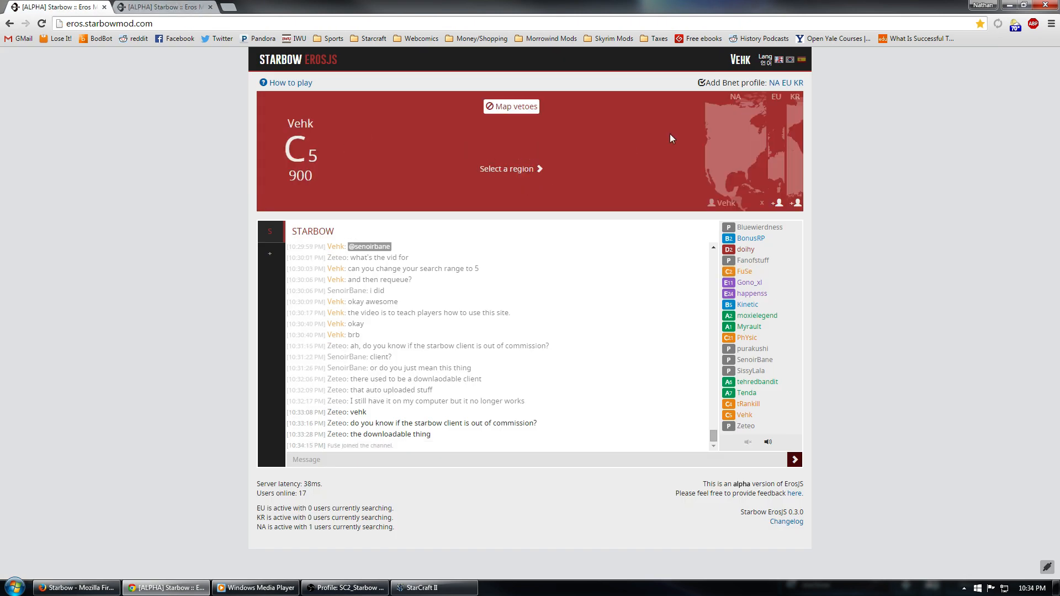
{"action": "mouse_move", "coordinate": [734, 142]}
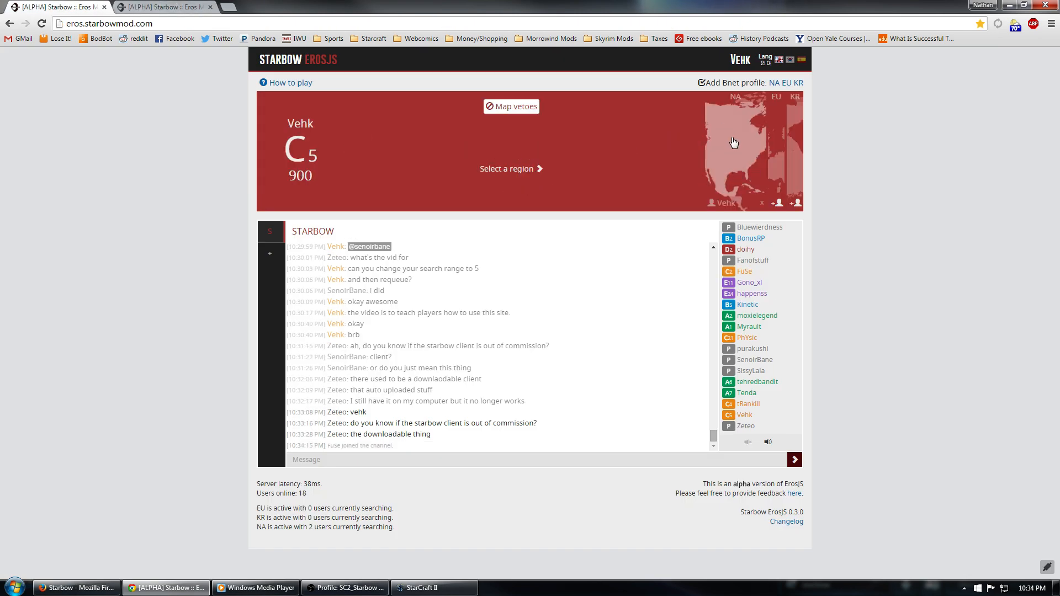
{"action": "mouse_move", "coordinate": [767, 129]}
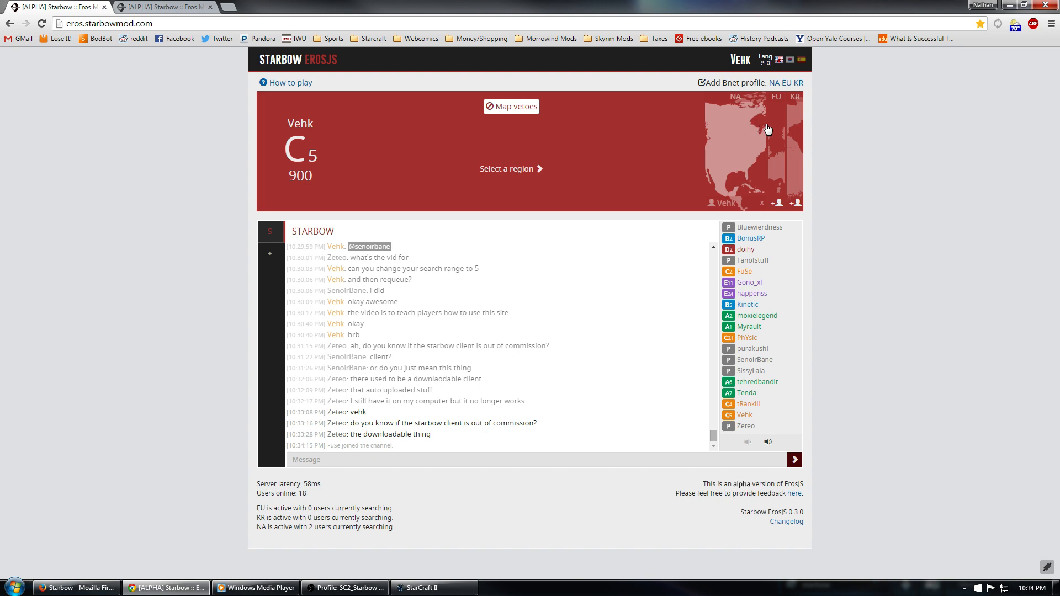
{"action": "mouse_move", "coordinate": [795, 203]}
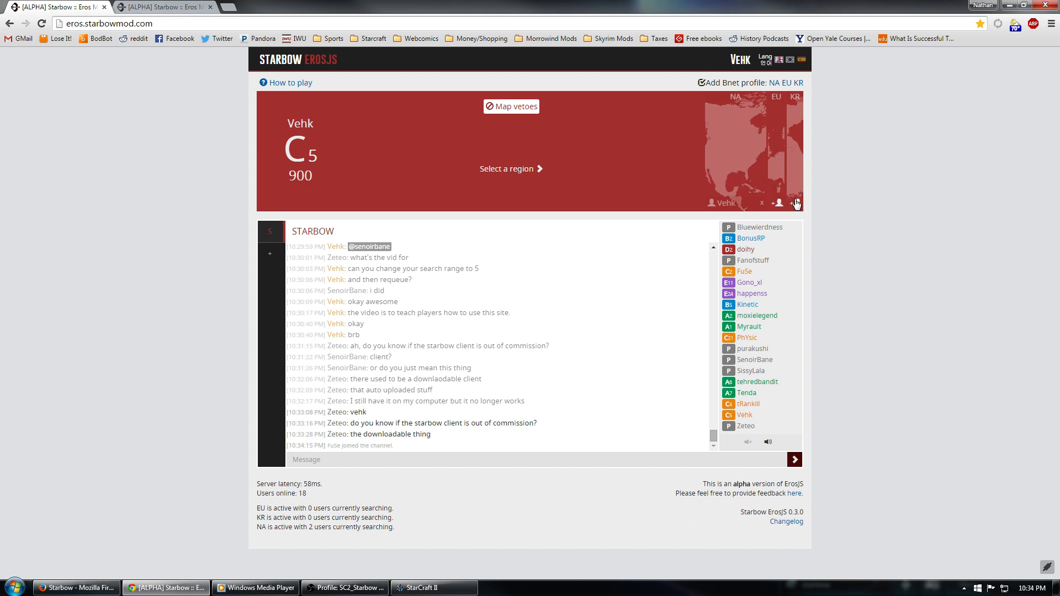
{"action": "mouse_move", "coordinate": [772, 197]}
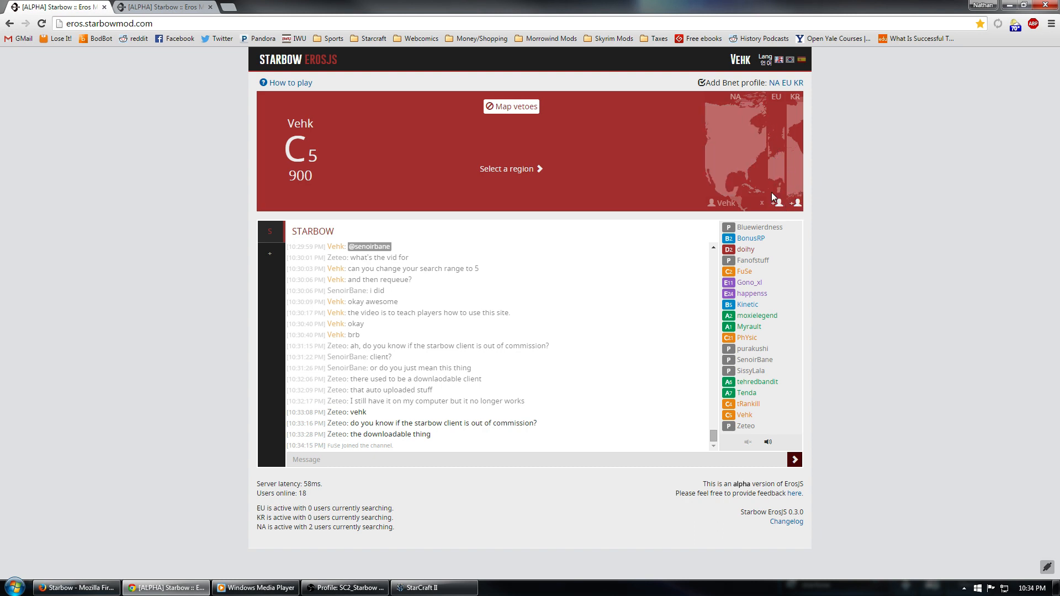
{"action": "mouse_move", "coordinate": [568, 171]}
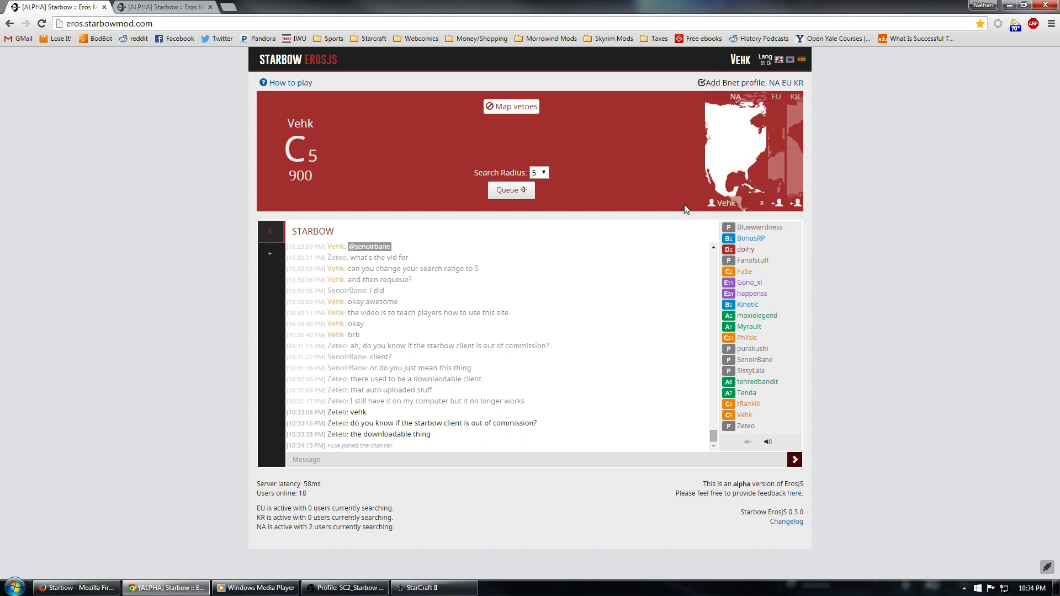
{"action": "mouse_move", "coordinate": [638, 148]}
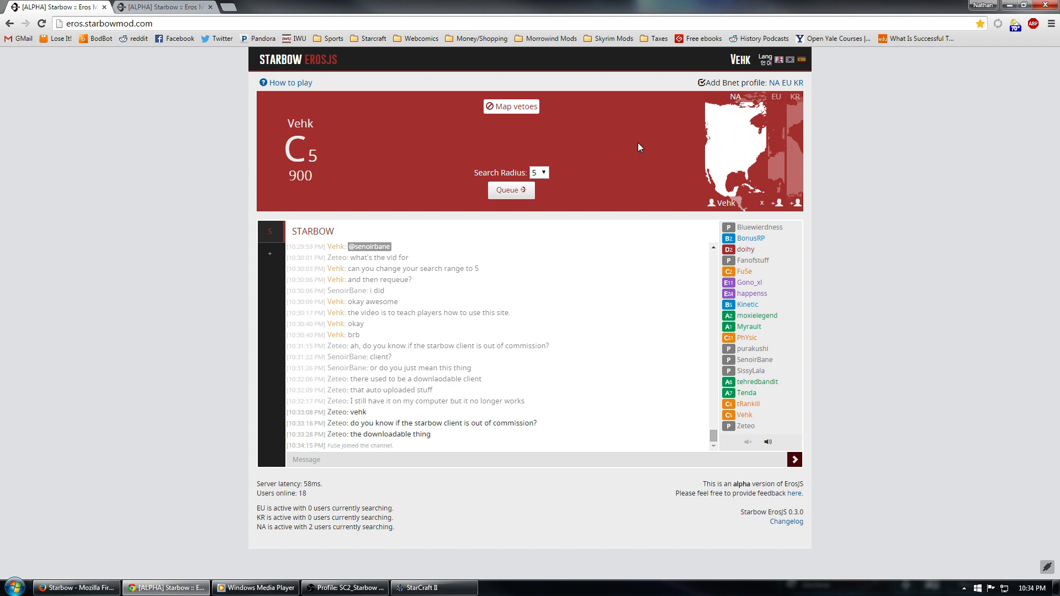
{"action": "left_click", "coordinate": [537, 172]}
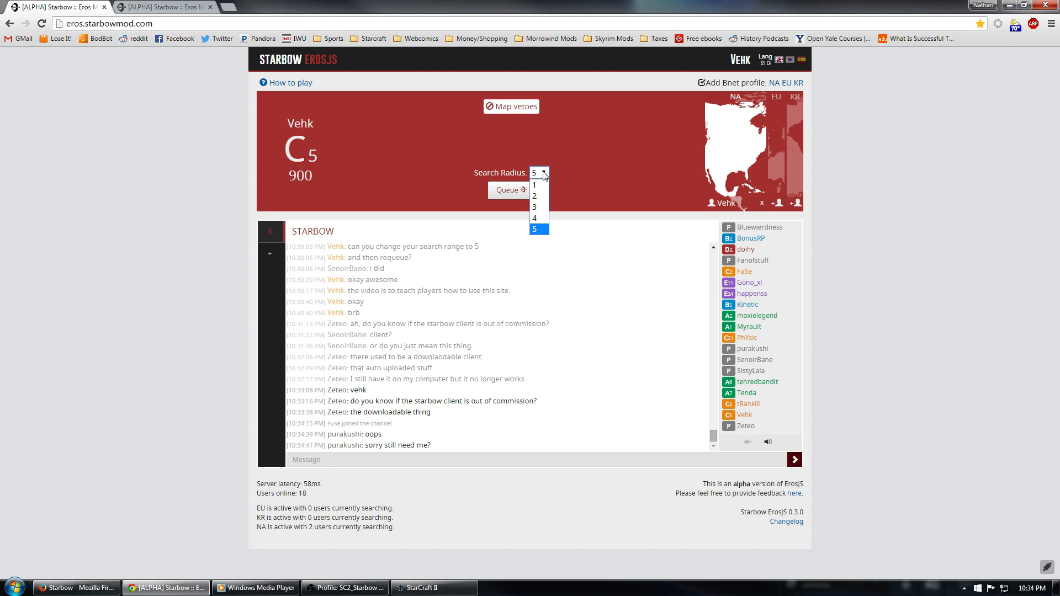
{"action": "left_click", "coordinate": [535, 229]}
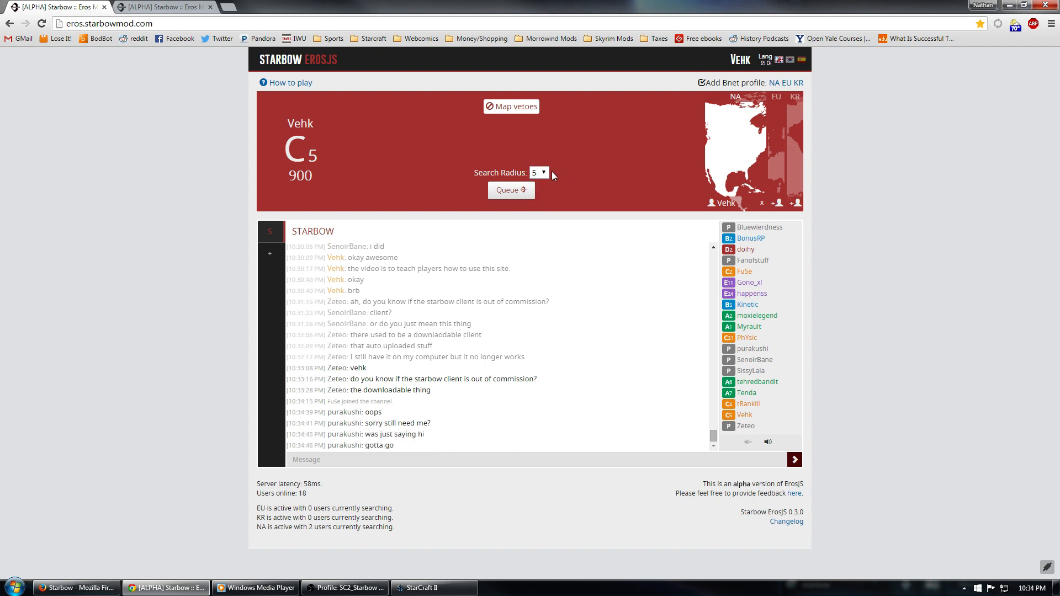
{"action": "mouse_move", "coordinate": [586, 156]}
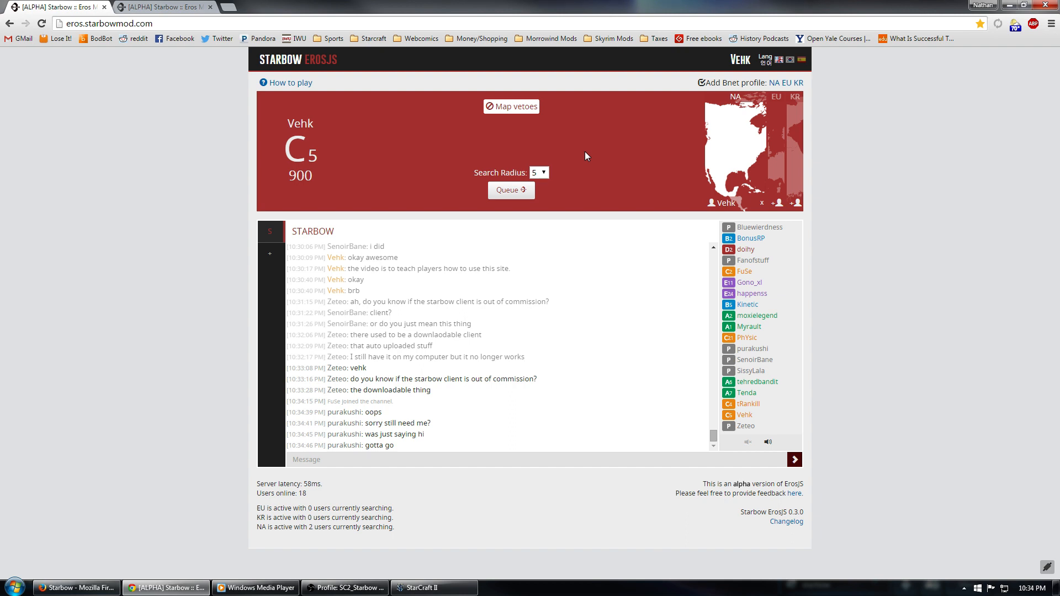
{"action": "mouse_move", "coordinate": [567, 162]}
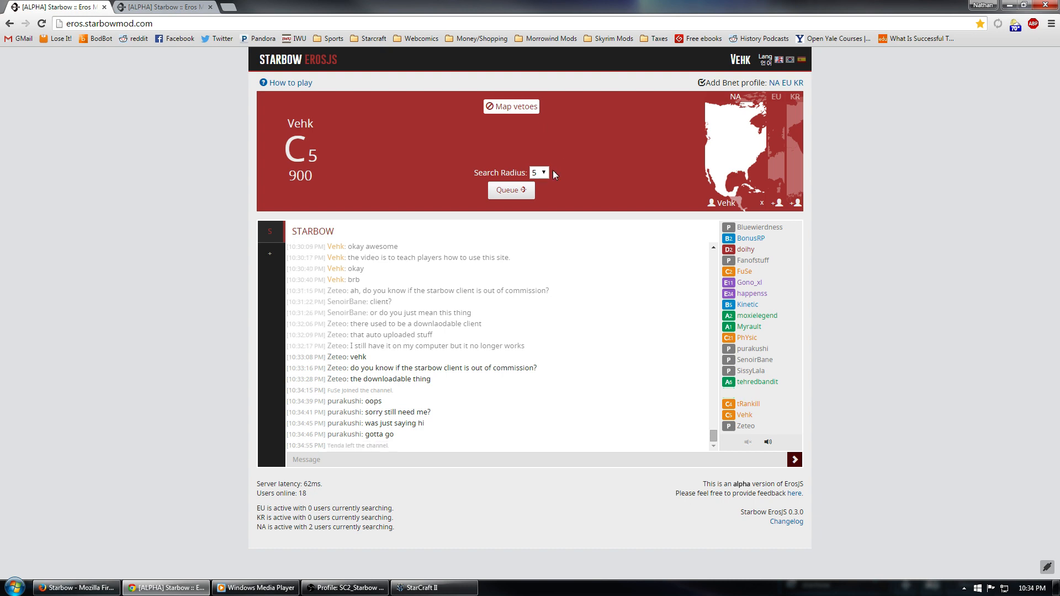
{"action": "left_click", "coordinate": [538, 172]}
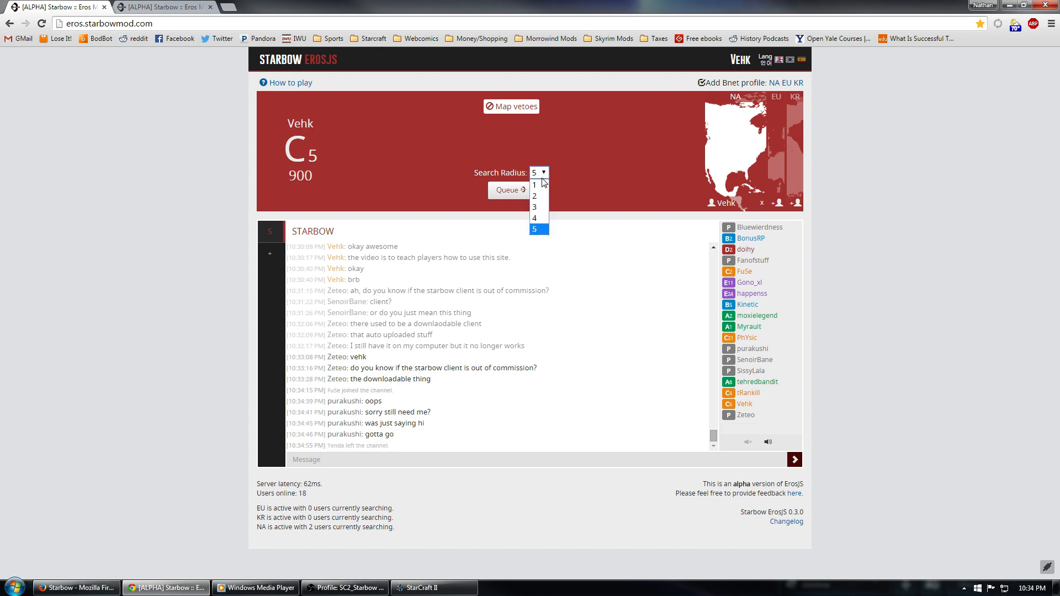
{"action": "mouse_move", "coordinate": [600, 175]}
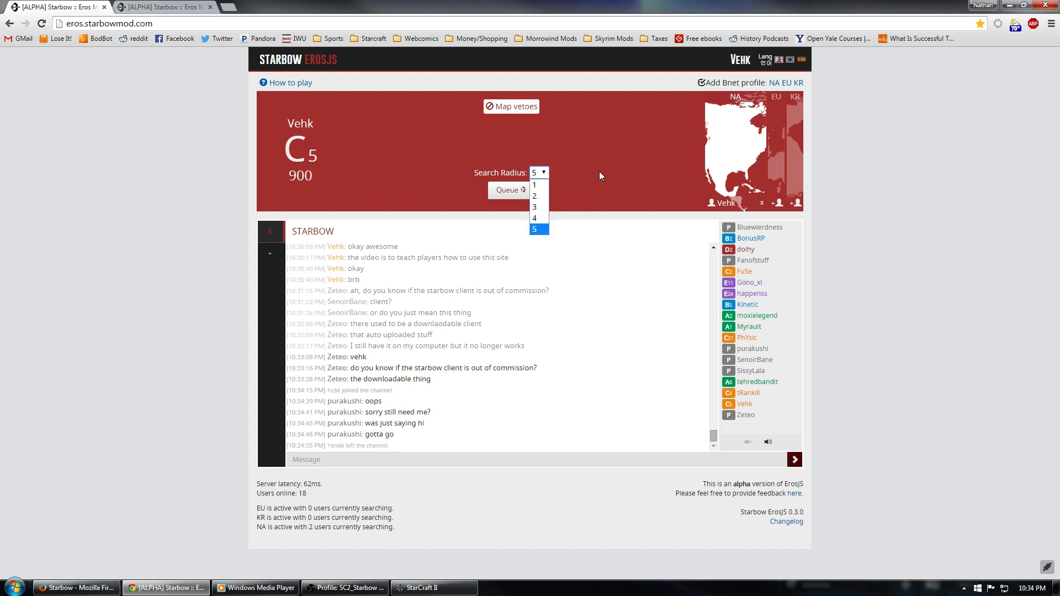
{"action": "left_click", "coordinate": [536, 229]}
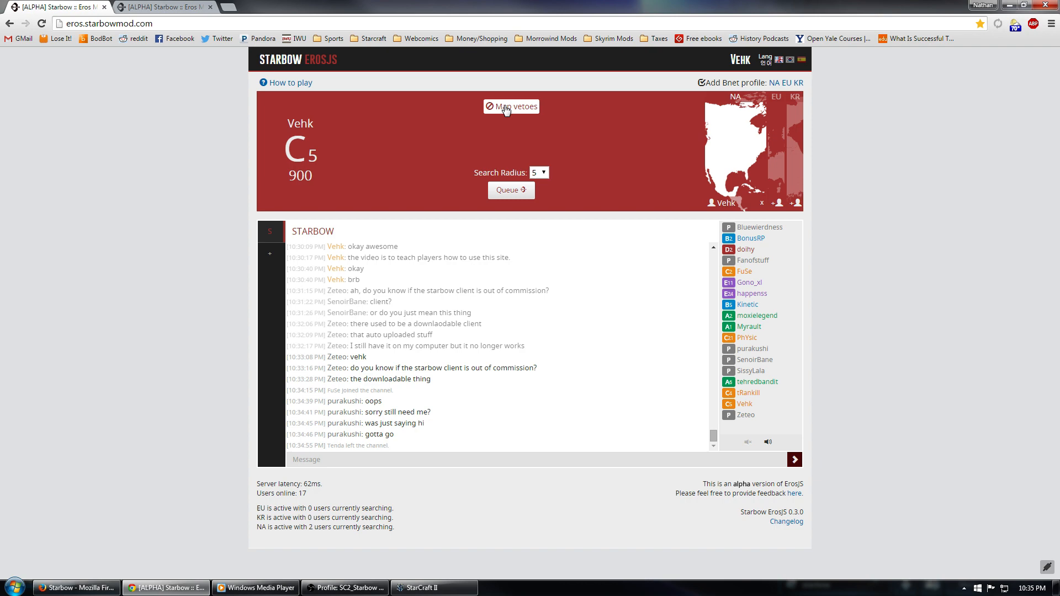
Add Circuit breaker as a fourth NA map veto and close the veto dialog.
{"action": "left_click", "coordinate": [510, 106]}
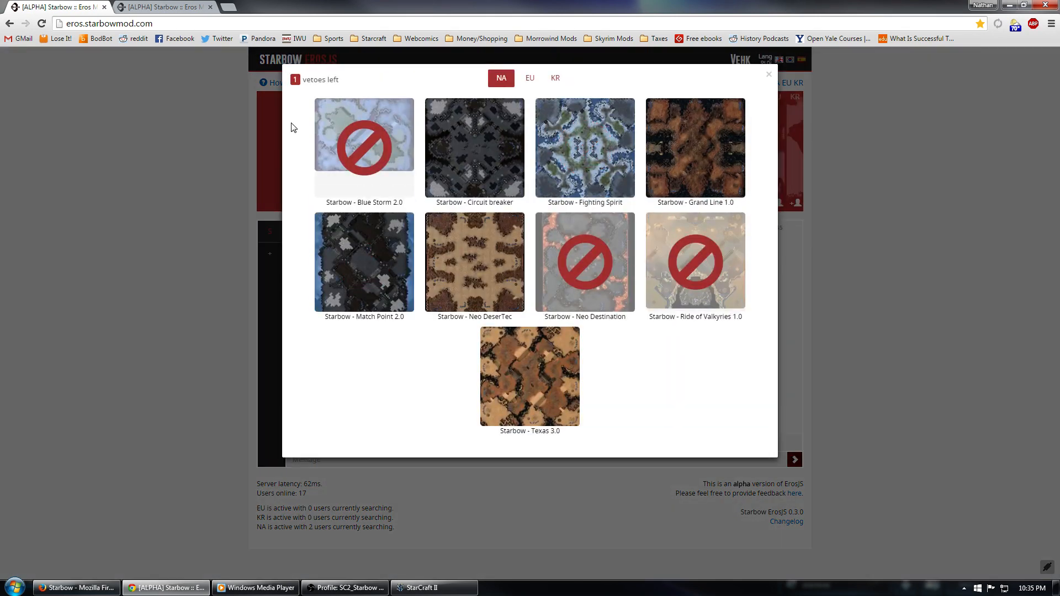
{"action": "left_click", "coordinate": [474, 148]}
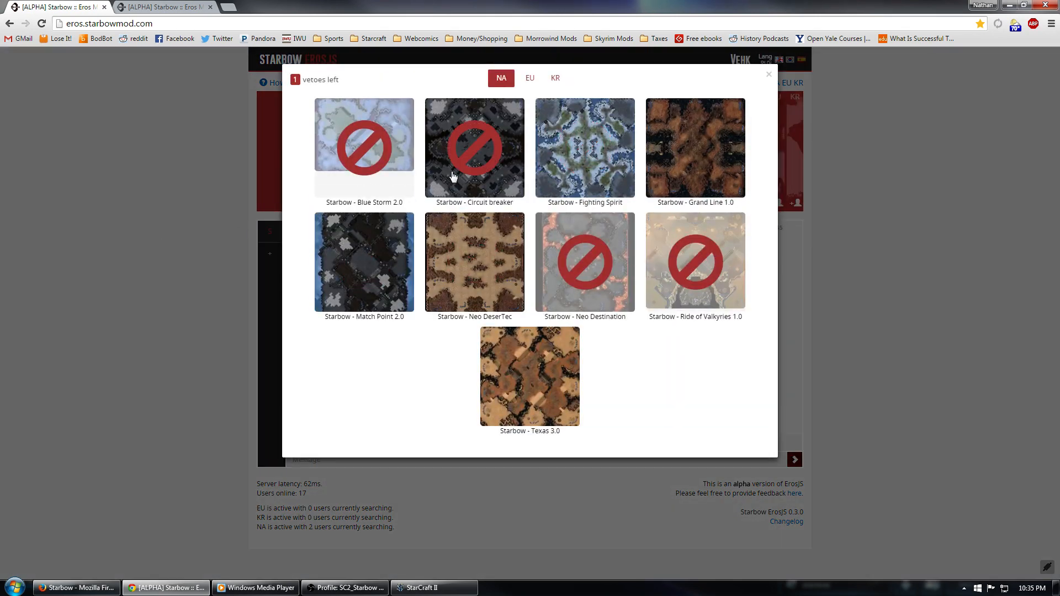
{"action": "left_click", "coordinate": [473, 148]}
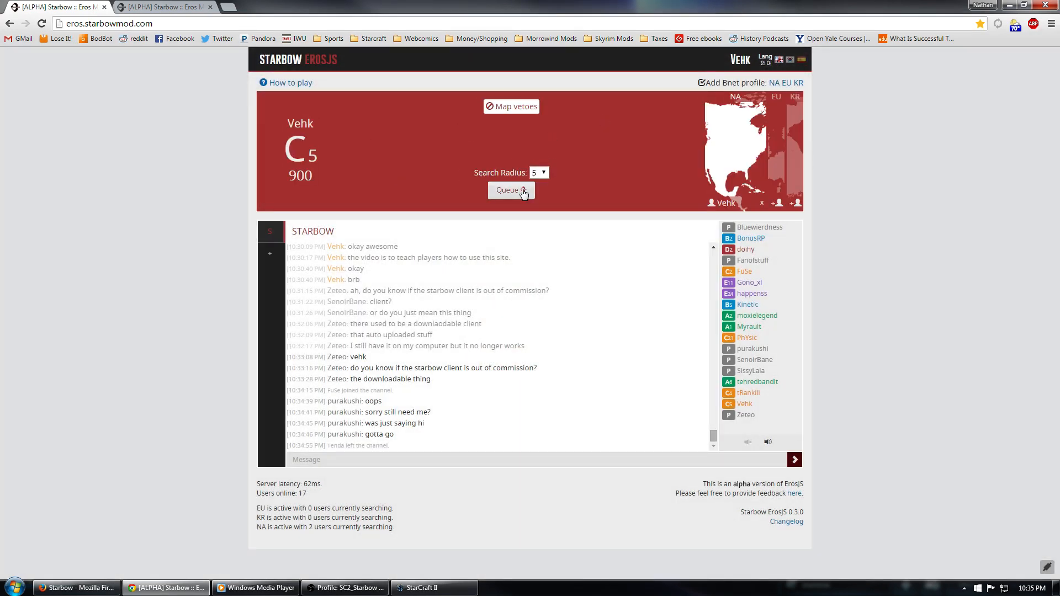
Queue and get matched with FuSe on Match Point 2.0, then reopen the Starbow channel.
{"action": "left_click", "coordinate": [510, 190]}
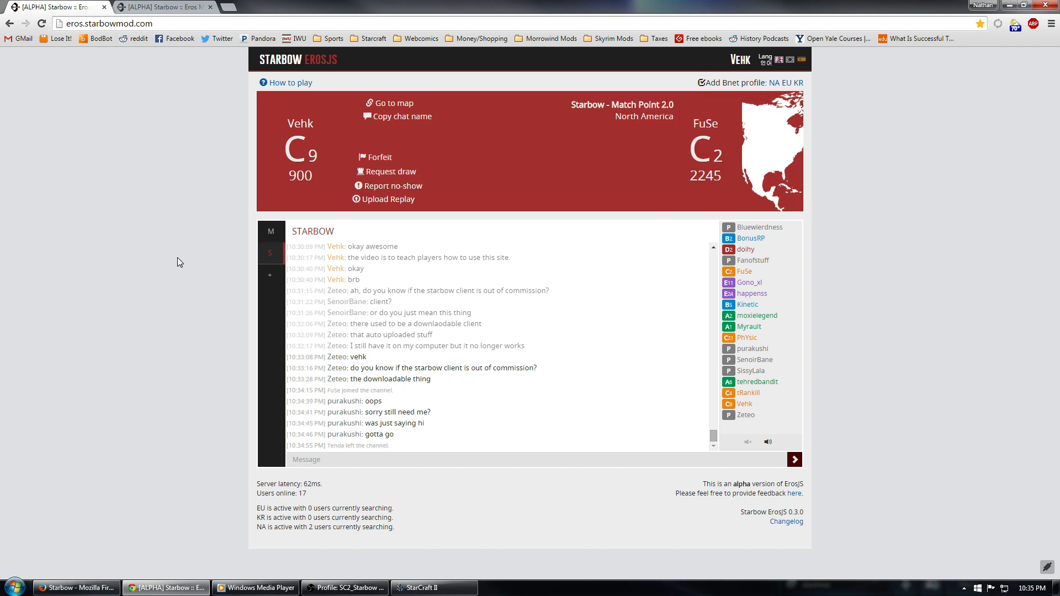
{"action": "left_click", "coordinate": [271, 231]}
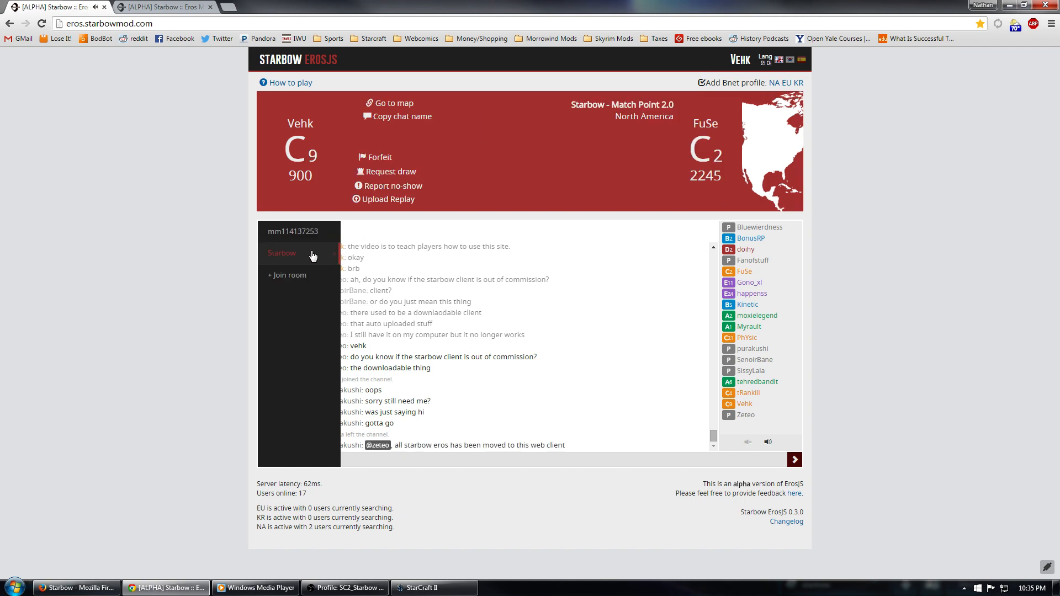
{"action": "left_click", "coordinate": [281, 253]}
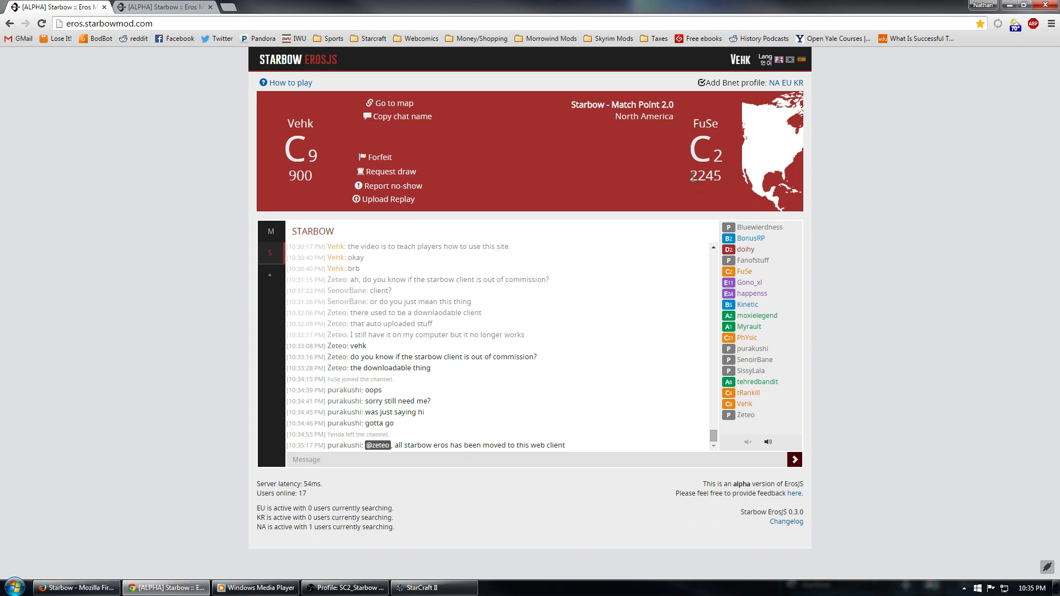
{"action": "double_click", "coordinate": [705, 175]}
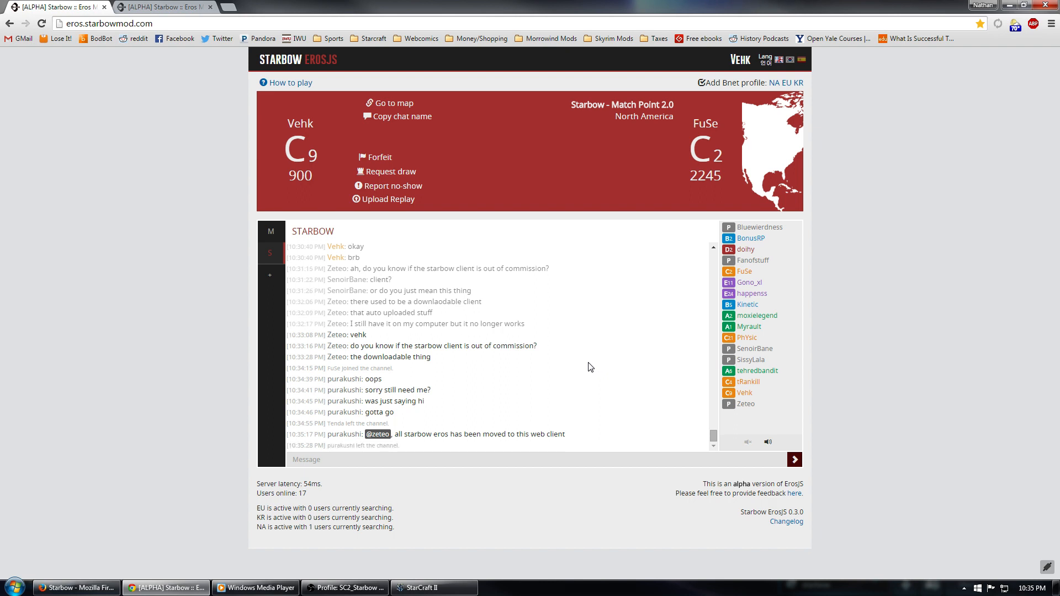
{"action": "mouse_move", "coordinate": [201, 187]}
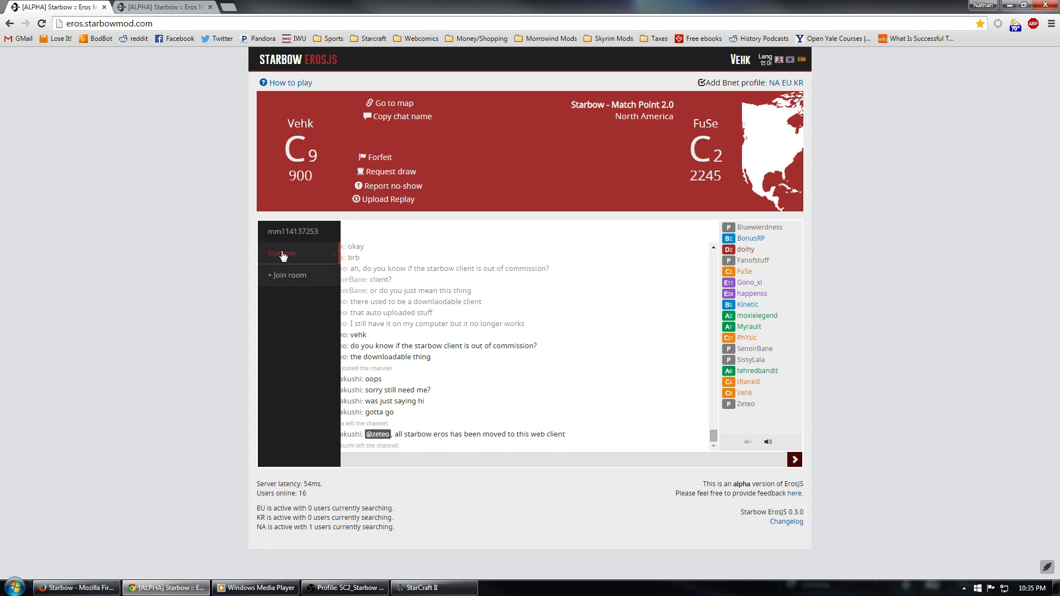
{"action": "mouse_move", "coordinate": [294, 238]}
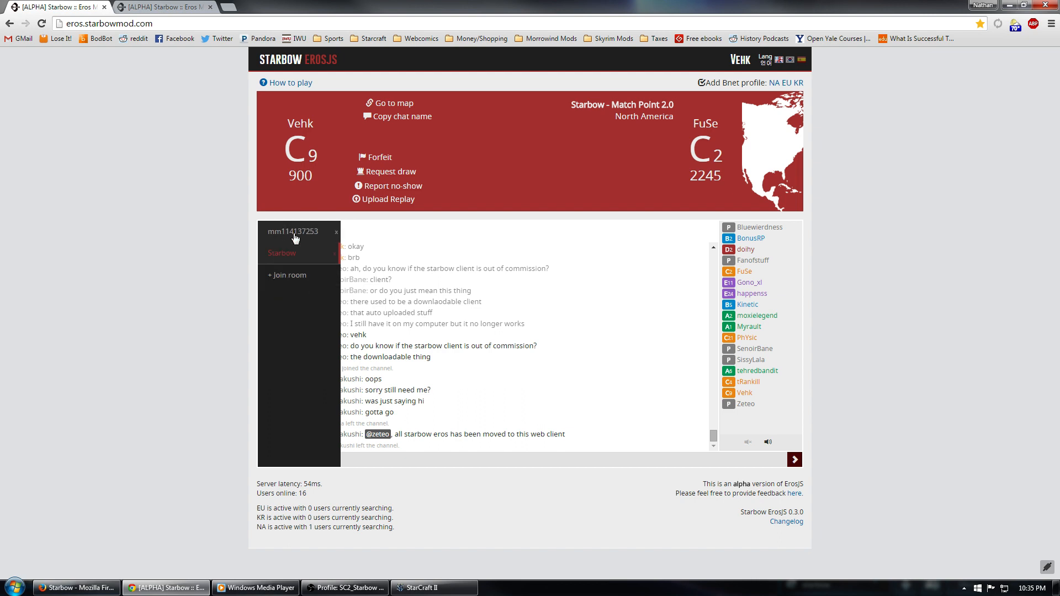
Open room mm114137253, send 'Hello Fuse!', and start typing a follow-up message.
{"action": "left_click", "coordinate": [271, 231]}
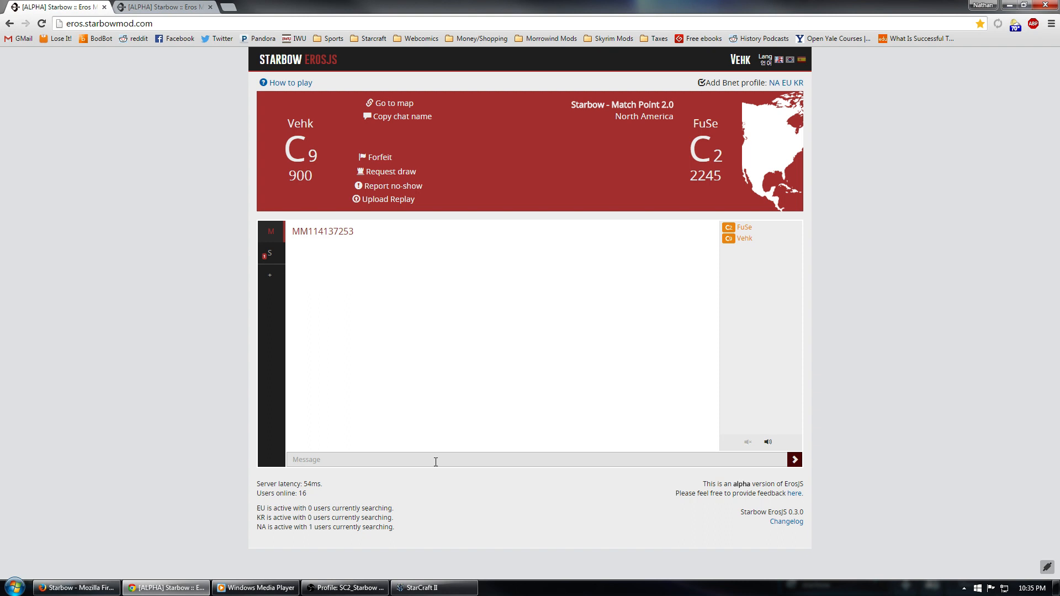
{"action": "mouse_move", "coordinate": [743, 238]}
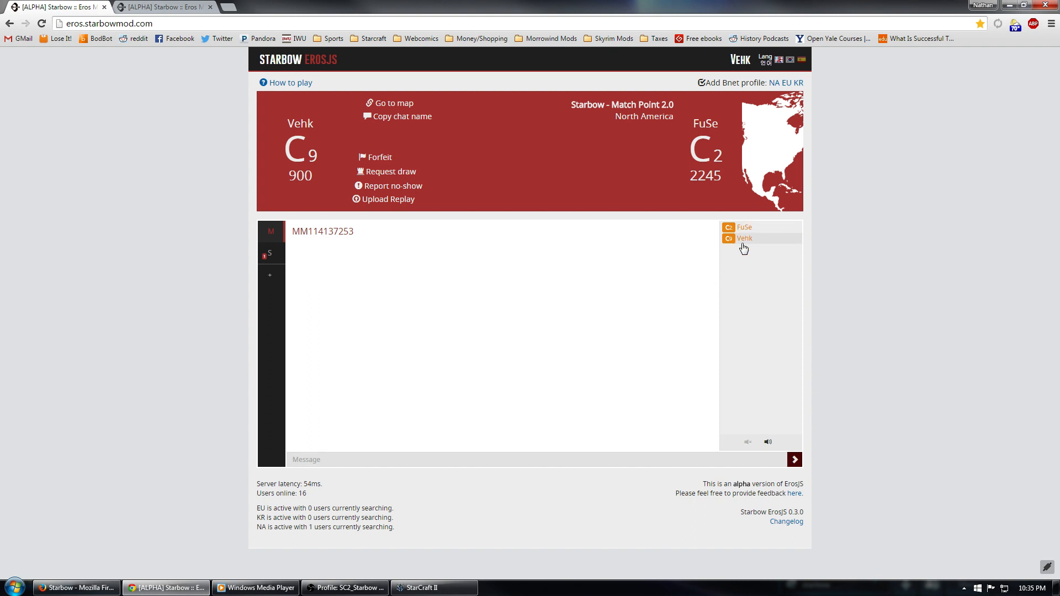
{"action": "type", "text": "He"}
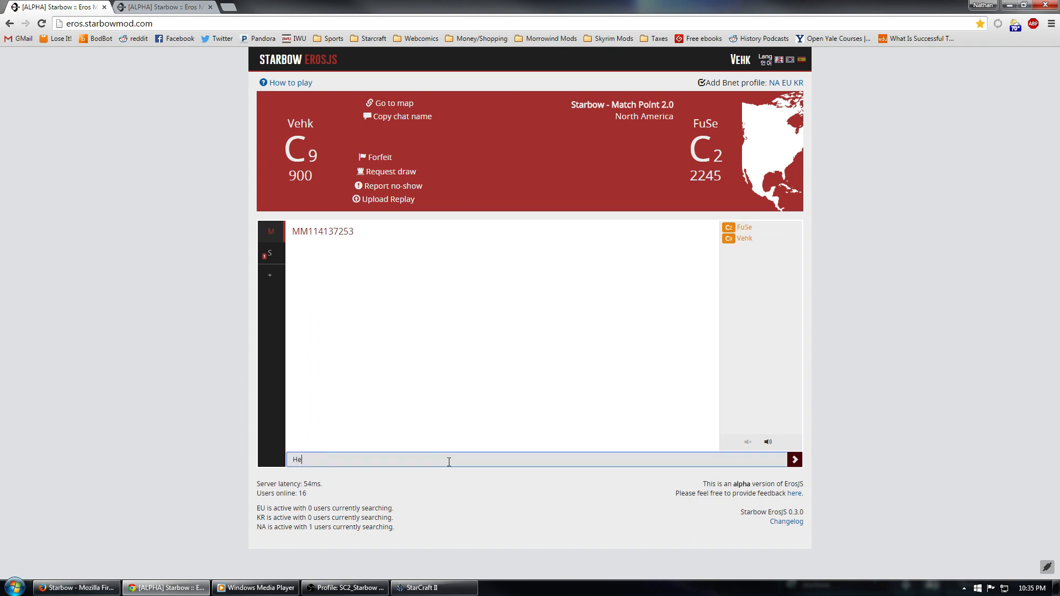
{"action": "key", "text": "Return"}
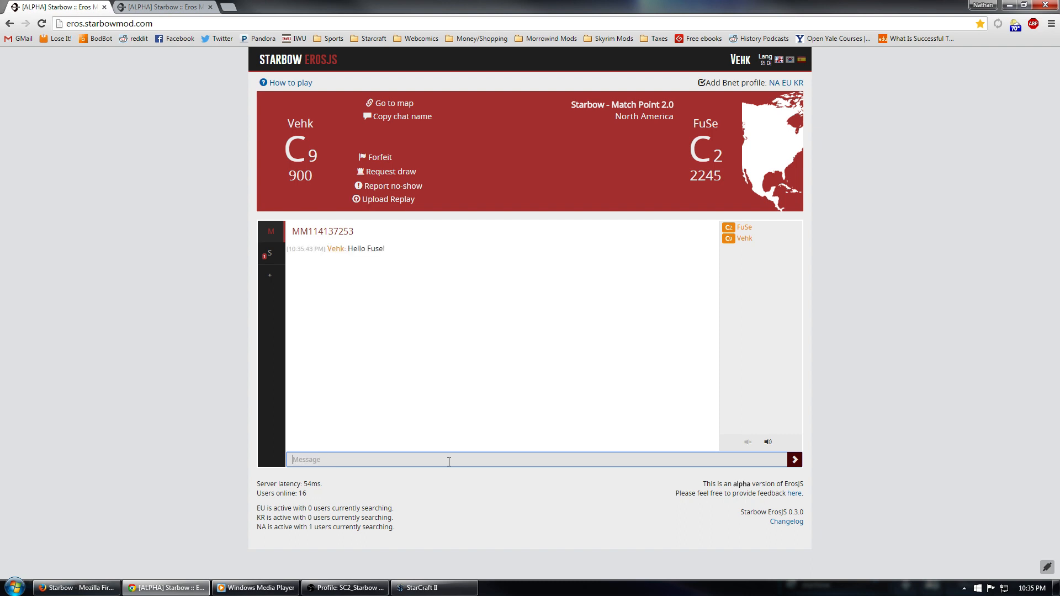
{"action": "type", "text": "I'll ma"}
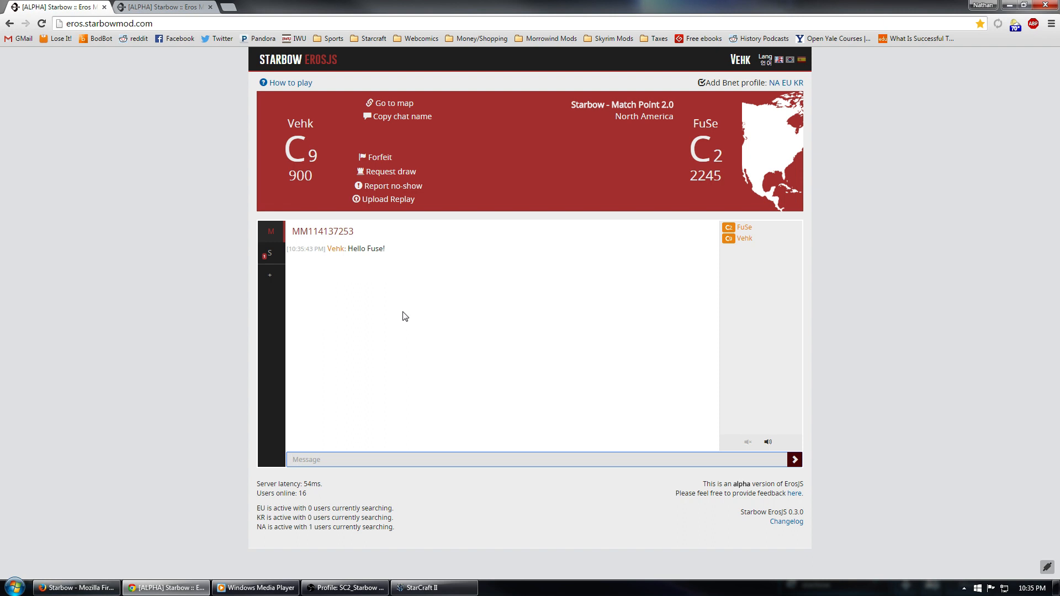
{"action": "mouse_move", "coordinate": [744, 226]}
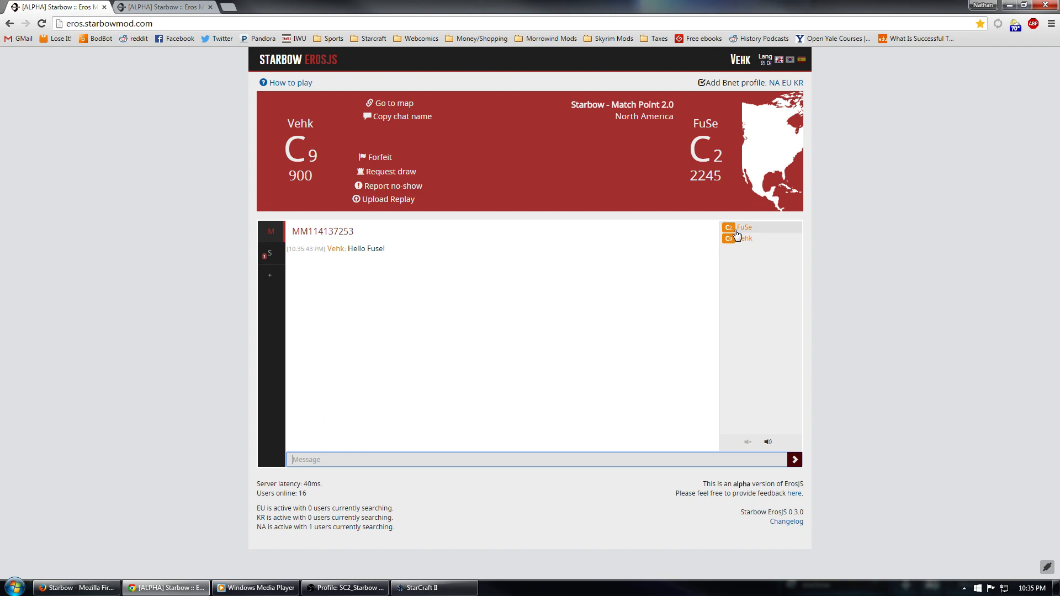
{"action": "mouse_move", "coordinate": [439, 397]}
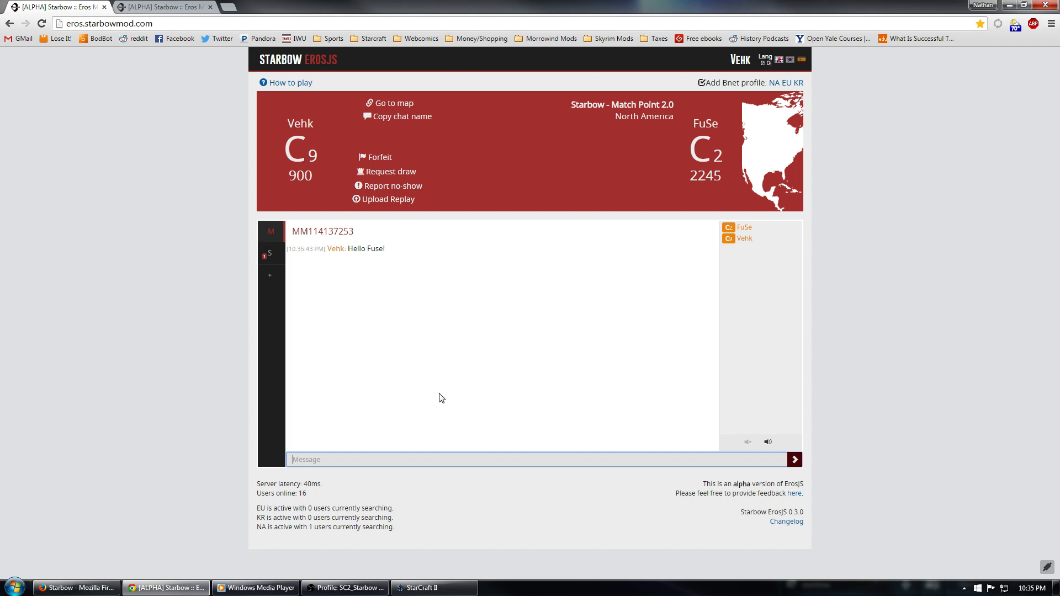
{"action": "mouse_move", "coordinate": [434, 587]}
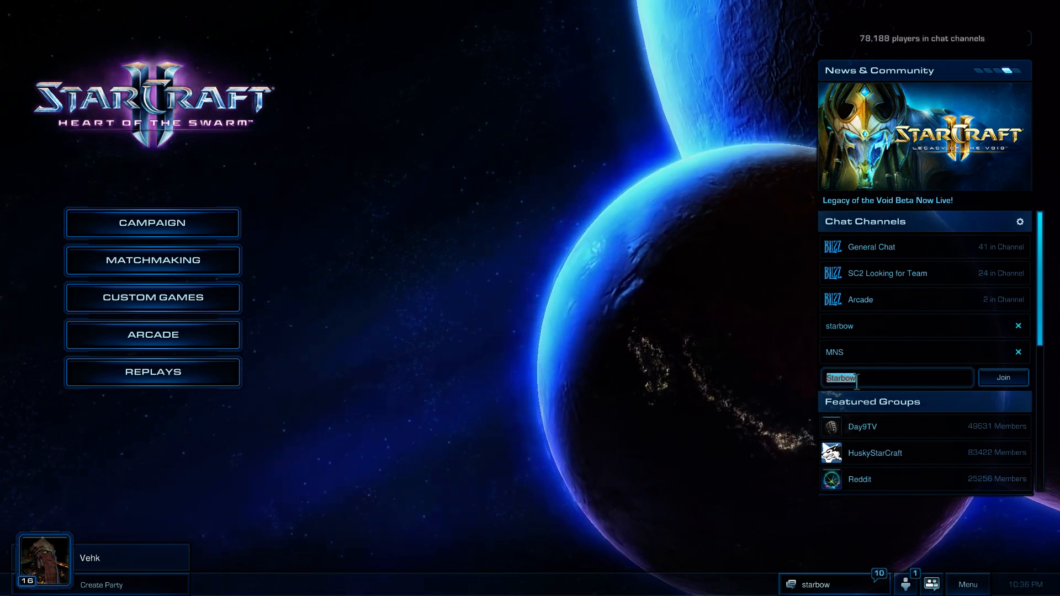
Join the starbow channel in StarCraft II Chat Channels and find Fuse listed.
{"action": "type", "text": "starb"}
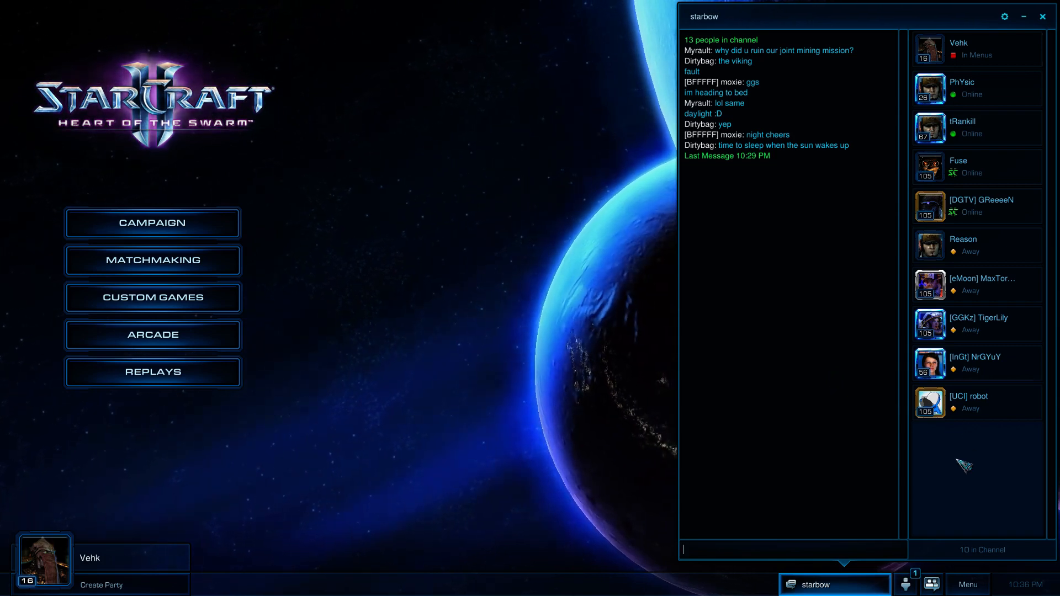
{"action": "mouse_move", "coordinate": [1000, 172]}
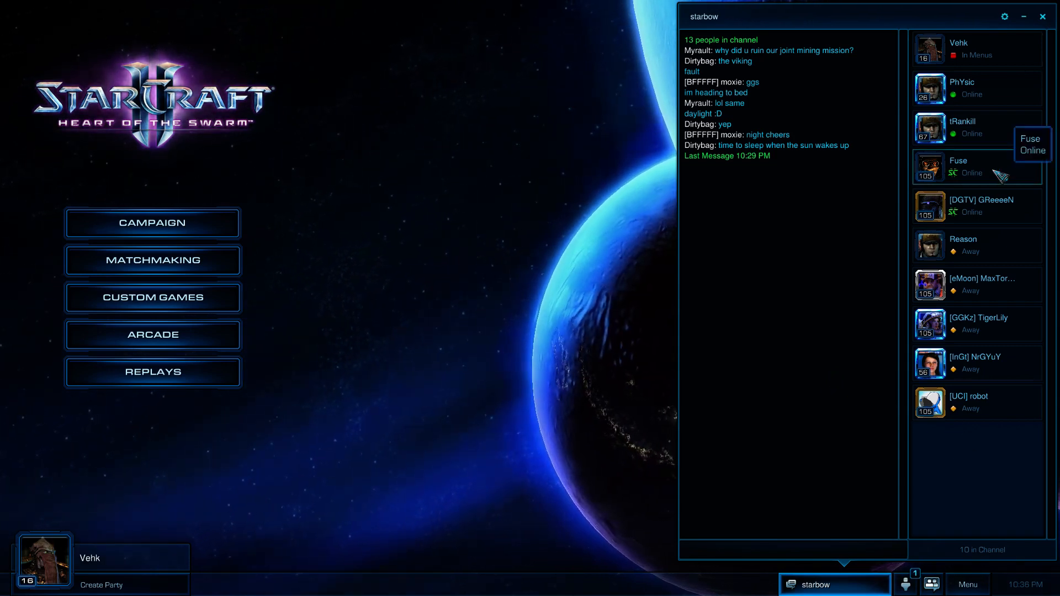
{"action": "mouse_move", "coordinate": [1027, 60]}
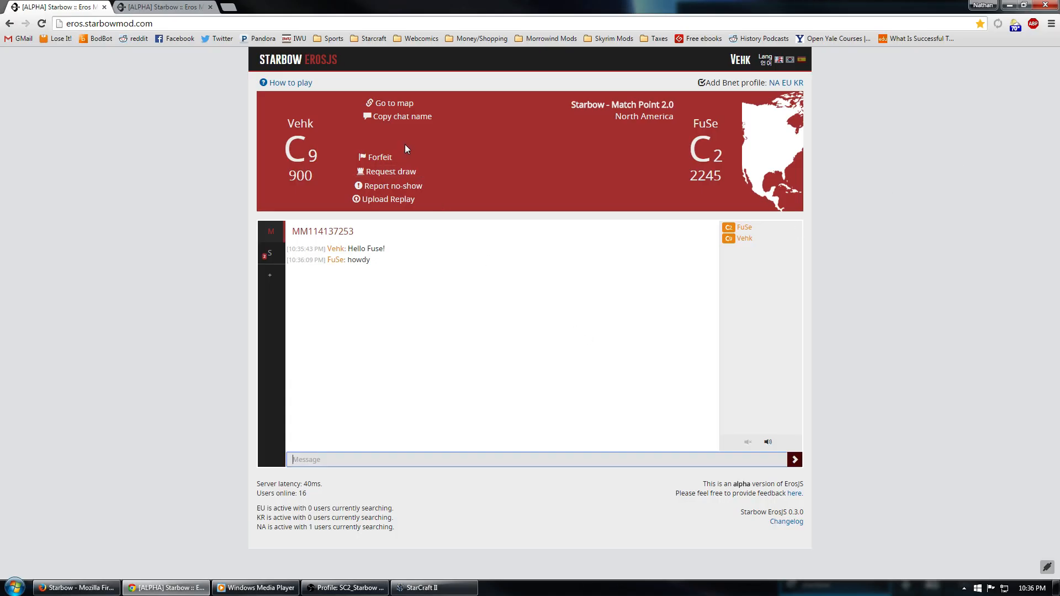
{"action": "left_click", "coordinate": [402, 117]}
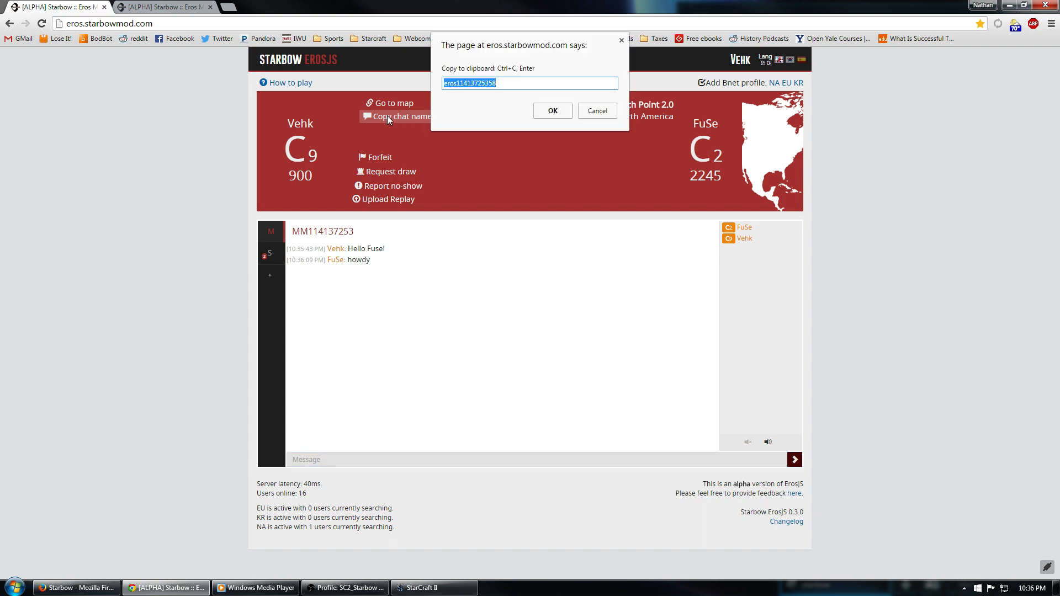
{"action": "mouse_move", "coordinate": [510, 86]}
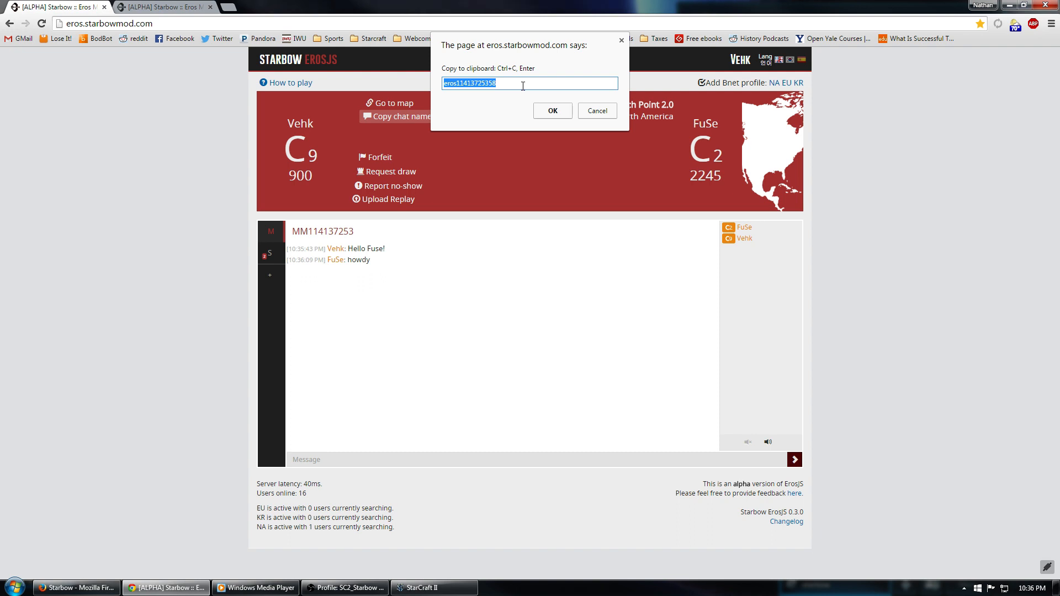
{"action": "mouse_move", "coordinate": [433, 588]}
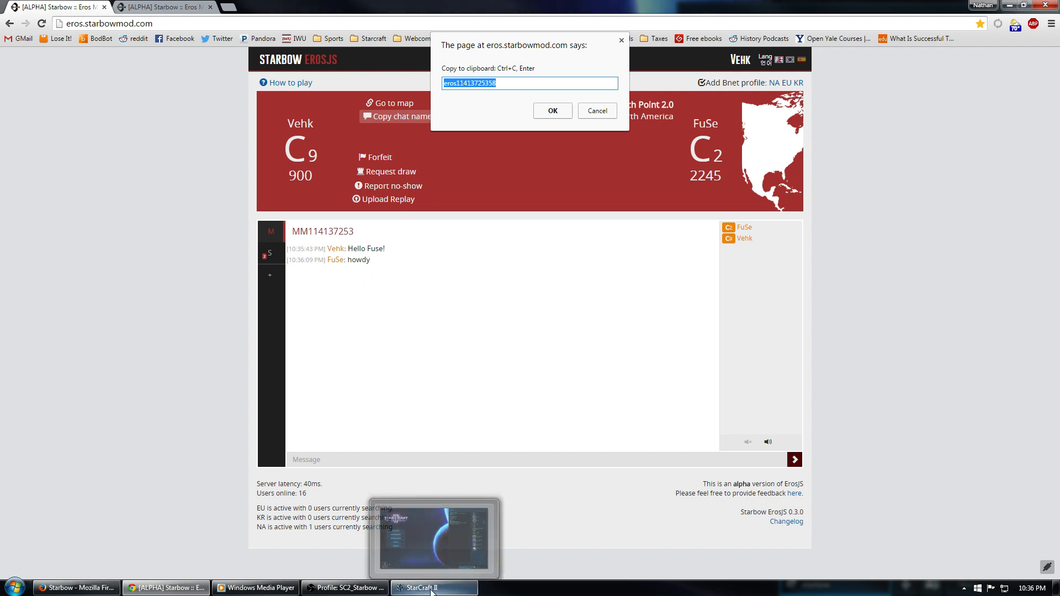
{"action": "left_click", "coordinate": [433, 587]}
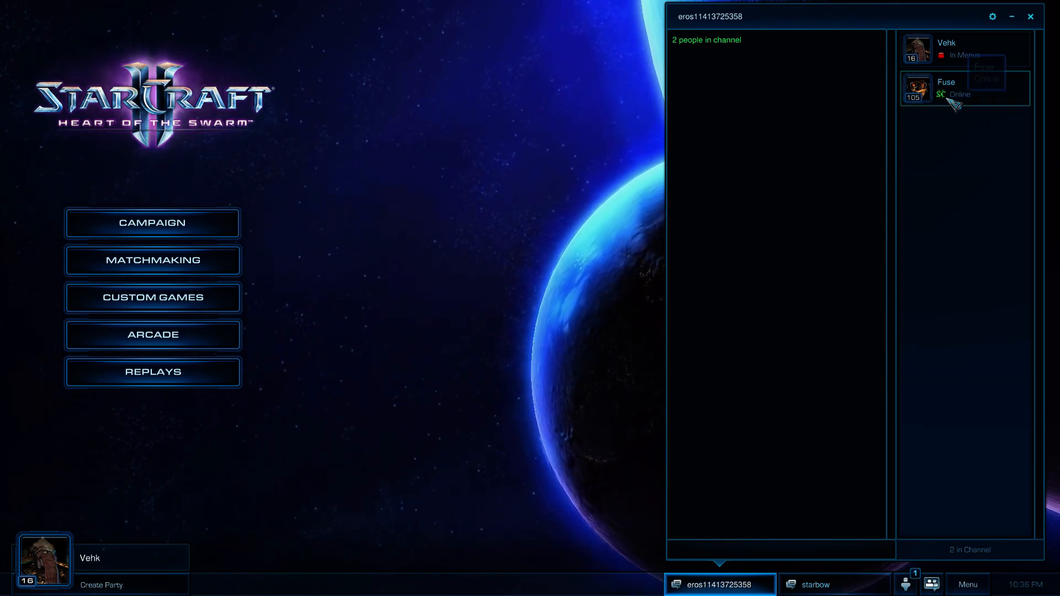
Send 'Hello!' in the eros match channel and bring the Chrome match page forward.
{"action": "type", "text": "Hel"}
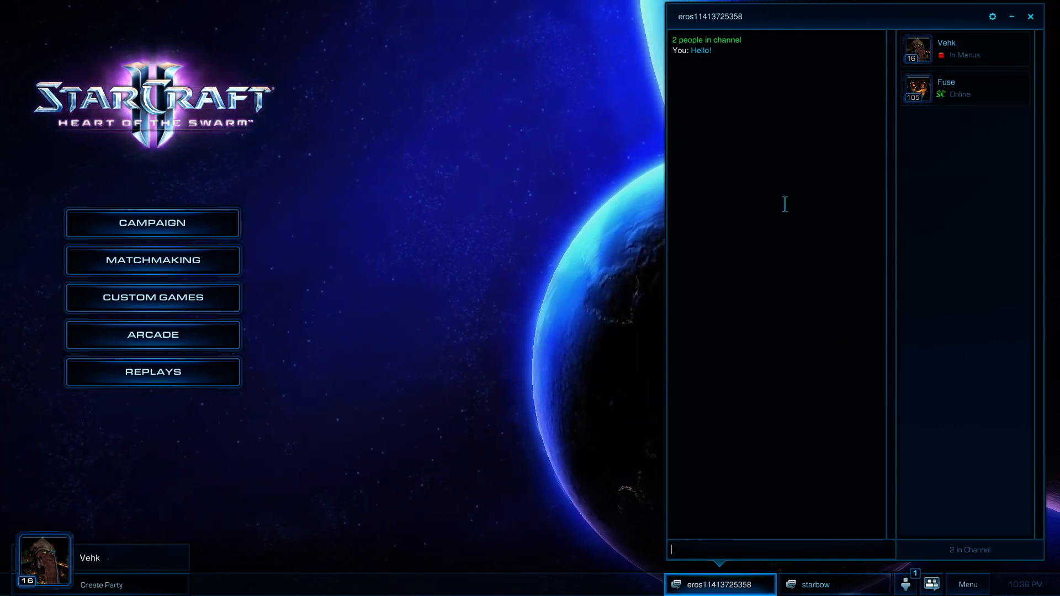
{"action": "mouse_move", "coordinate": [946, 94]}
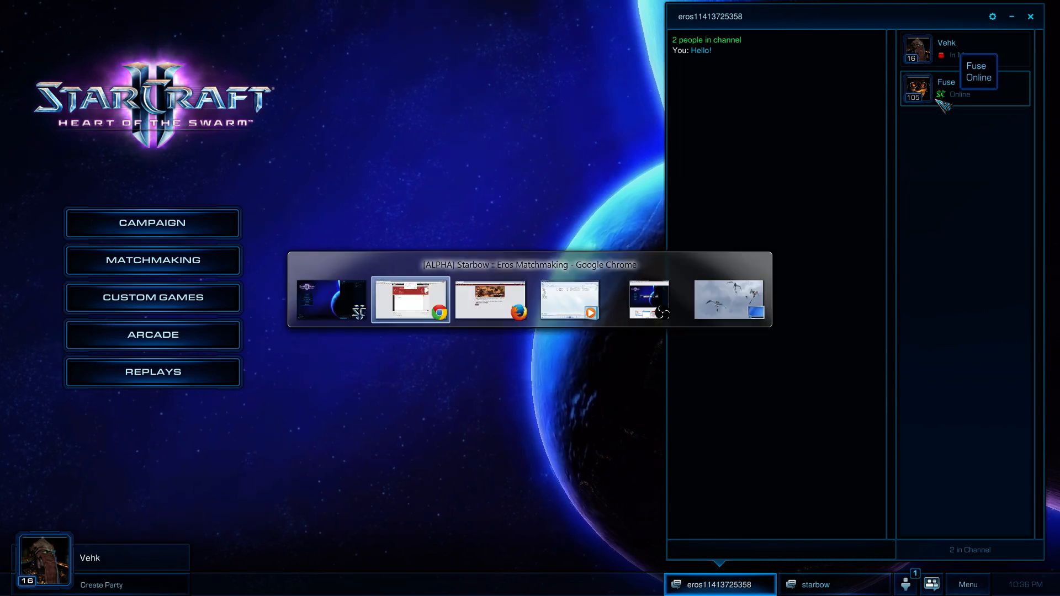
{"action": "left_click", "coordinate": [410, 299]}
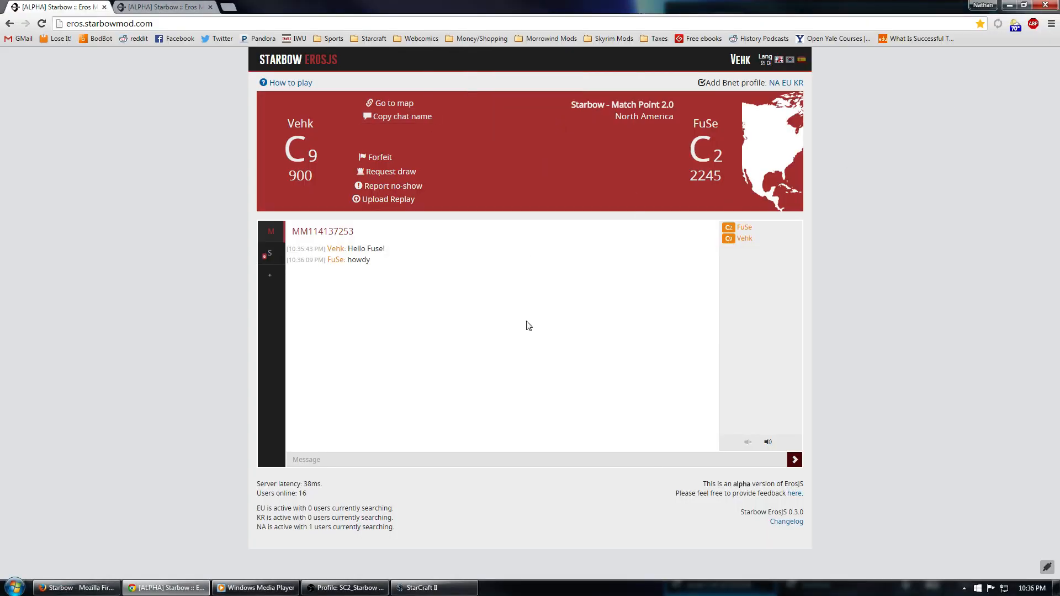
Look over the Eros match page, then return to StarCraft II and Fuse's invite.
{"action": "double_click", "coordinate": [621, 105]}
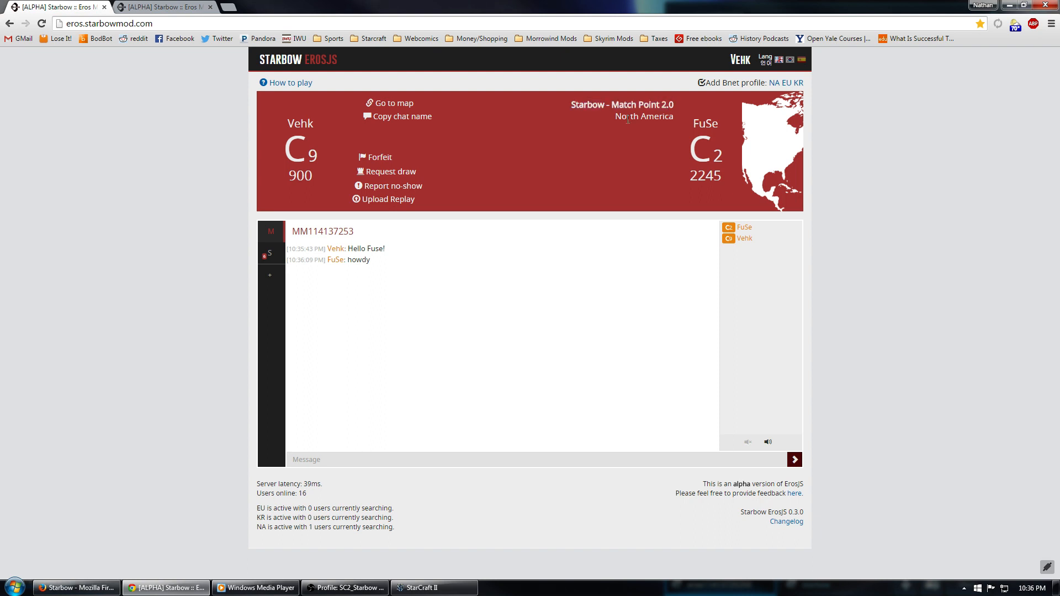
{"action": "mouse_move", "coordinate": [389, 102]}
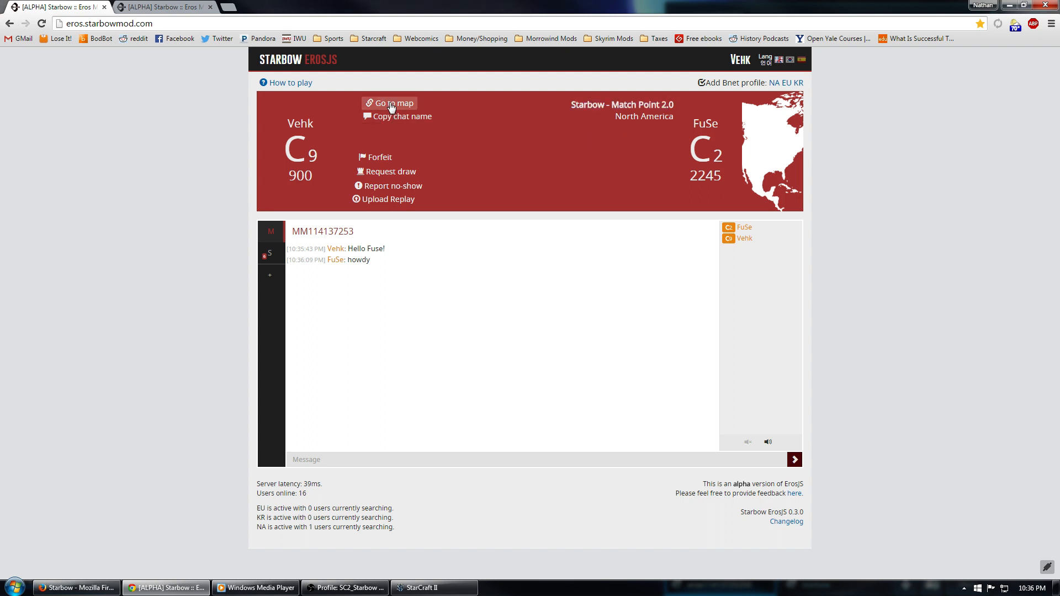
{"action": "mouse_move", "coordinate": [646, 103]}
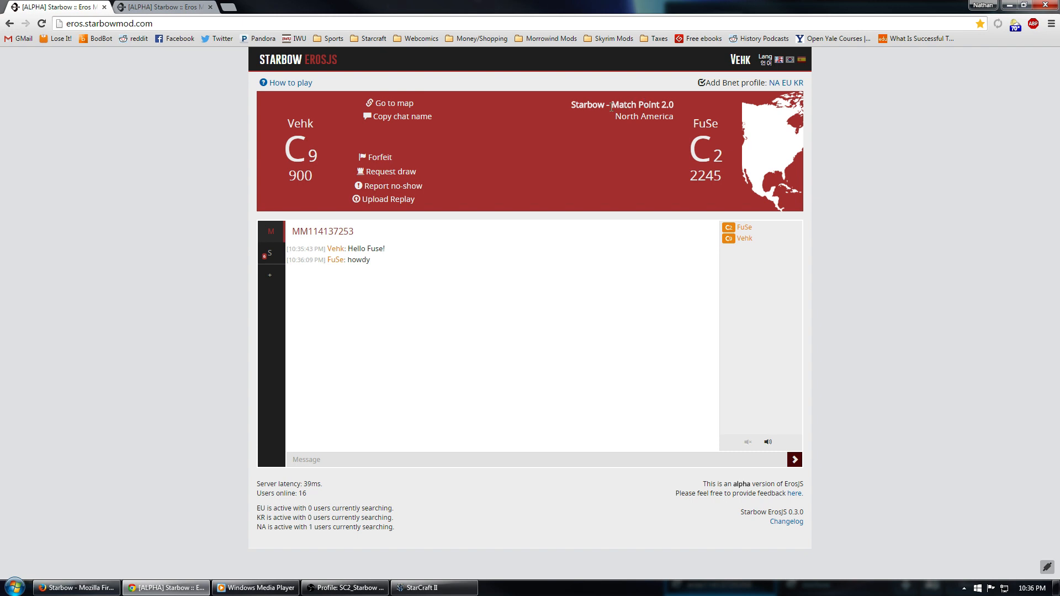
{"action": "mouse_move", "coordinate": [387, 297]}
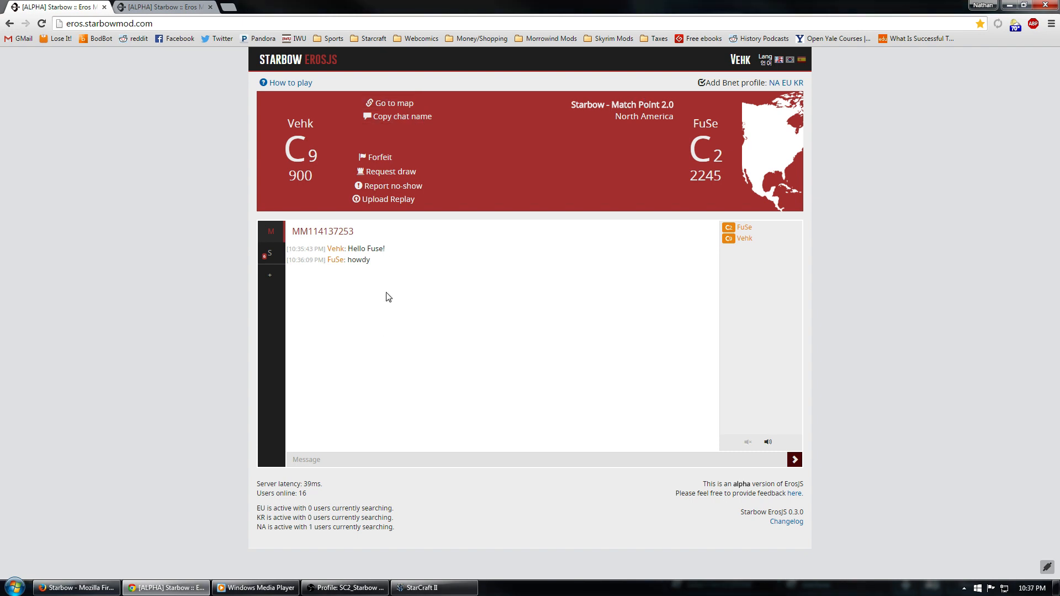
{"action": "left_click", "coordinate": [428, 587]}
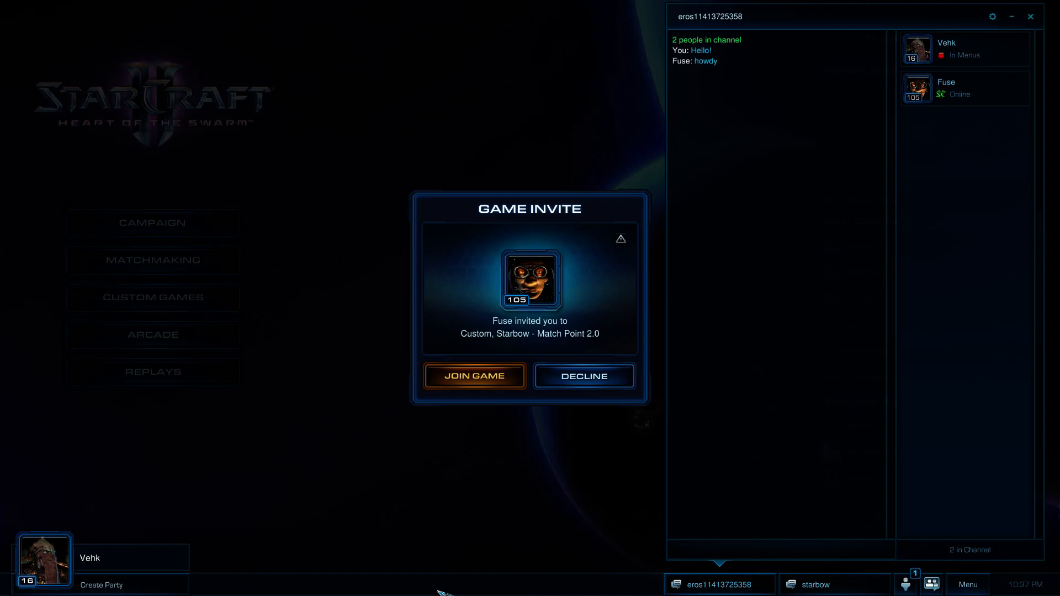
Decline Fuse's game invite and send 'hey, just a second.' in the match channel.
{"action": "left_click", "coordinate": [583, 376]}
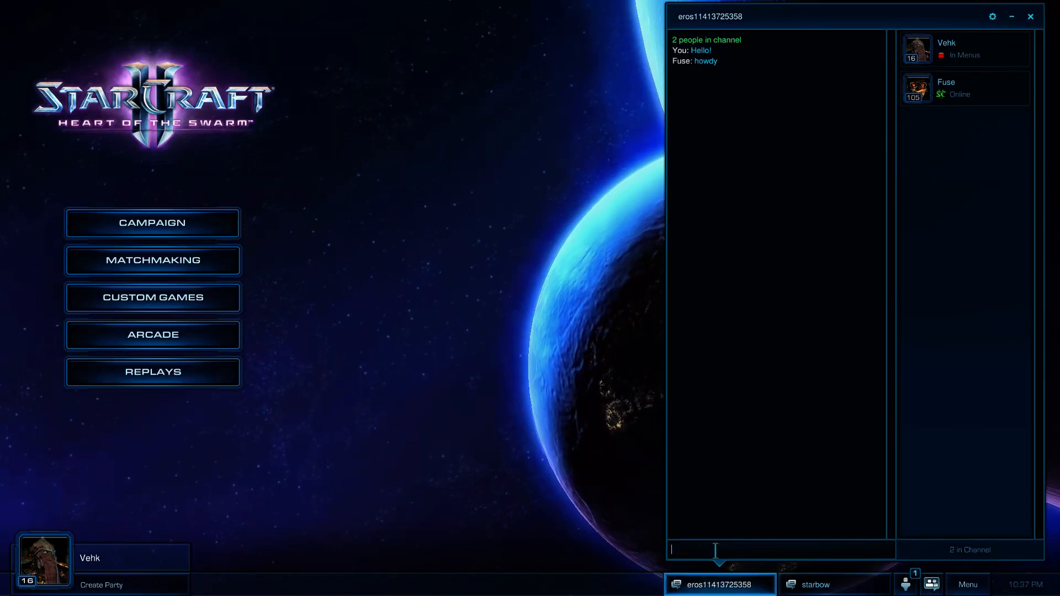
{"action": "type", "text": "just a se"}
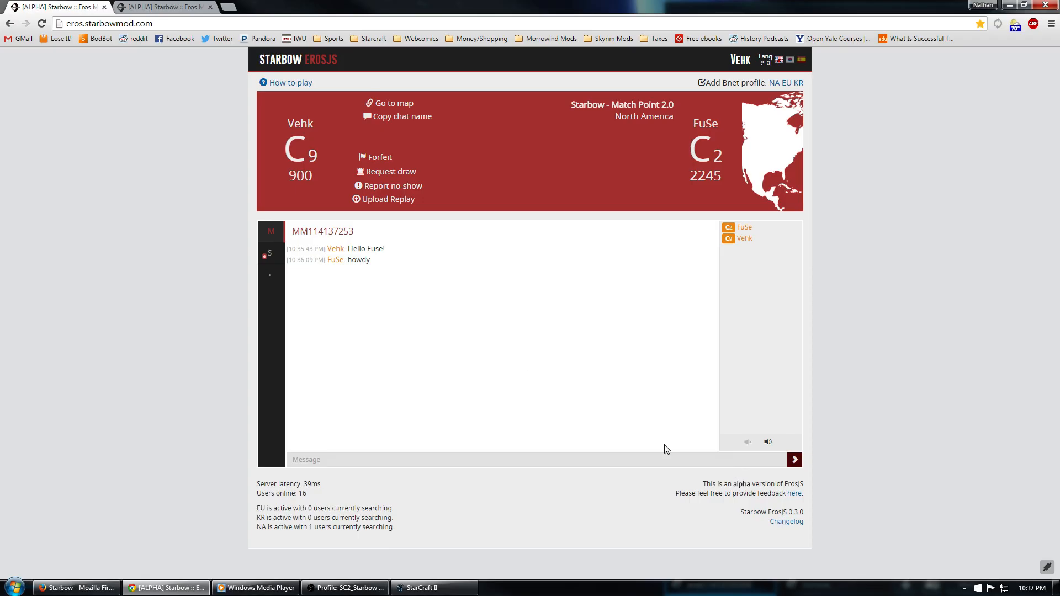
{"action": "left_click", "coordinate": [433, 587]}
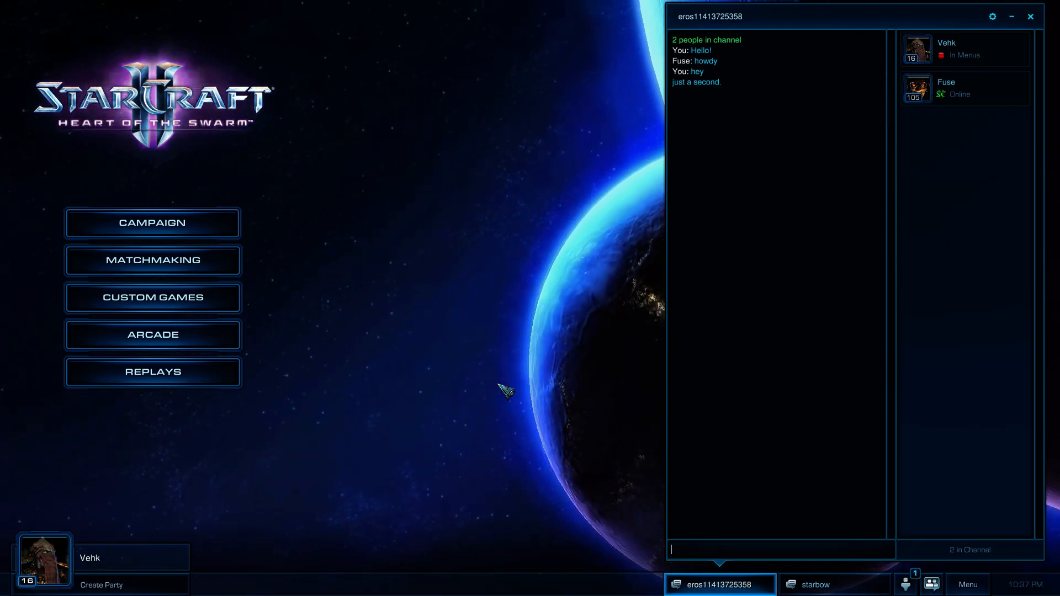
{"action": "left_click", "coordinate": [521, 587]}
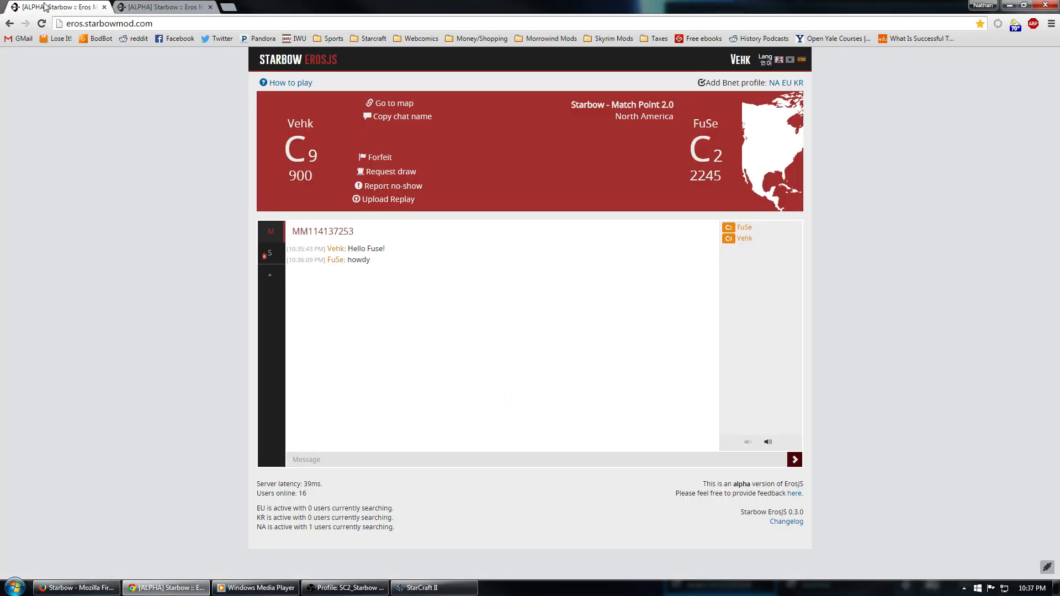
{"action": "left_click", "coordinate": [418, 587]}
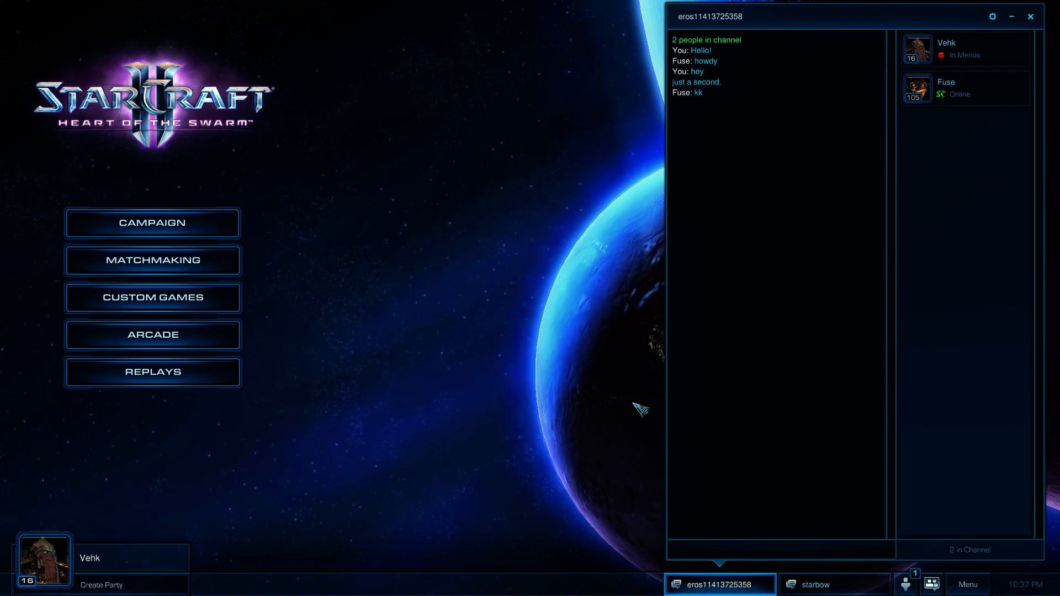
Create a custom Starbow - Match Point 2.0 game and enter its lobby as host.
{"action": "left_click", "coordinate": [815, 584]}
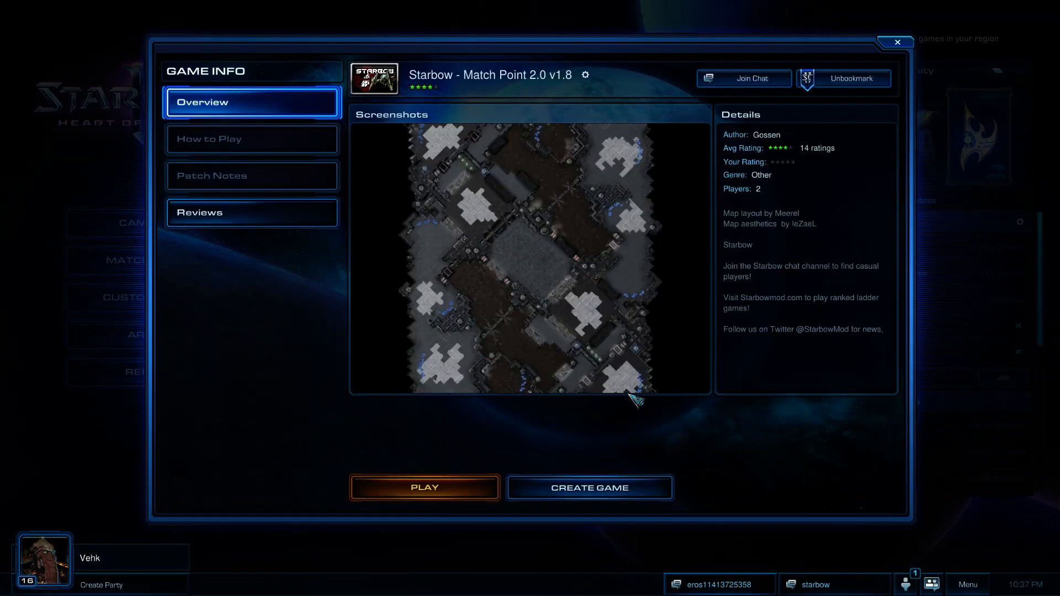
{"action": "mouse_move", "coordinate": [551, 88]}
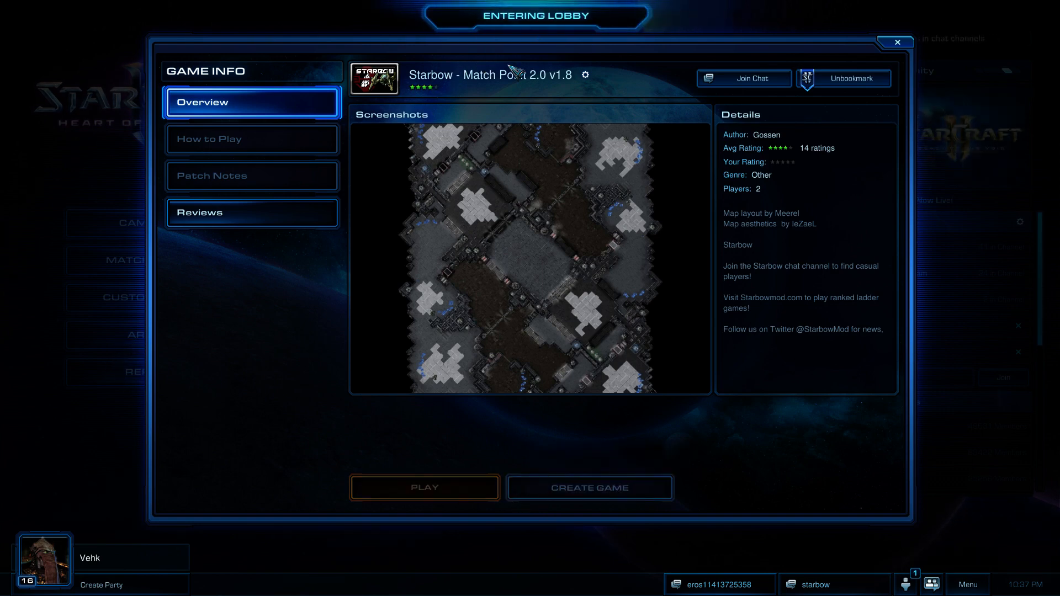
{"action": "mouse_move", "coordinate": [440, 297]}
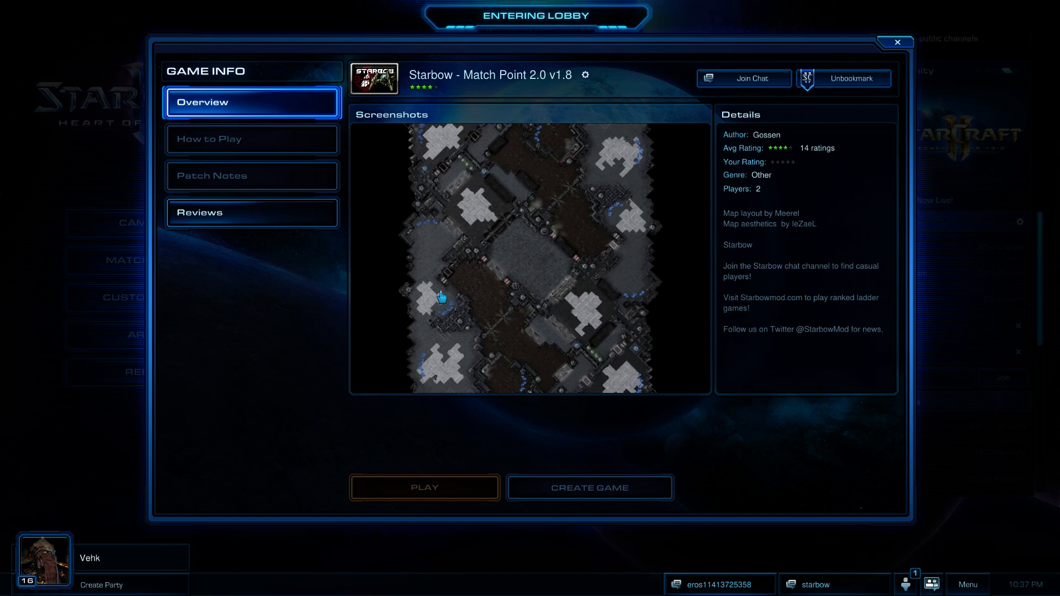
{"action": "mouse_move", "coordinate": [521, 367]}
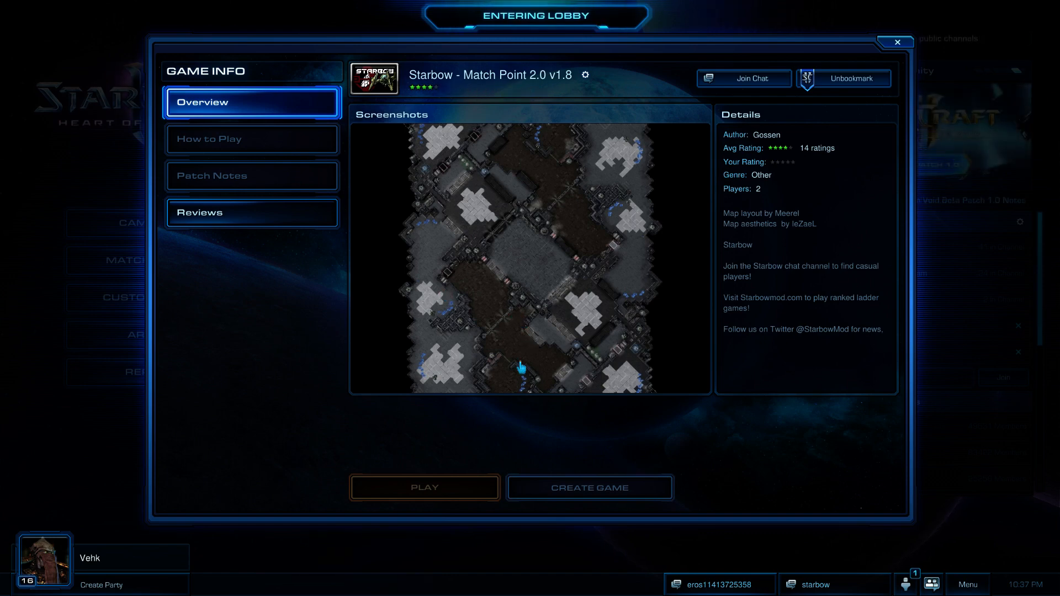
{"action": "mouse_move", "coordinate": [679, 259]}
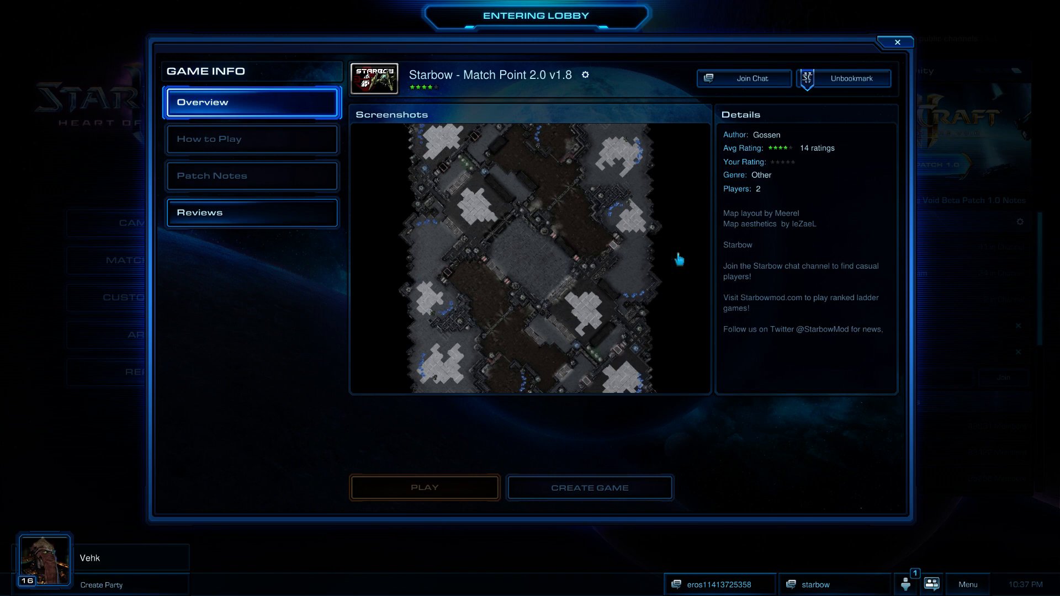
{"action": "left_click", "coordinate": [588, 486]}
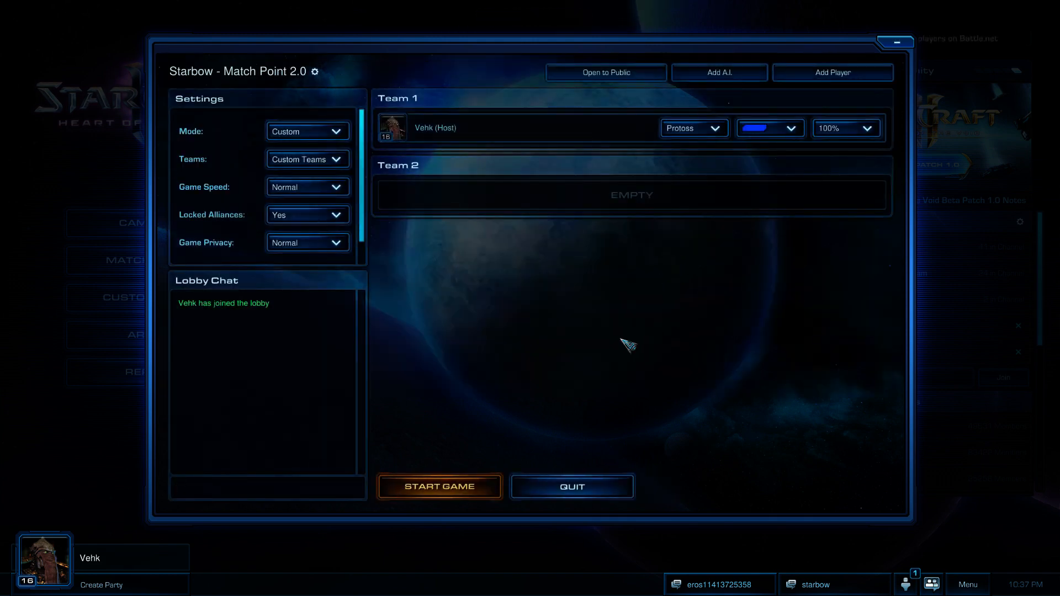
{"action": "mouse_move", "coordinate": [600, 353]}
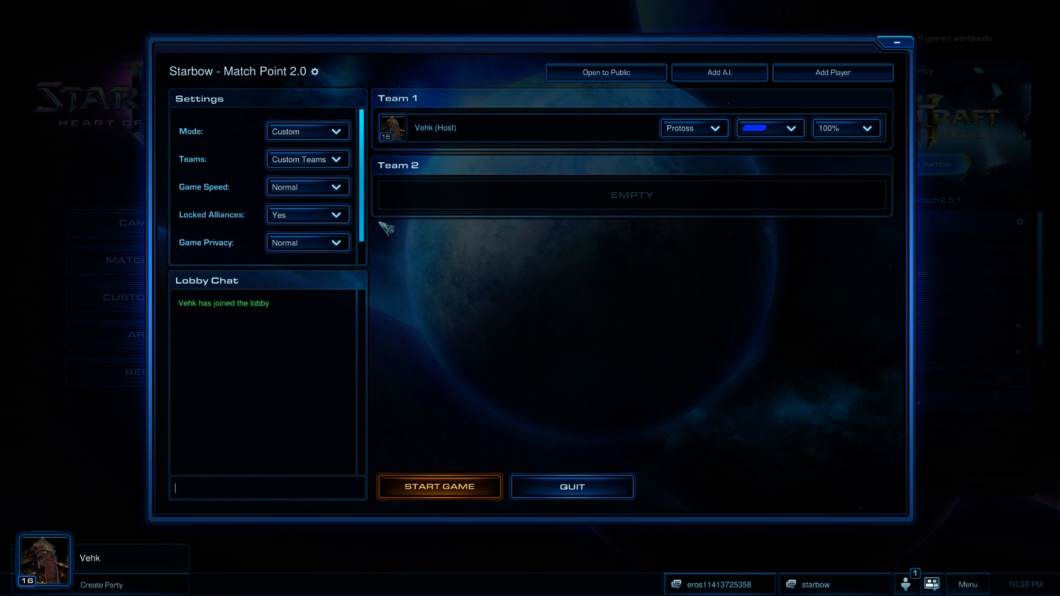
Set lobby speed to Faster, open a direct chat with the opponent, return to Eros.
{"action": "left_click", "coordinate": [336, 187]}
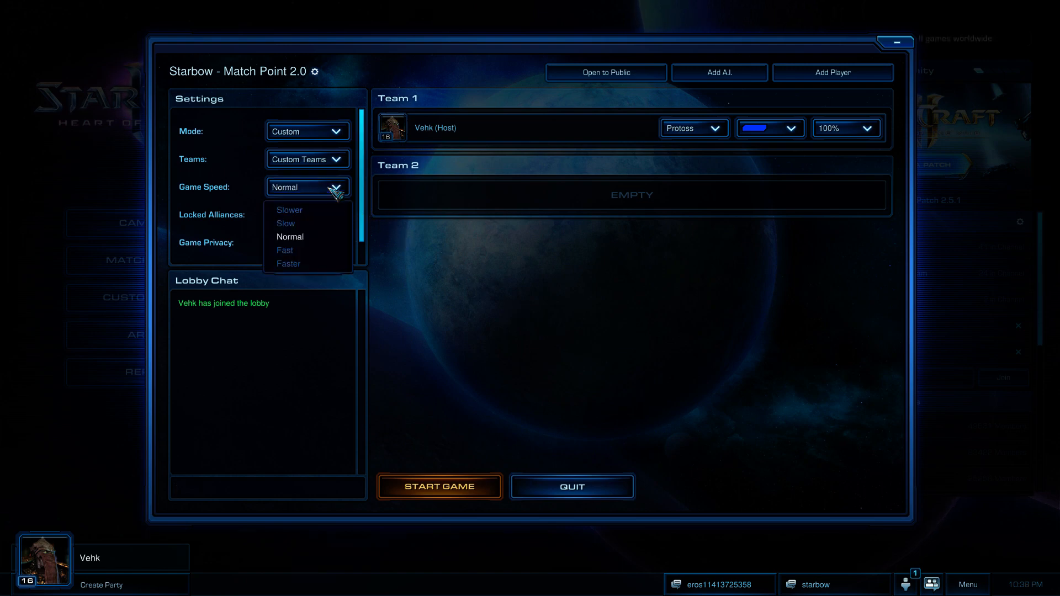
{"action": "left_click", "coordinate": [288, 264]}
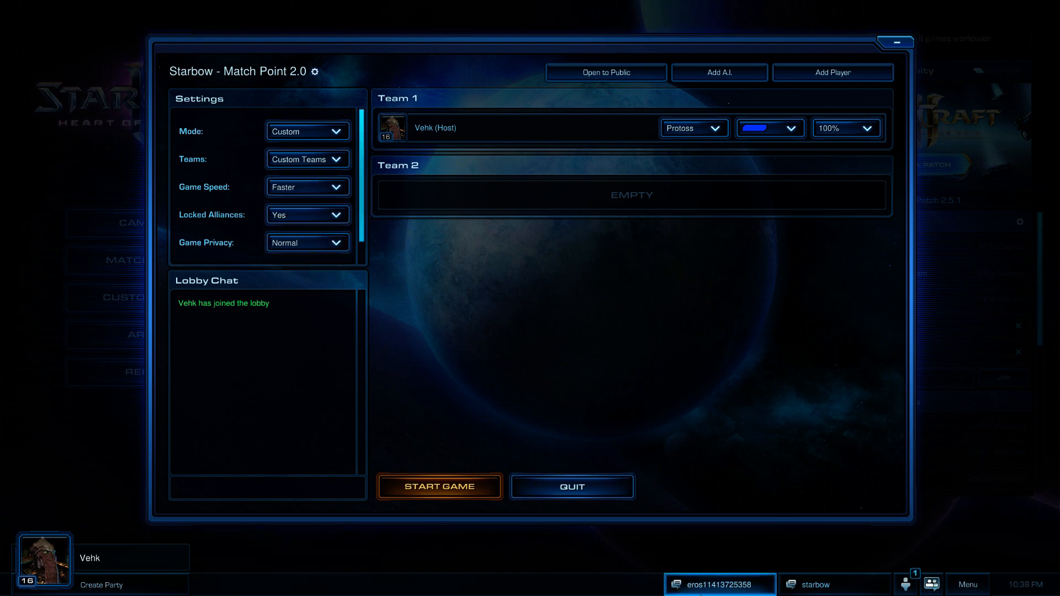
{"action": "left_click", "coordinate": [718, 584]}
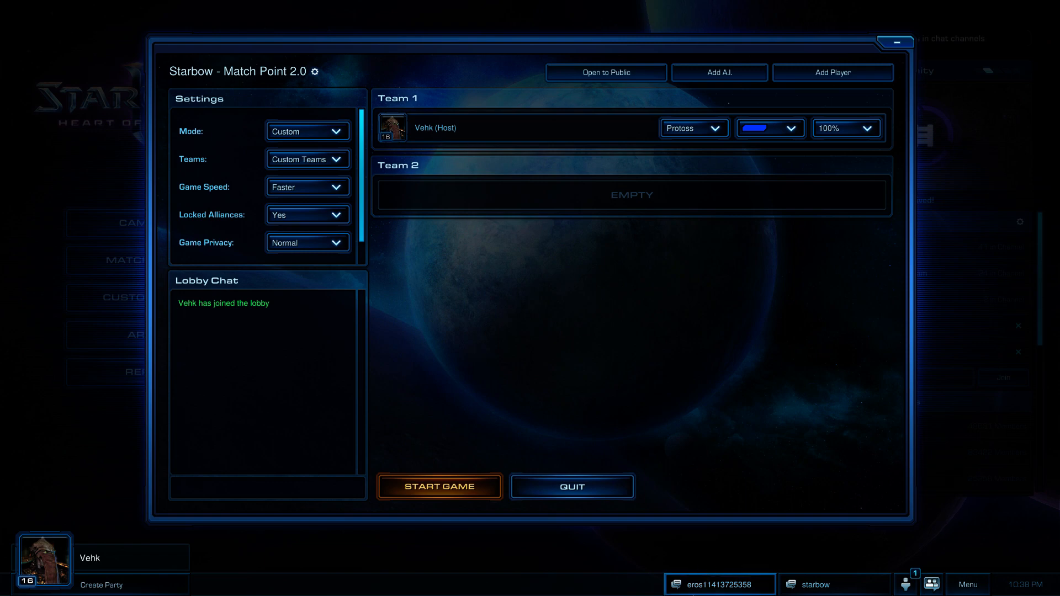
{"action": "left_click", "coordinate": [718, 584]}
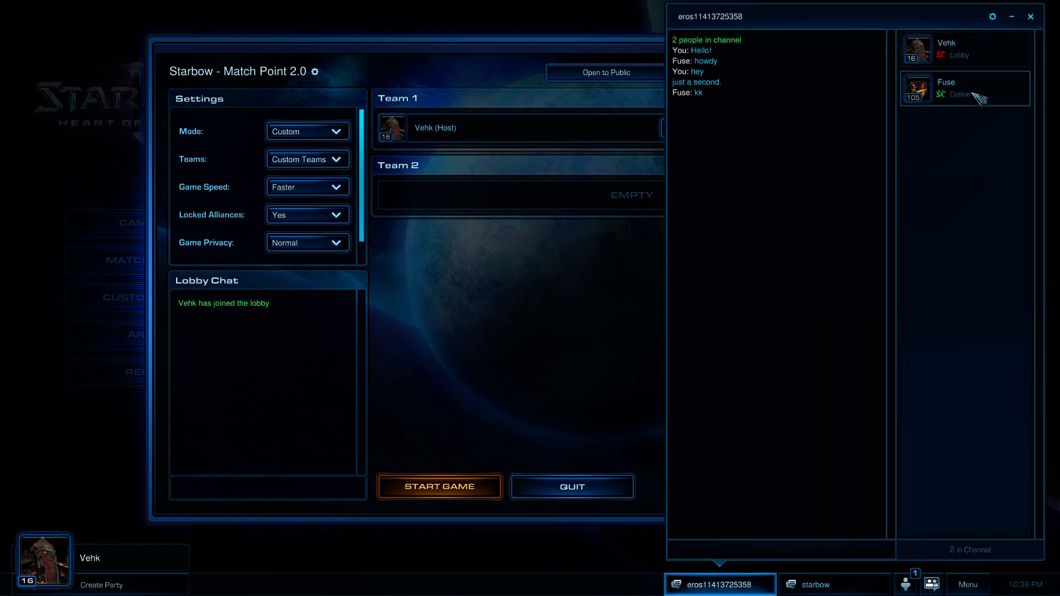
{"action": "right_click", "coordinate": [965, 88]}
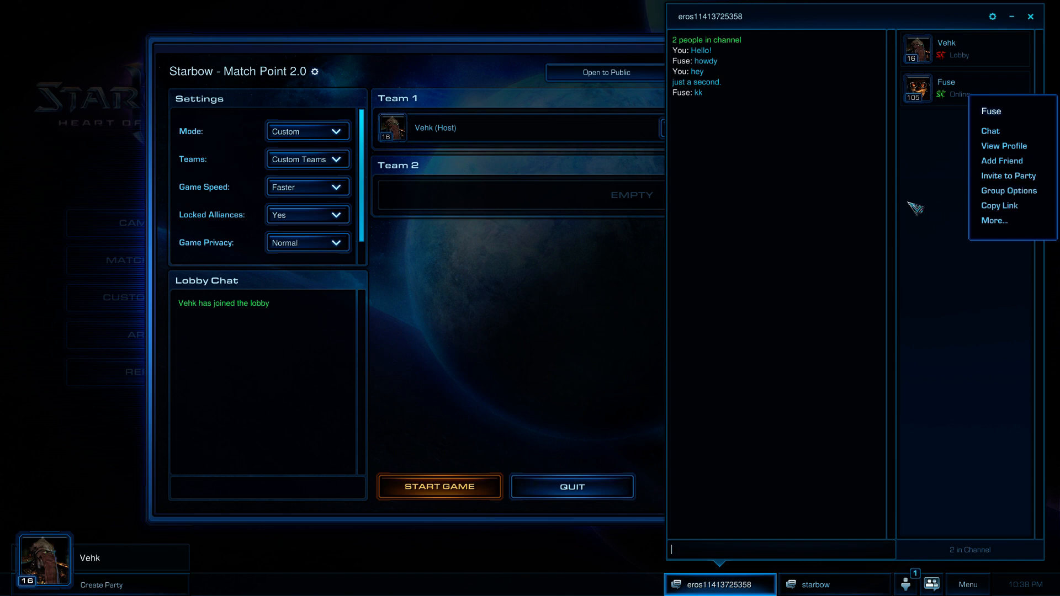
{"action": "left_click", "coordinate": [525, 364]}
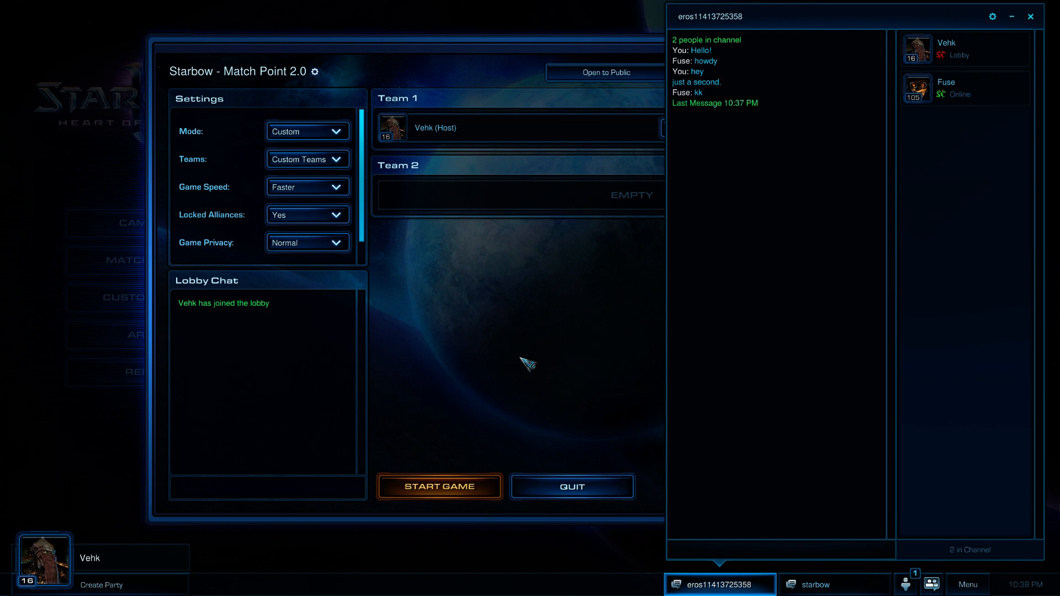
{"action": "mouse_move", "coordinate": [527, 367]}
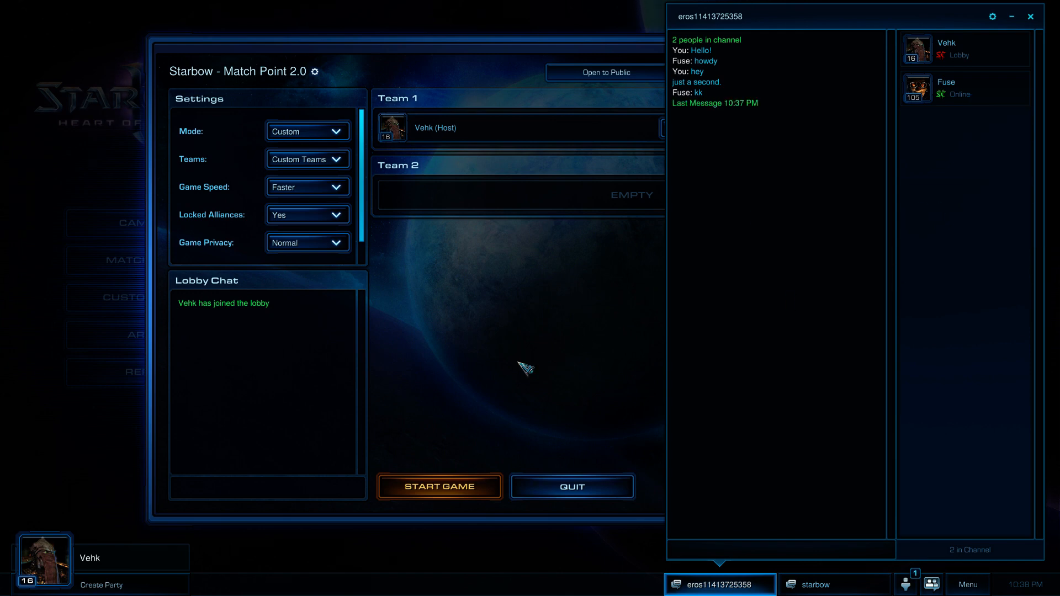
{"action": "left_click", "coordinate": [1011, 16]}
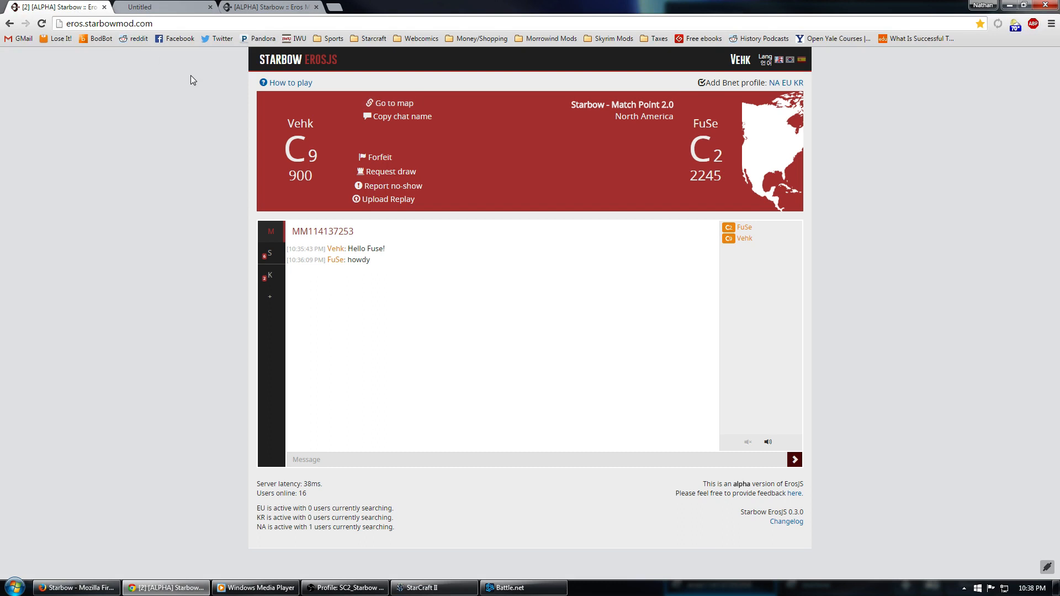
{"action": "mouse_move", "coordinate": [525, 299]}
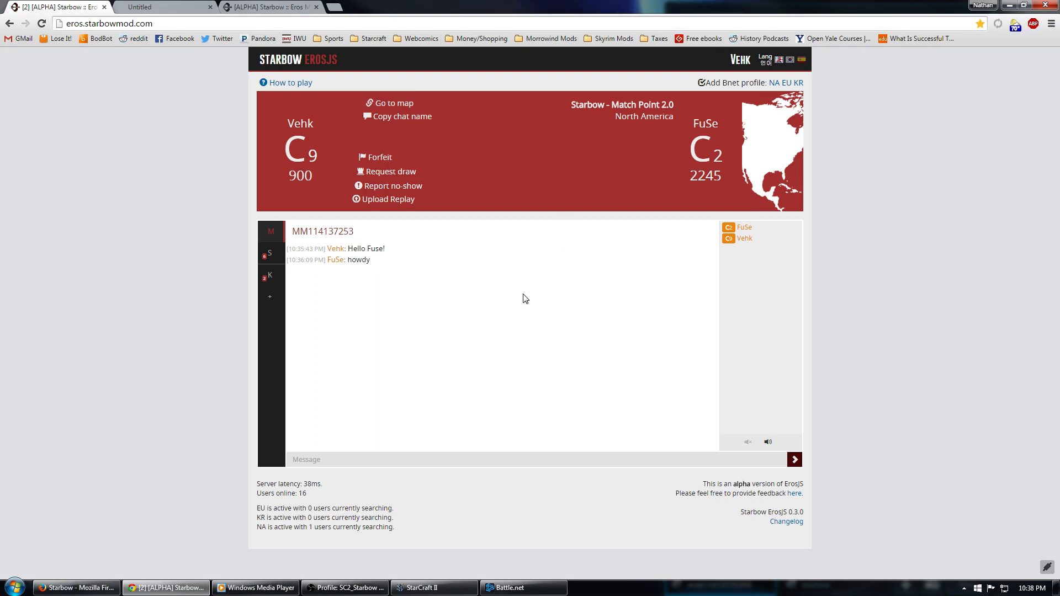
{"action": "mouse_move", "coordinate": [377, 157]}
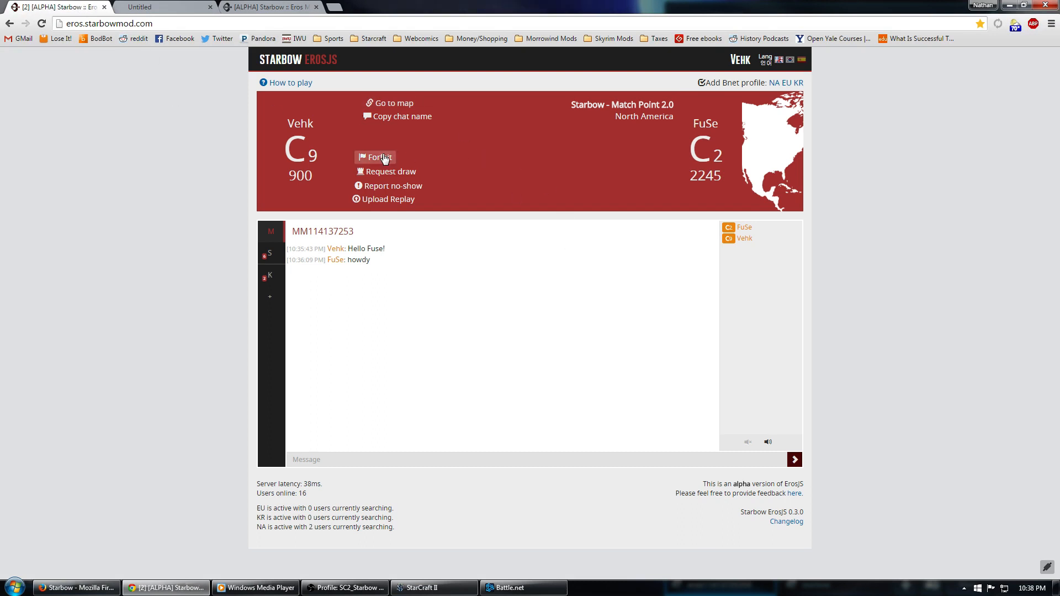
{"action": "mouse_move", "coordinate": [382, 199]}
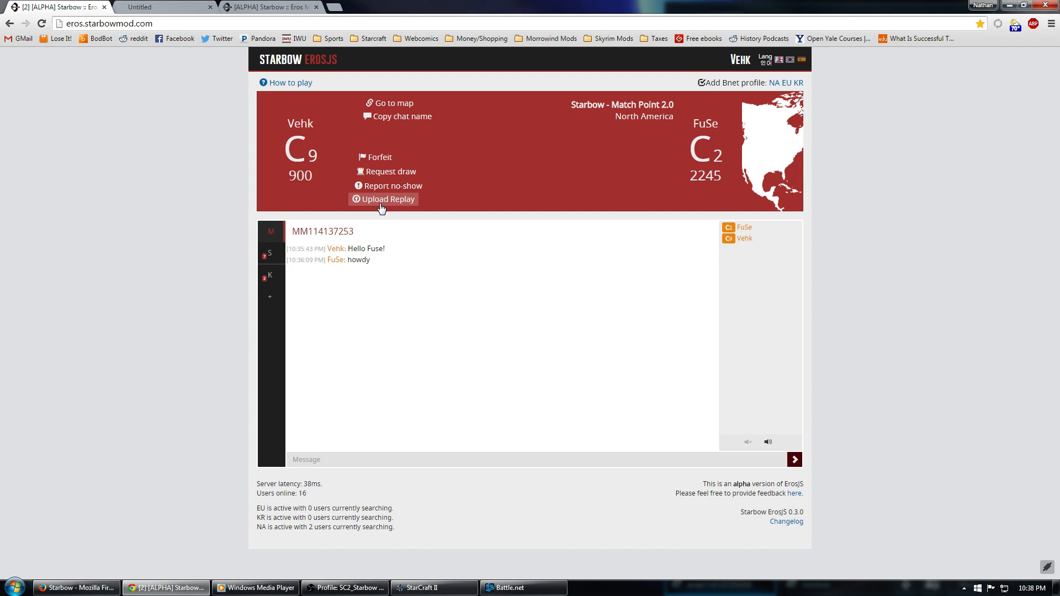
{"action": "mouse_move", "coordinate": [388, 186]}
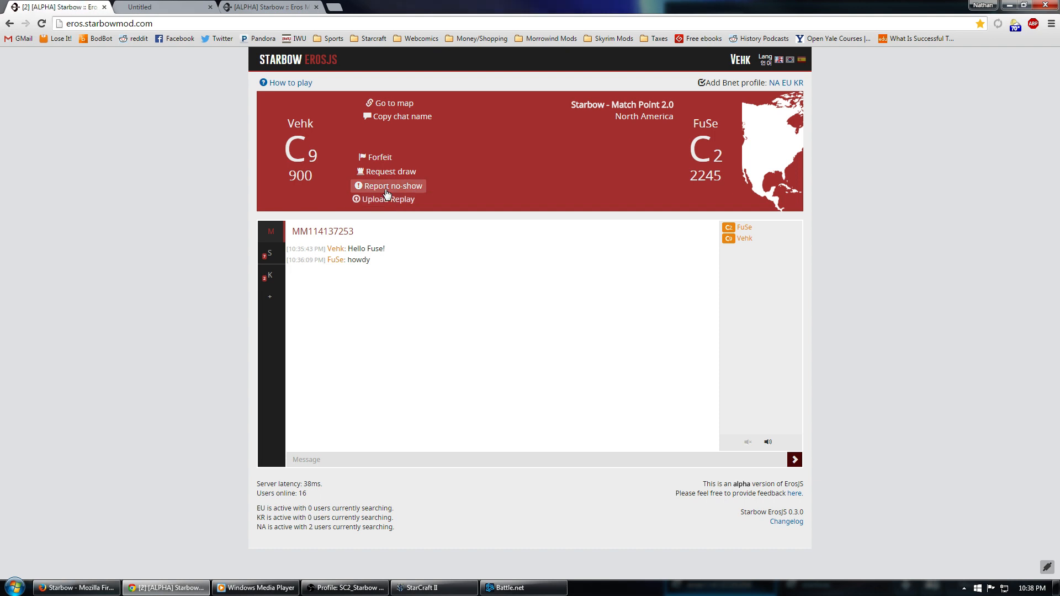
{"action": "mouse_move", "coordinate": [388, 171]}
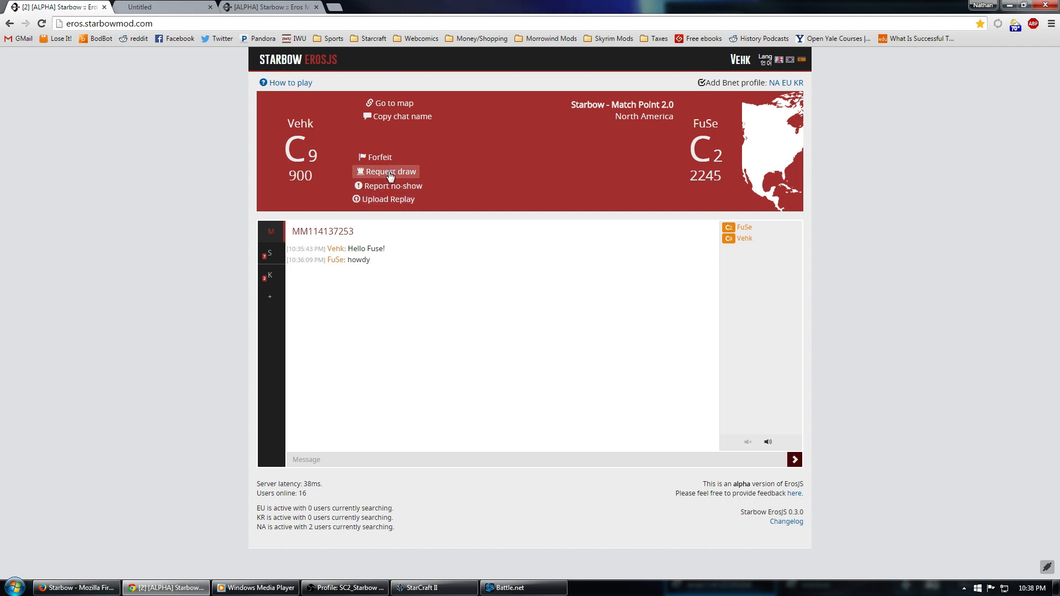
{"action": "mouse_move", "coordinate": [391, 186]}
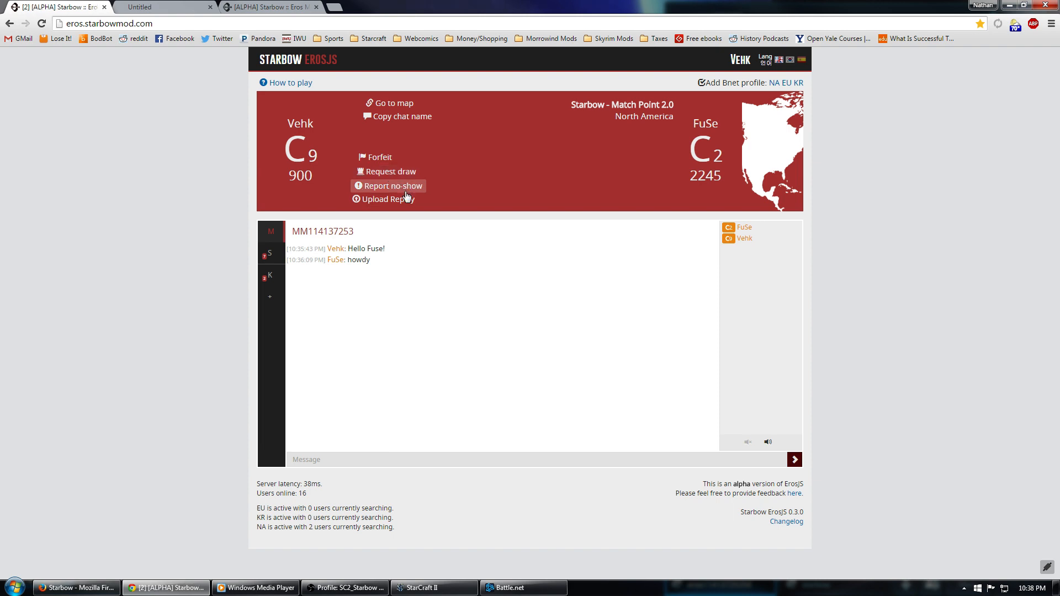
{"action": "mouse_move", "coordinate": [413, 305]}
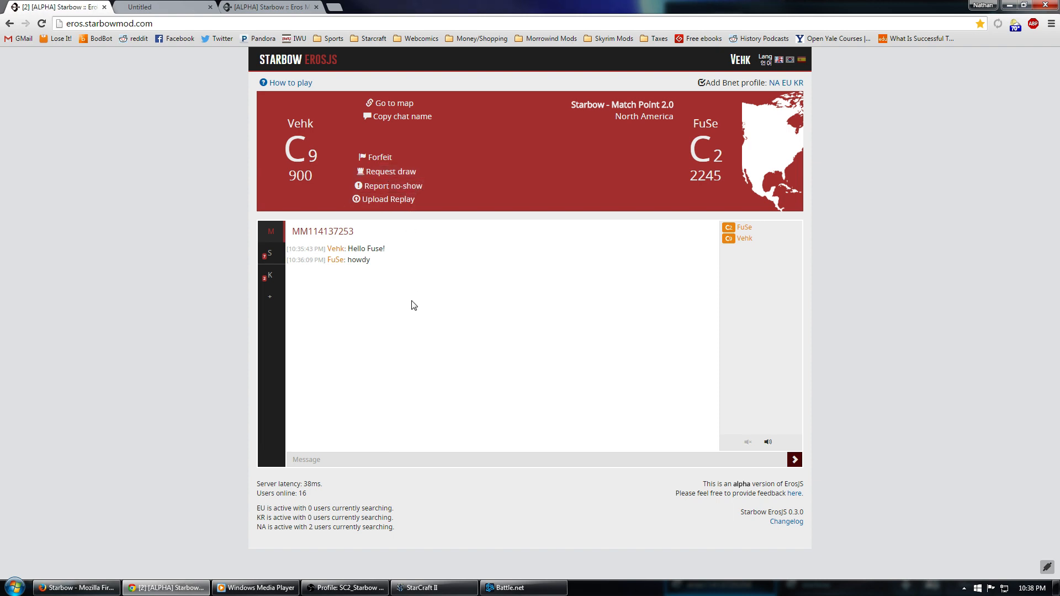
{"action": "mouse_move", "coordinate": [389, 186]}
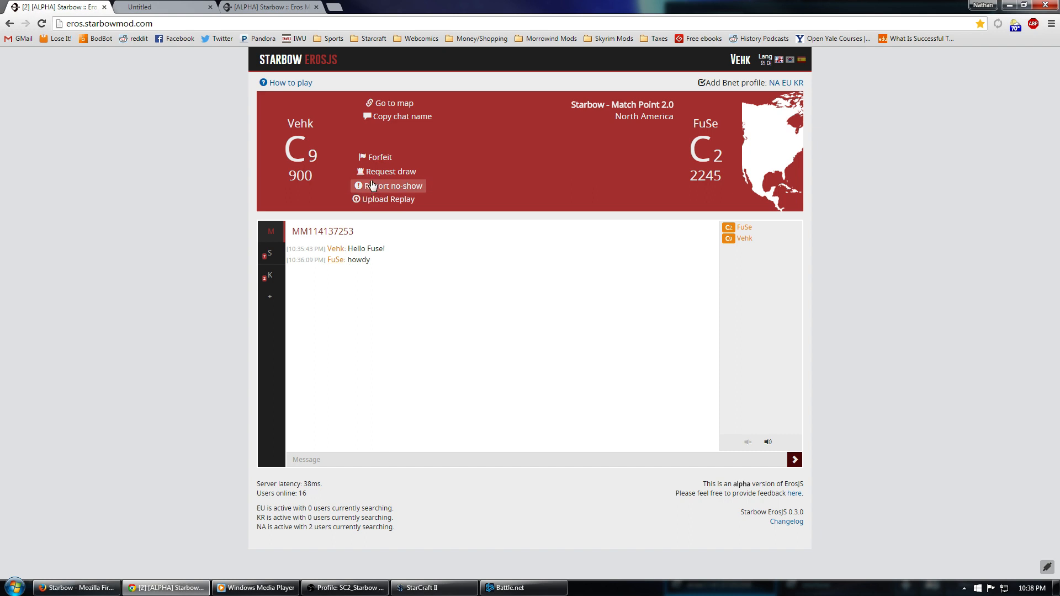
{"action": "mouse_move", "coordinate": [384, 188]}
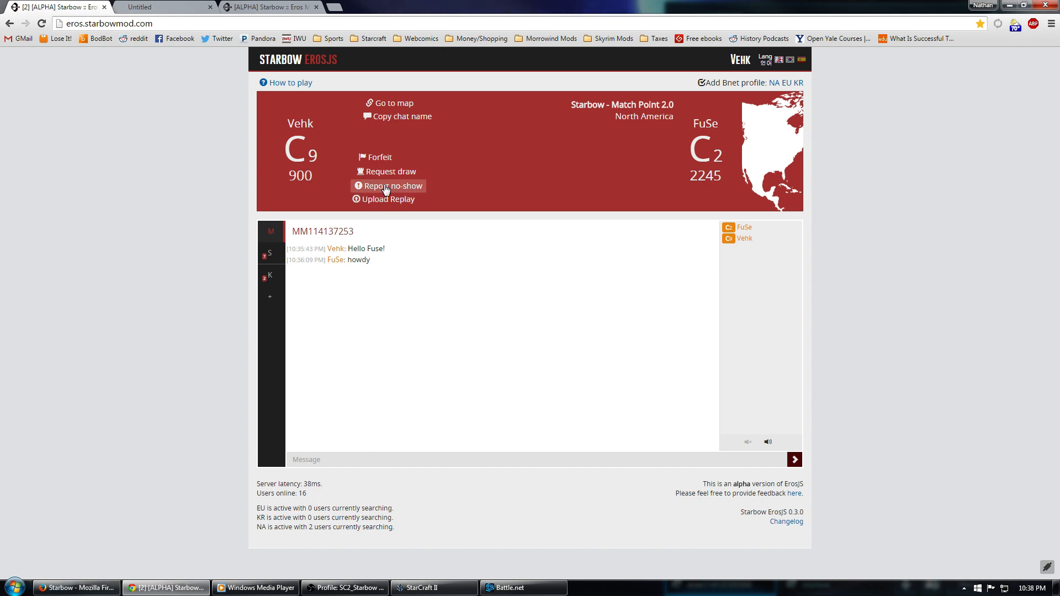
{"action": "mouse_move", "coordinate": [383, 199]}
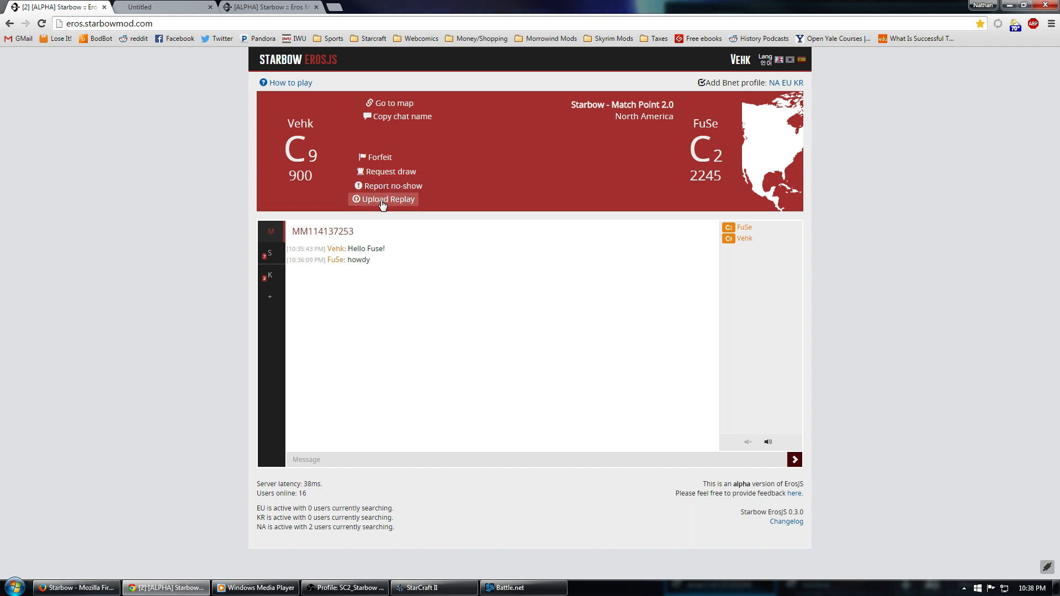
{"action": "mouse_move", "coordinate": [386, 185]}
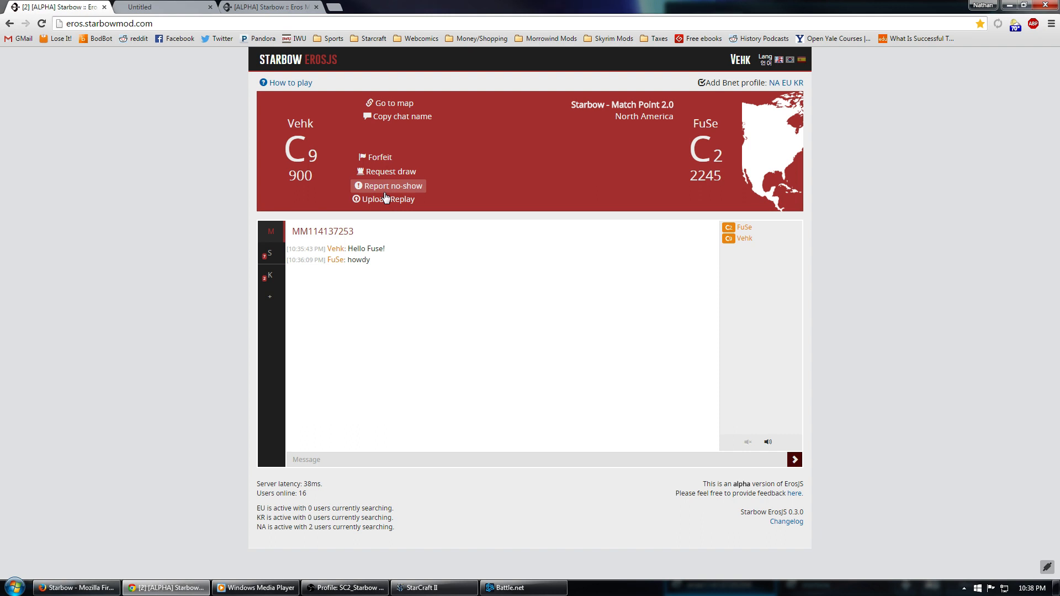
{"action": "mouse_move", "coordinate": [480, 322]}
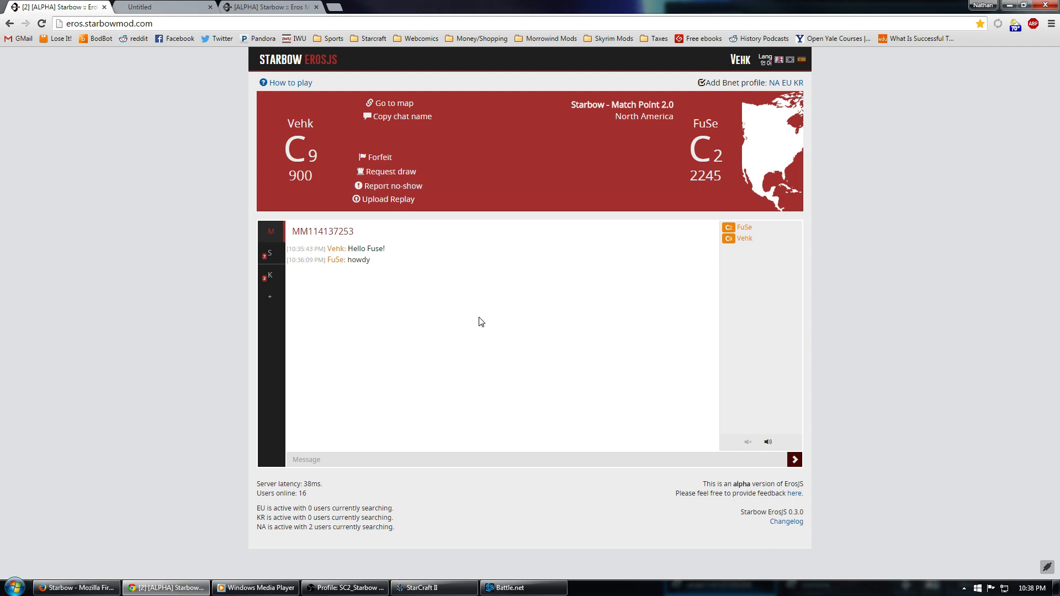
{"action": "mouse_move", "coordinate": [524, 361]}
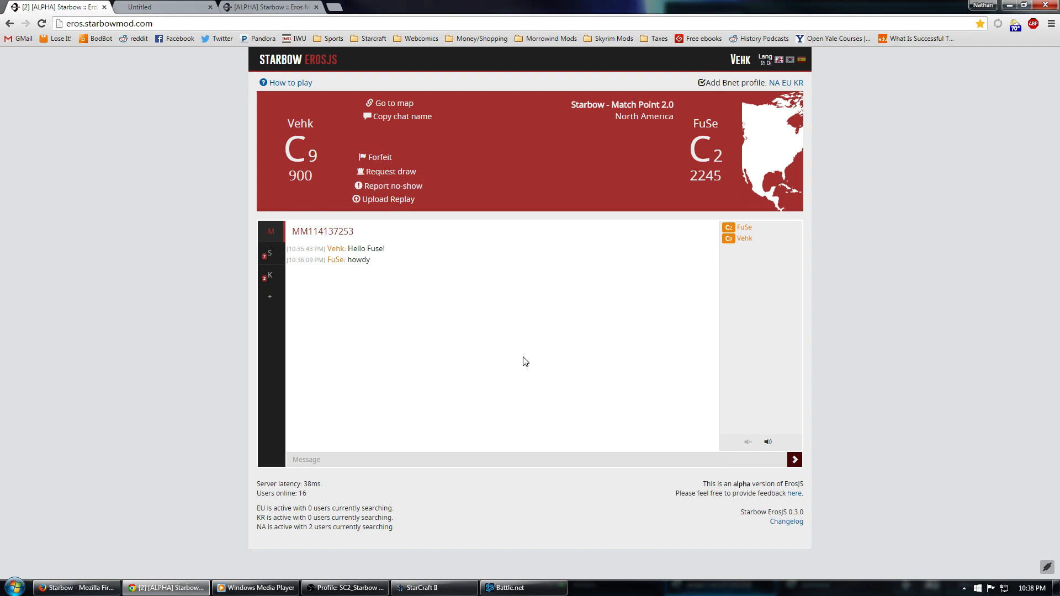
{"action": "mouse_move", "coordinate": [493, 366]}
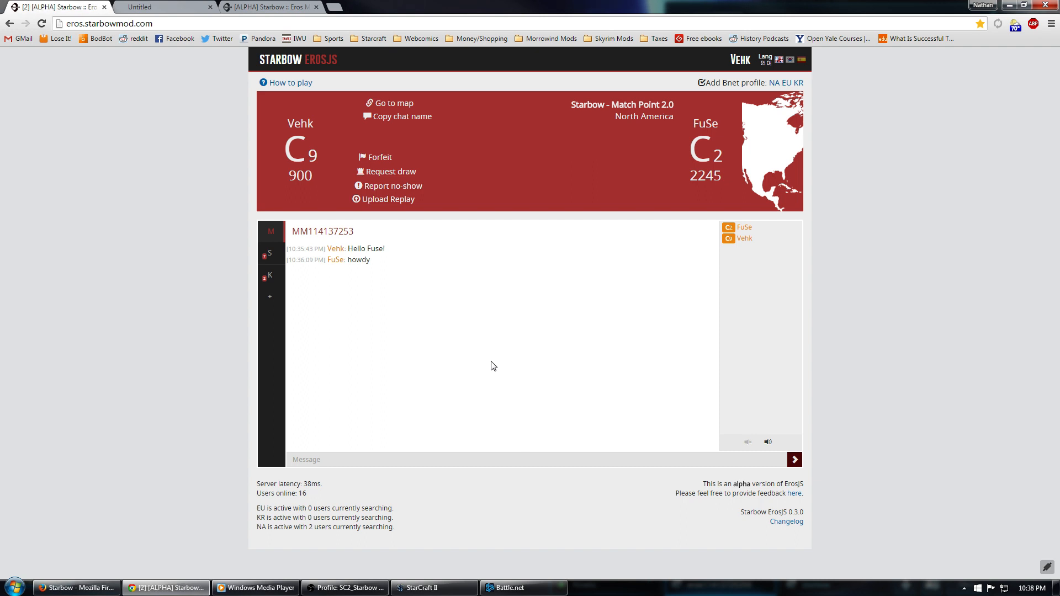
{"action": "mouse_move", "coordinate": [482, 367]}
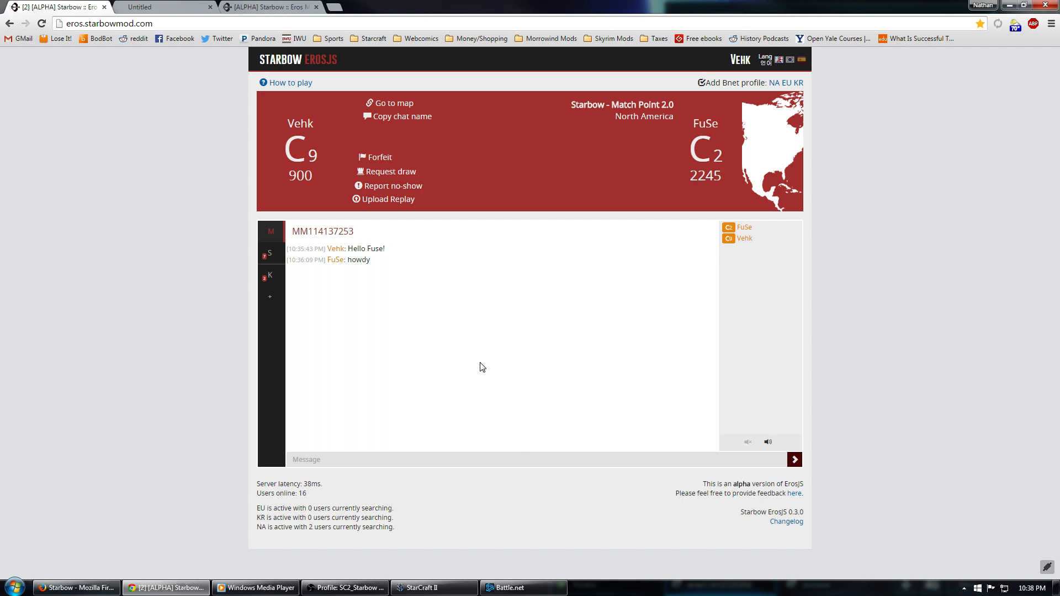
{"action": "mouse_move", "coordinate": [382, 202]}
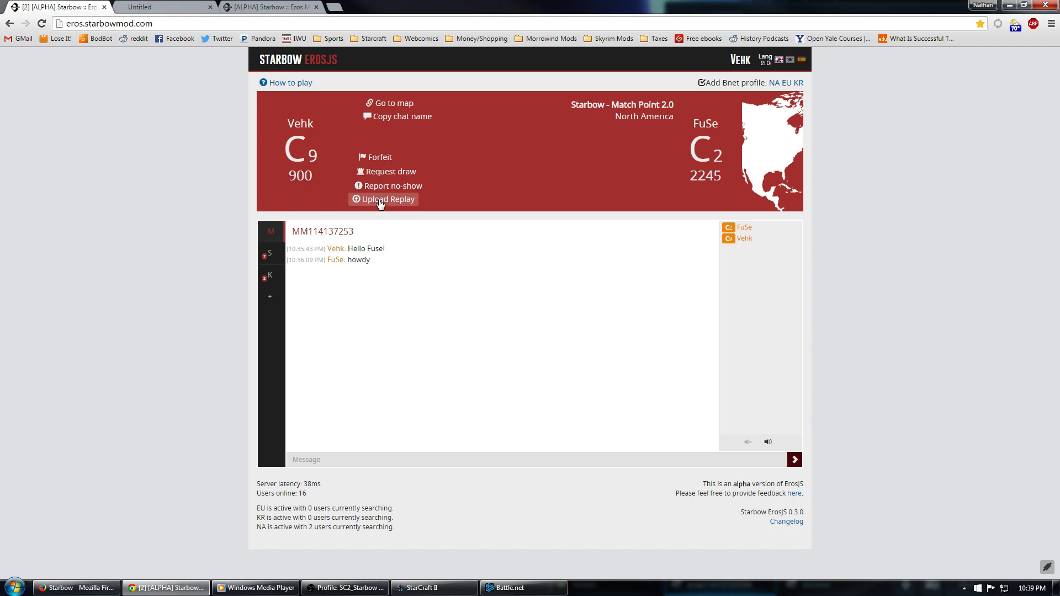
Start a replay upload and browse to Documents > StarCraft II > Replays > Multiplayer.
{"action": "left_click", "coordinate": [383, 198]}
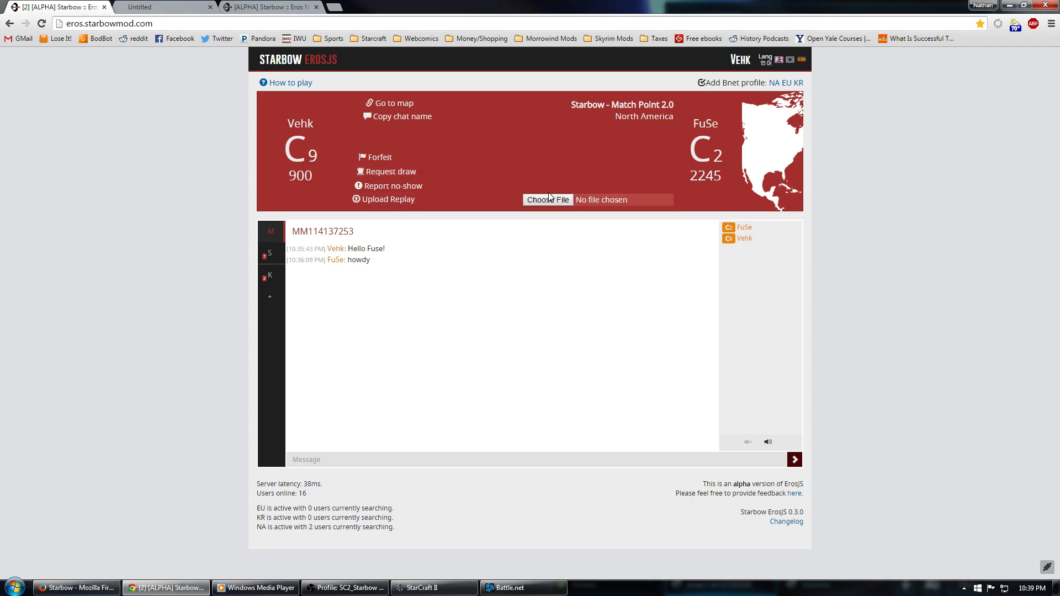
{"action": "left_click", "coordinate": [547, 199]}
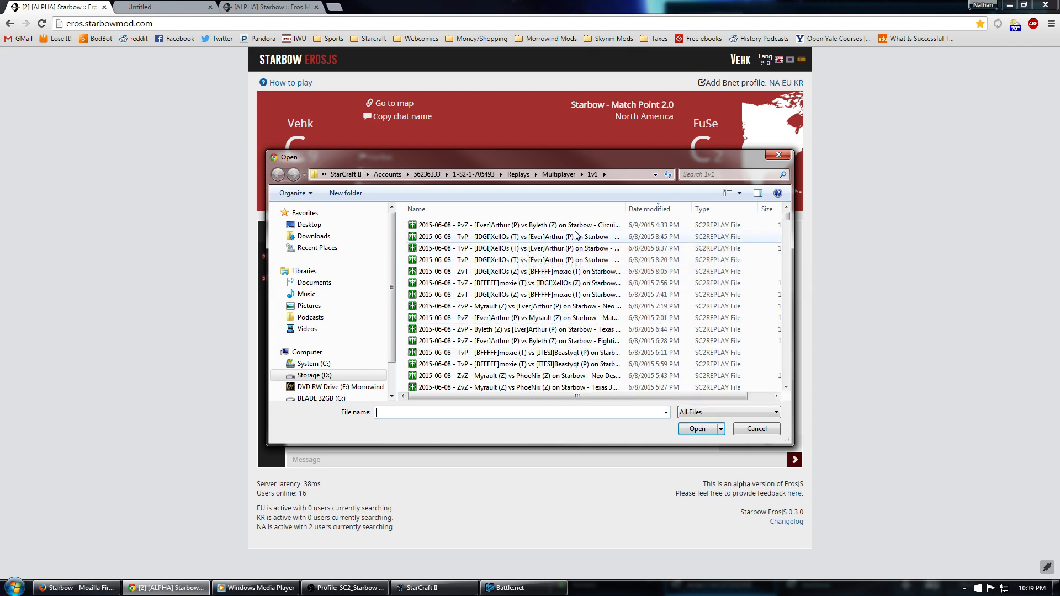
{"action": "mouse_move", "coordinate": [480, 224]}
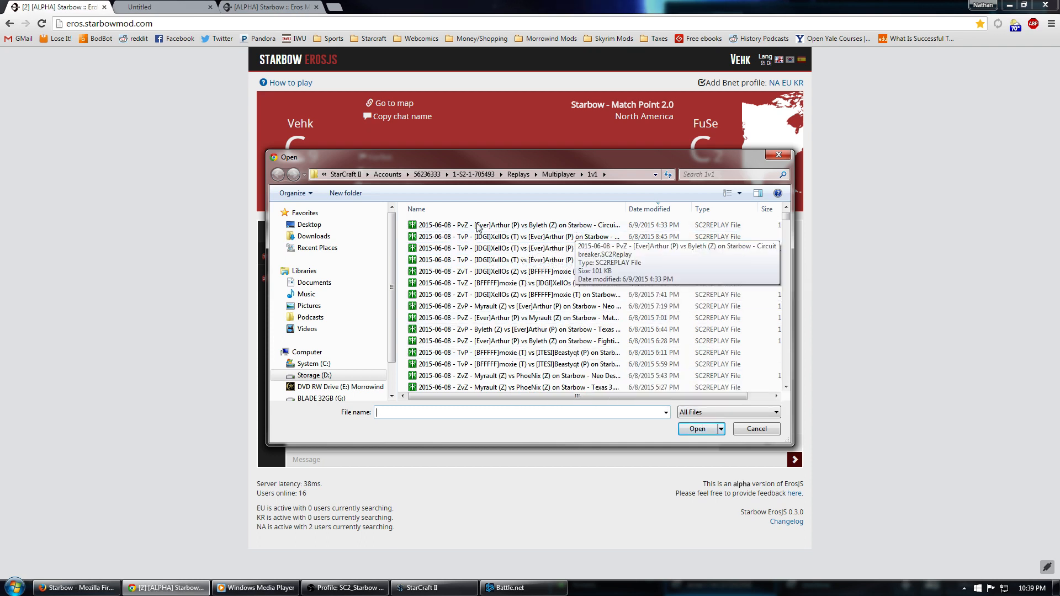
{"action": "left_click", "coordinate": [346, 174]}
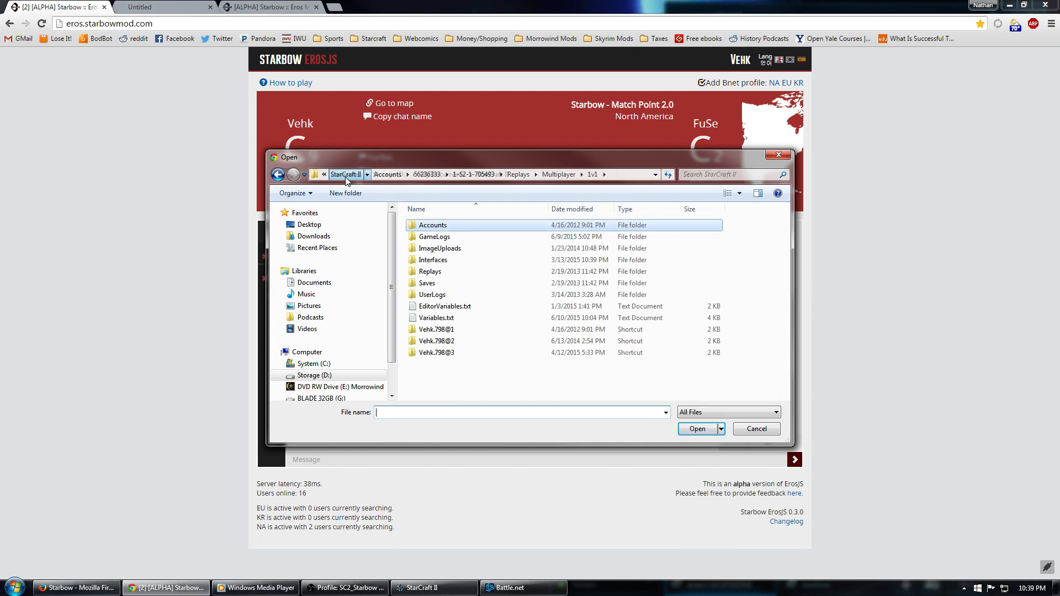
{"action": "left_click", "coordinate": [314, 283]}
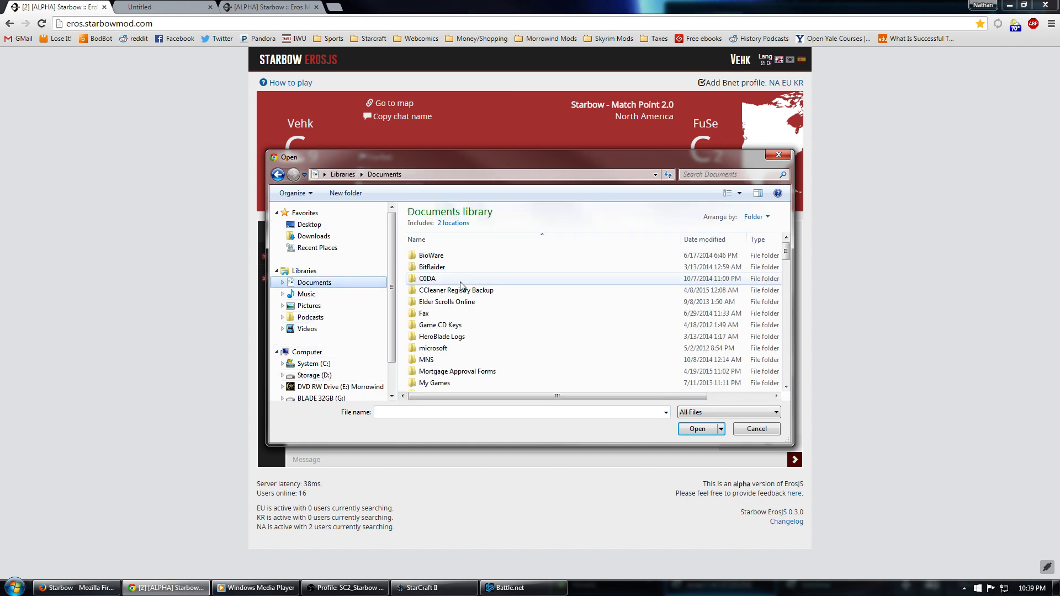
{"action": "scroll", "scroll_direction": "down", "scroll_amount": 3}
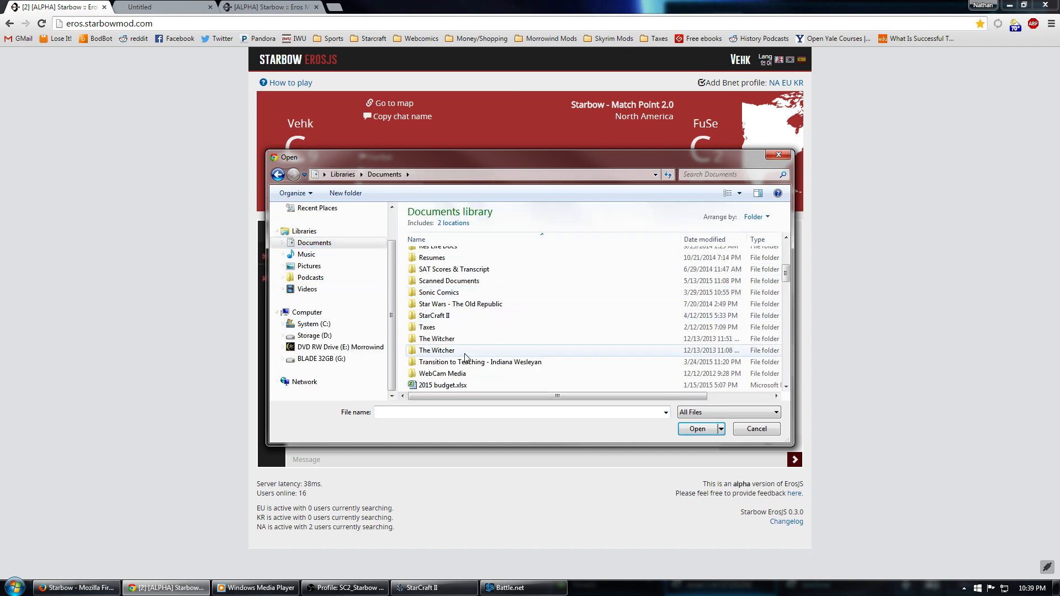
{"action": "double_click", "coordinate": [433, 316]}
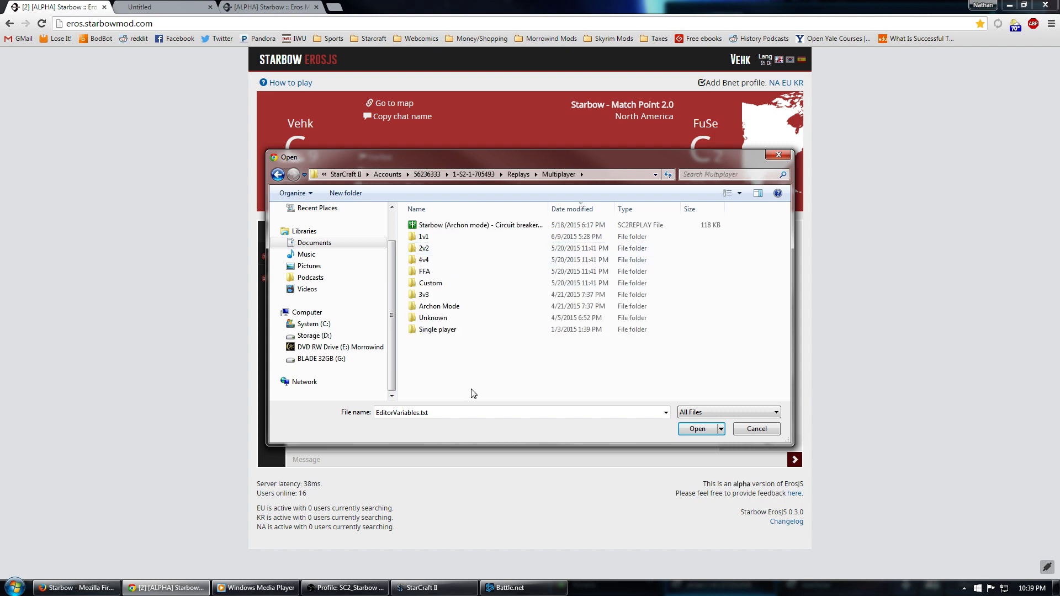
{"action": "left_click", "coordinate": [437, 329]}
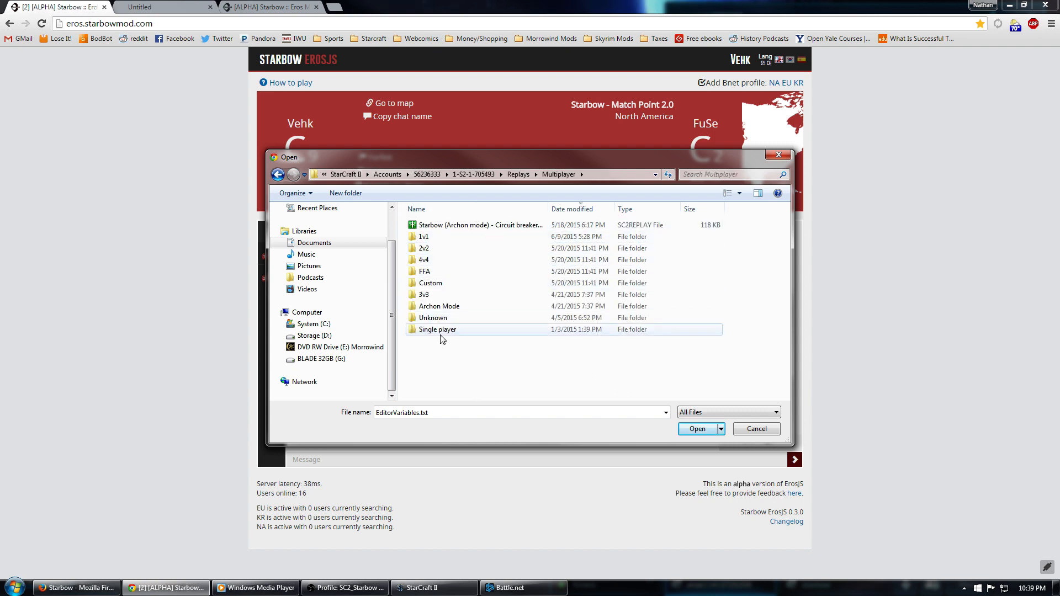
{"action": "mouse_move", "coordinate": [445, 236]}
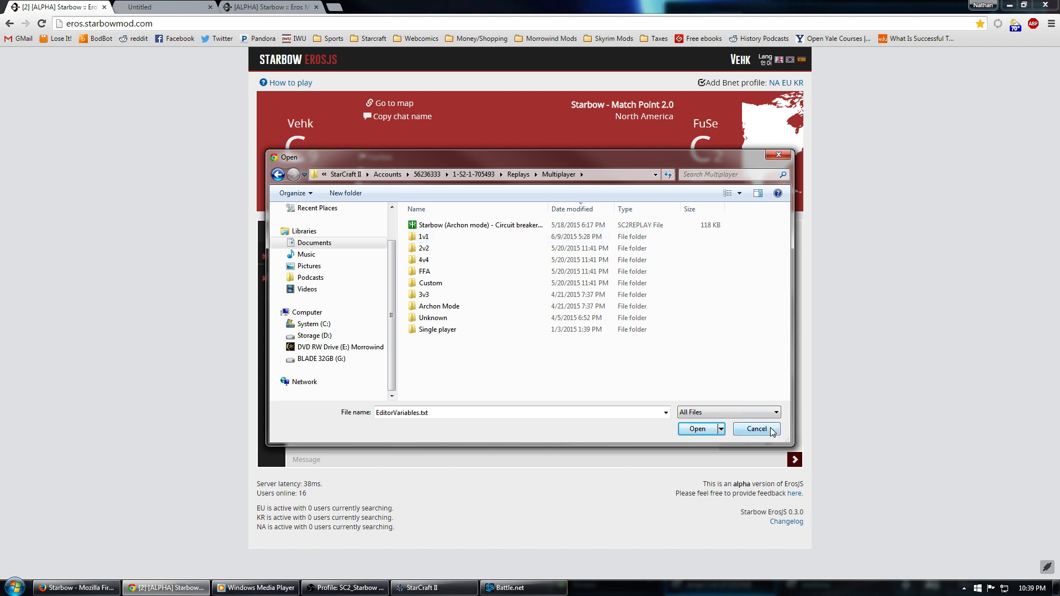
Cancel the Open dialog without choosing a replay file.
{"action": "left_click", "coordinate": [753, 428]}
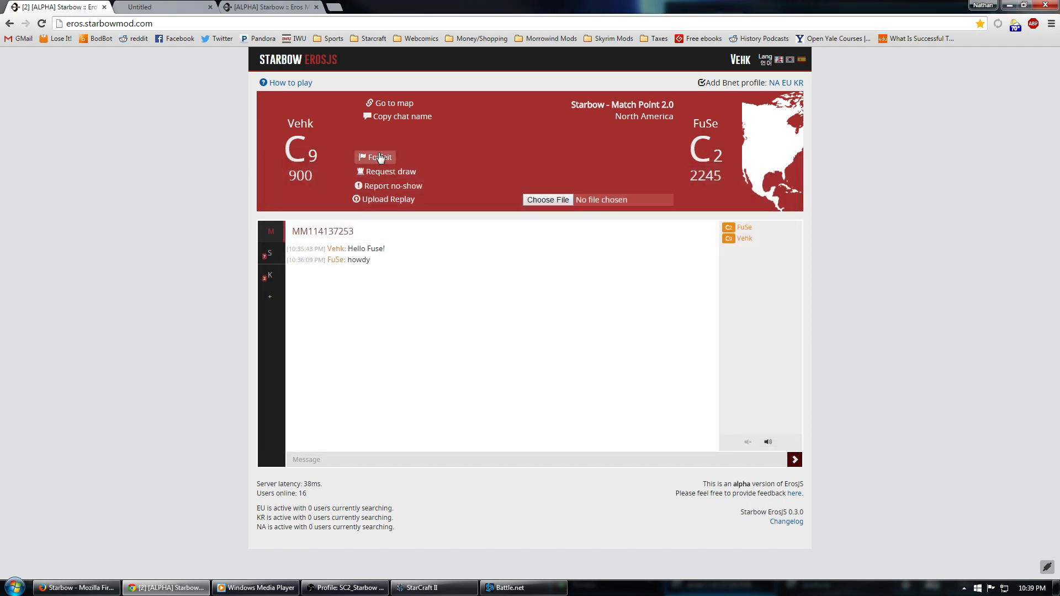
{"action": "mouse_move", "coordinate": [382, 166]}
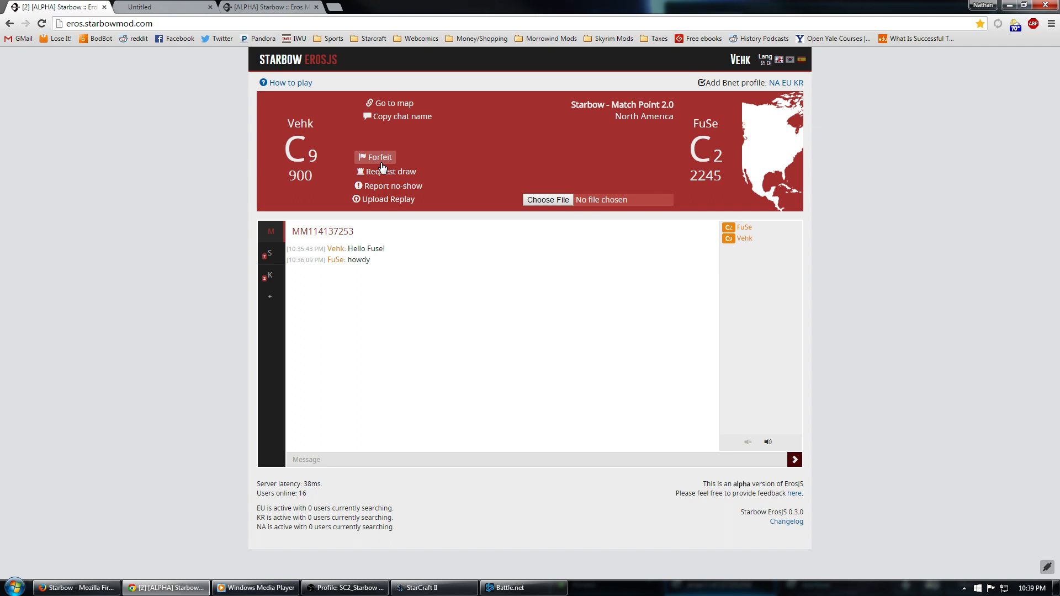
{"action": "mouse_move", "coordinate": [386, 172]}
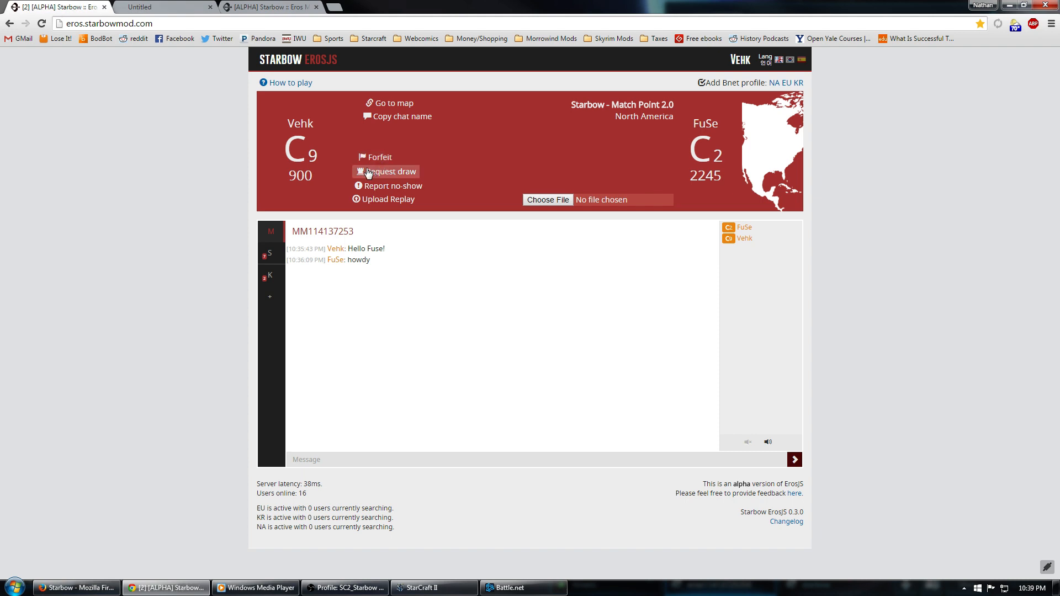
{"action": "mouse_move", "coordinate": [211, 191]}
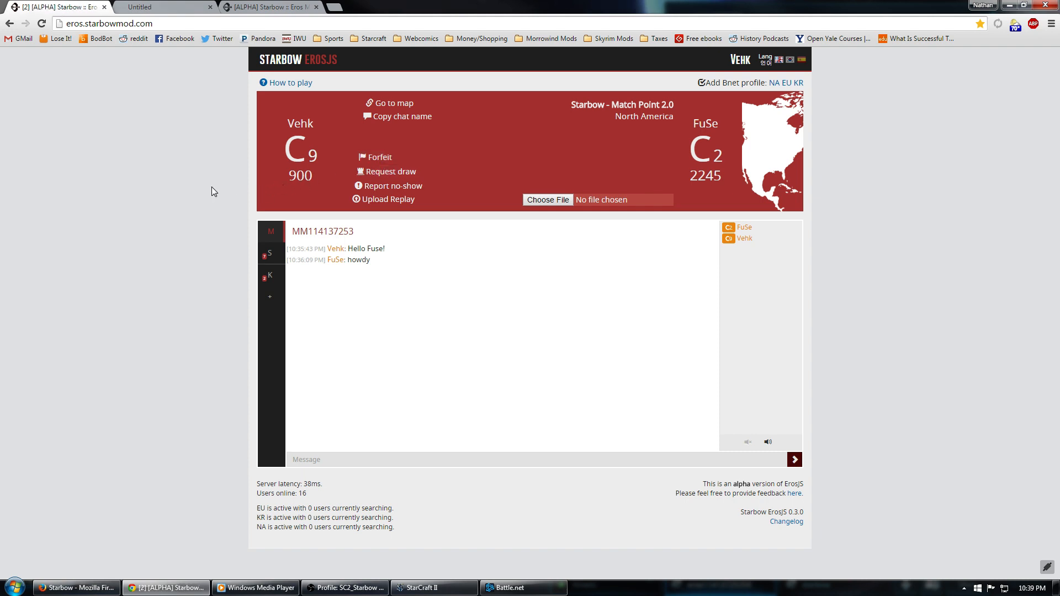
Open the Starbow forum's How to Play guide and scroll through its setup steps.
{"action": "left_click", "coordinate": [290, 82]}
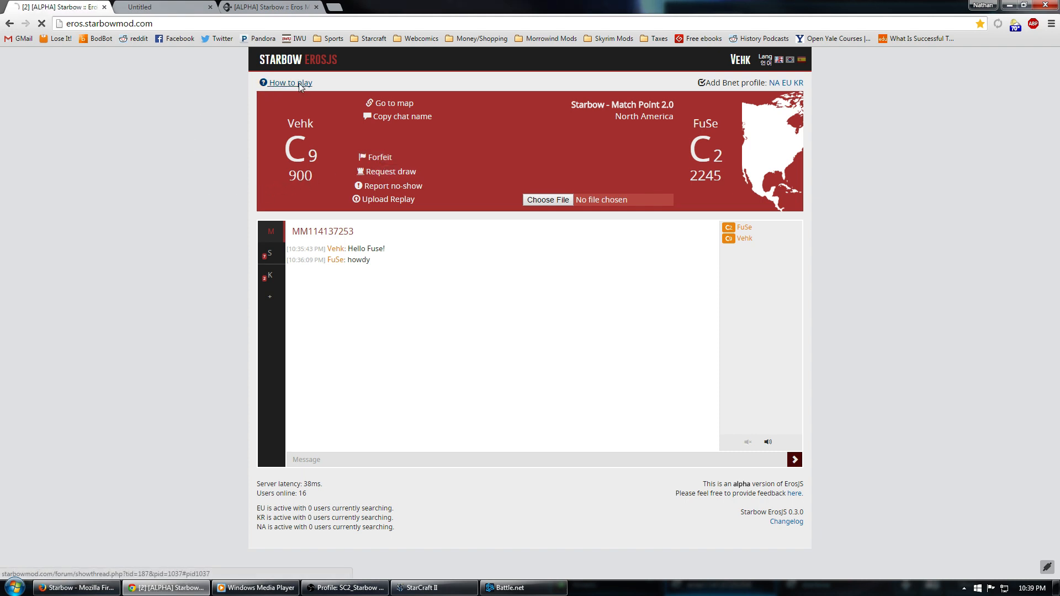
{"action": "left_click", "coordinate": [289, 82]}
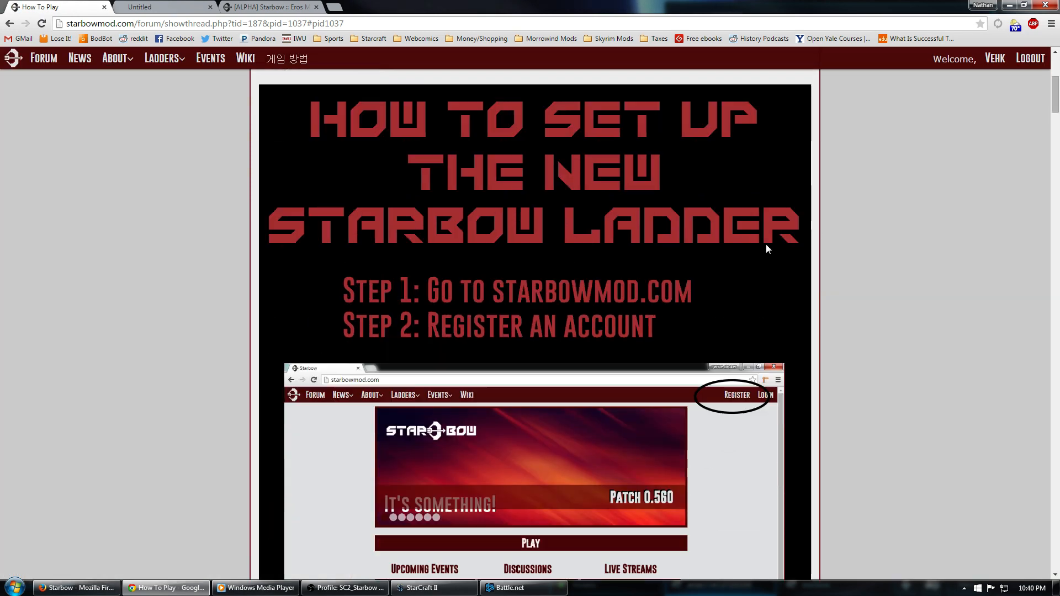
{"action": "scroll", "scroll_direction": "down", "scroll_amount": 3}
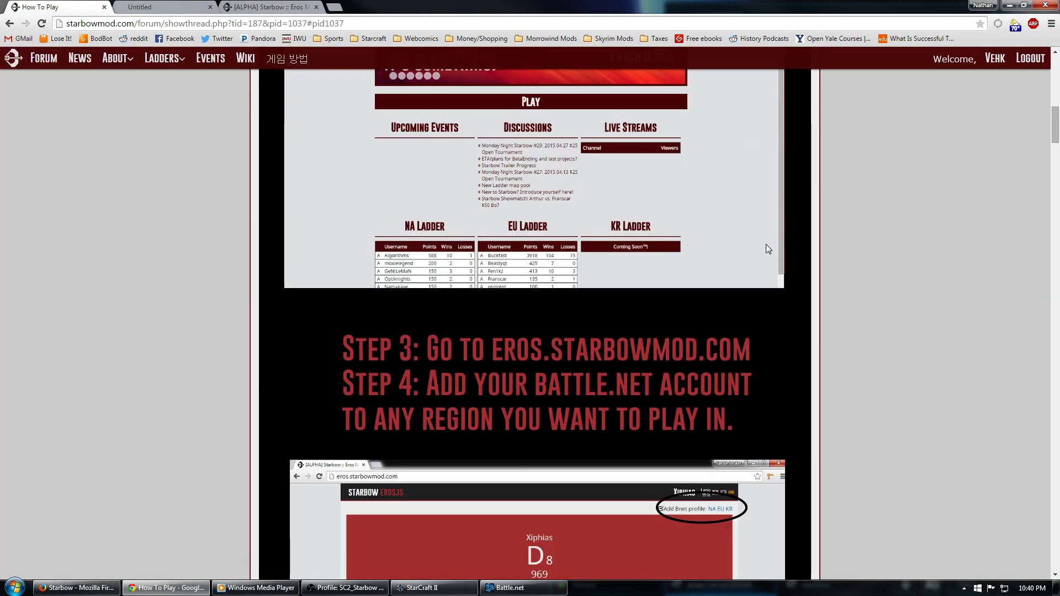